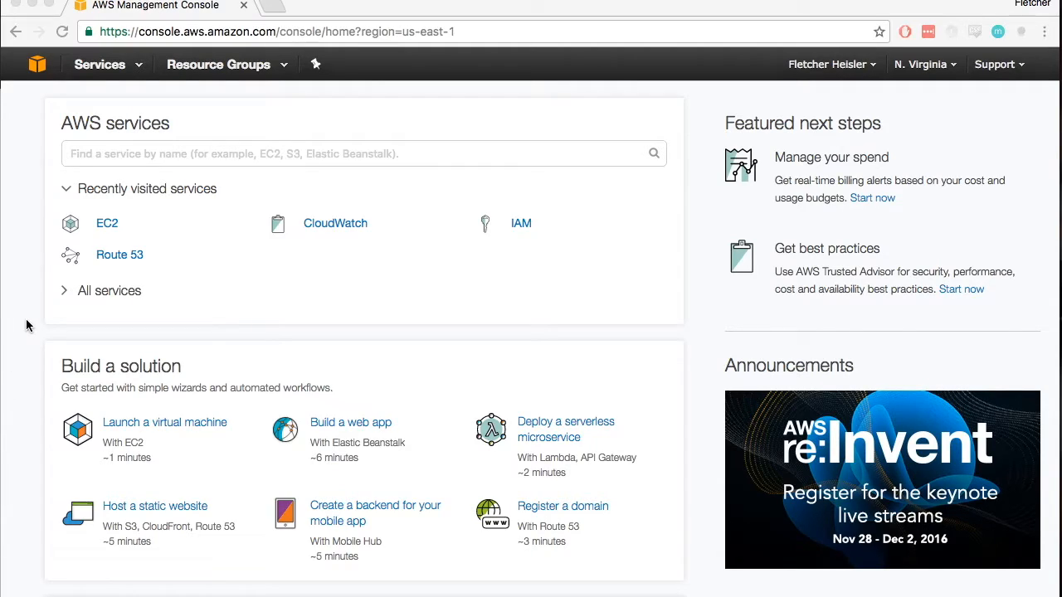
mouse_move(113, 89)
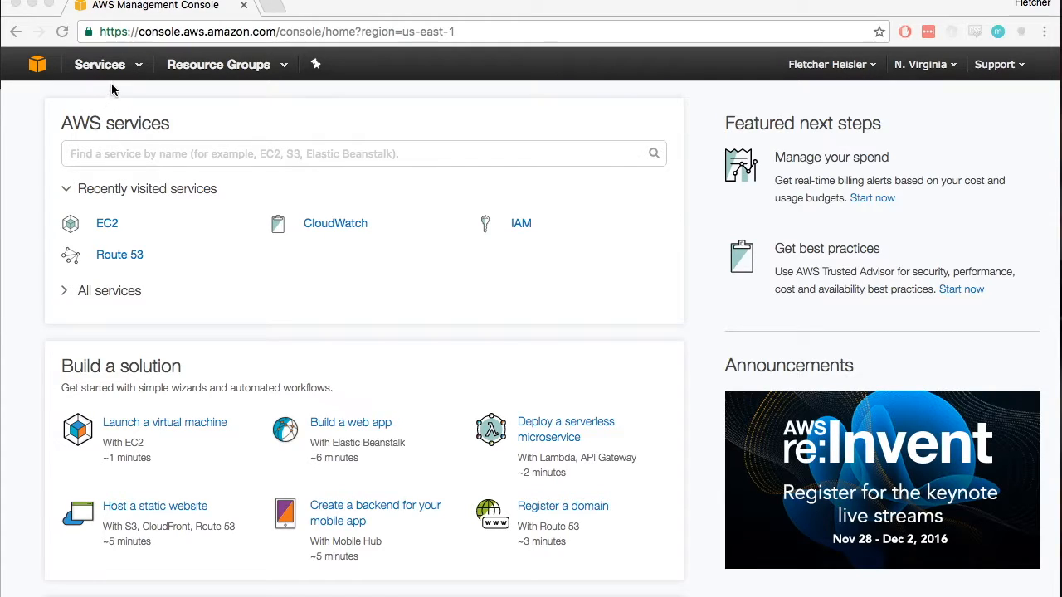
Step: From the Services menu go to EC2 and begin launching a new instance
left_click(100, 63)
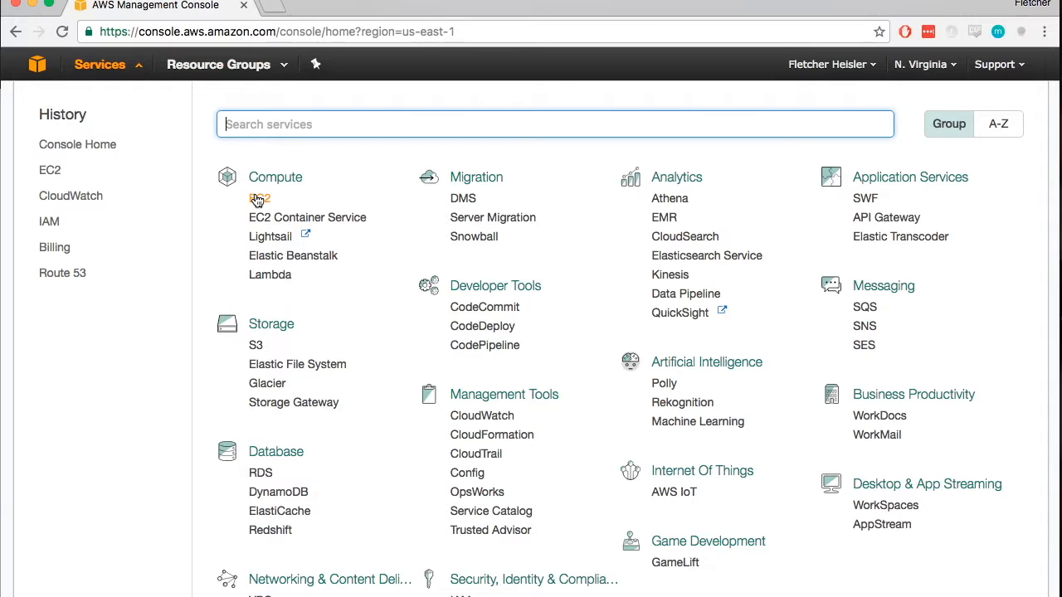
left_click(259, 199)
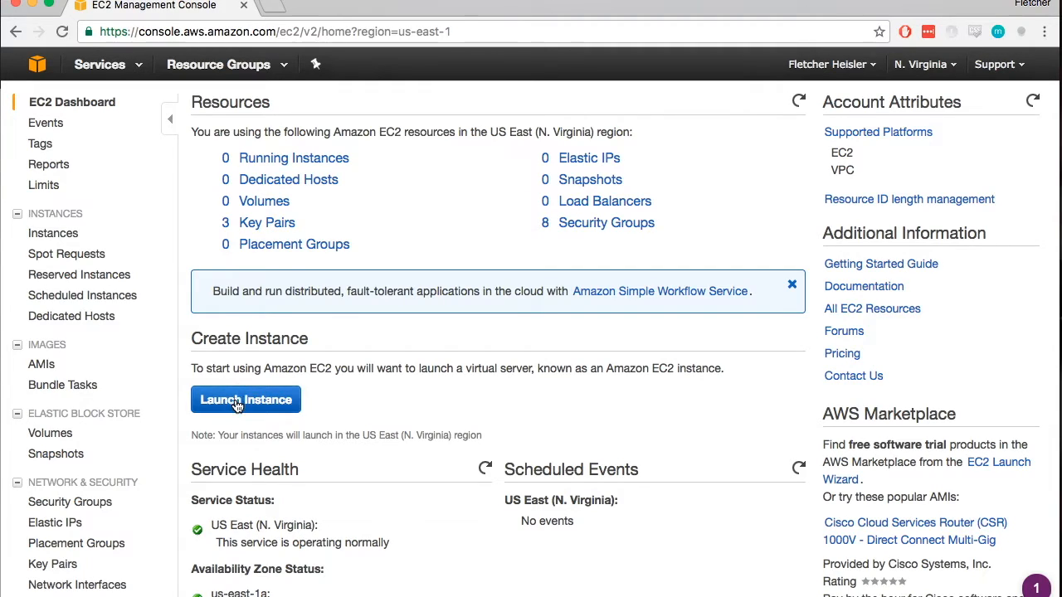
left_click(245, 398)
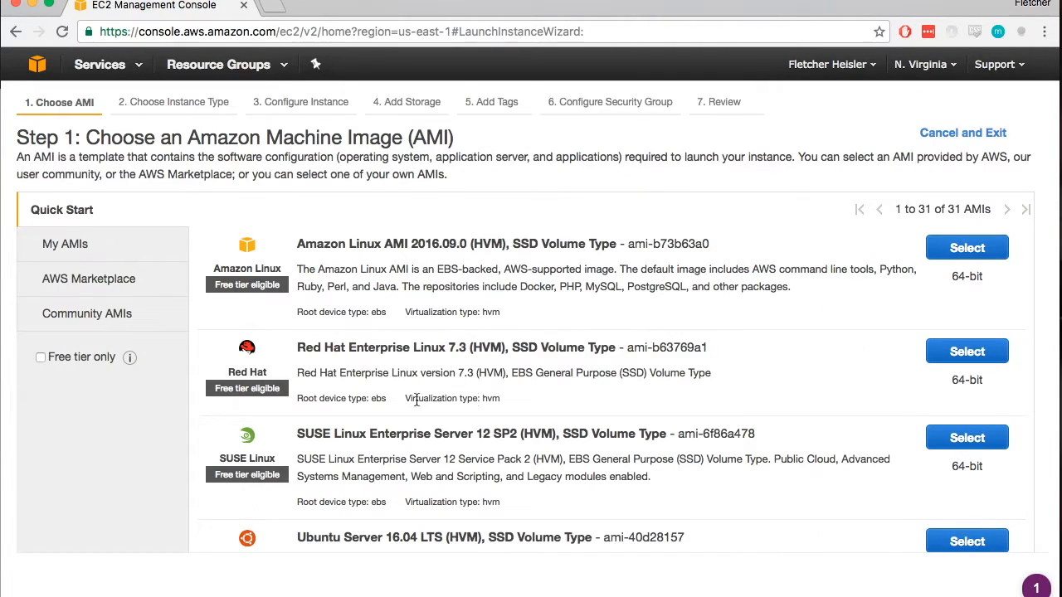
Step: Choose the Ubuntu Server 16.04 LTS AMI, leaving t2.micro as the instance type
scroll("down", 3)
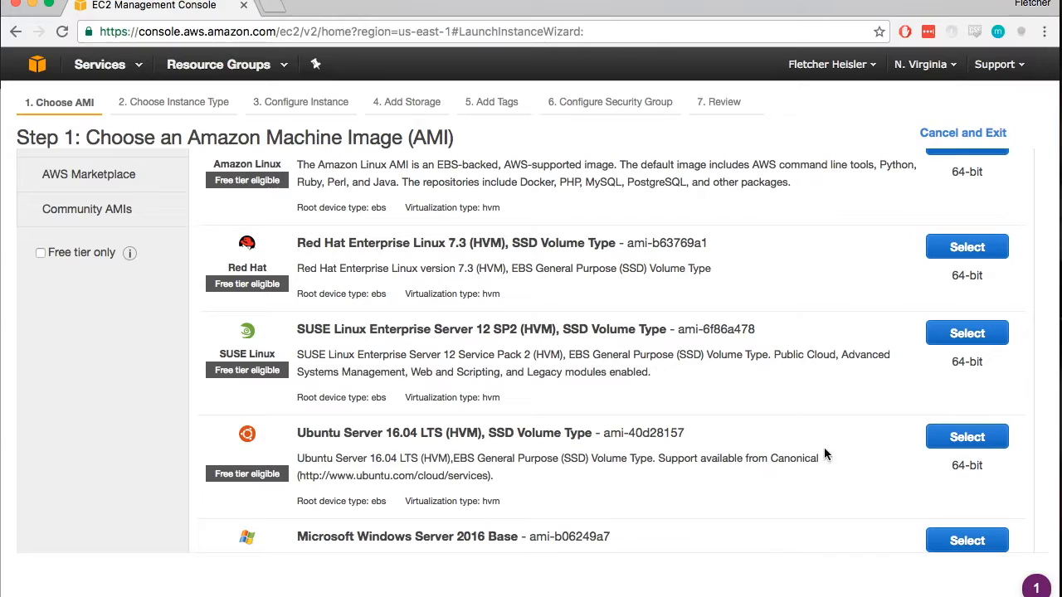
mouse_move(966, 438)
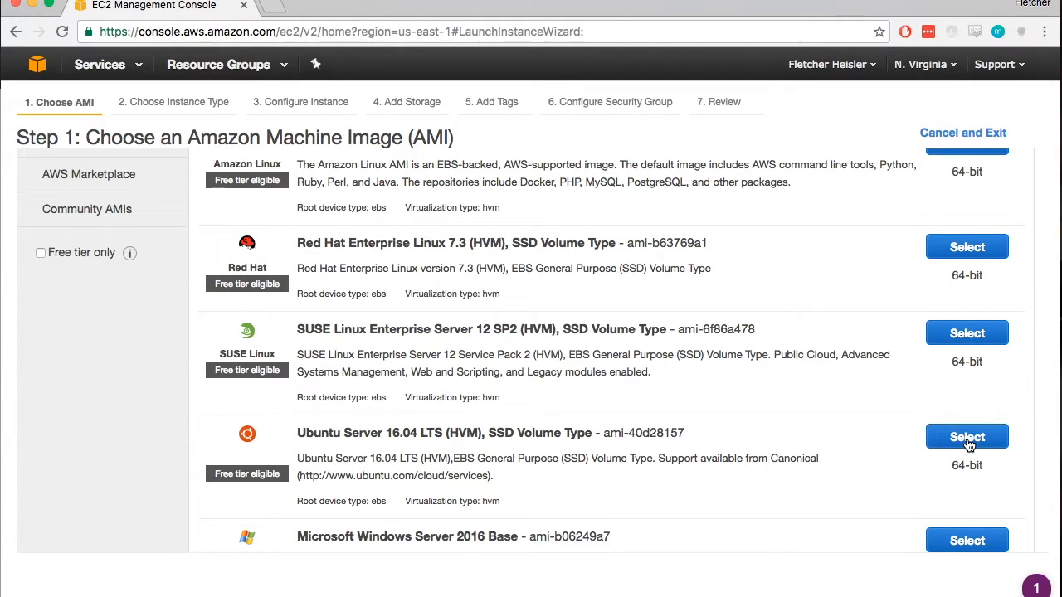
left_click(966, 438)
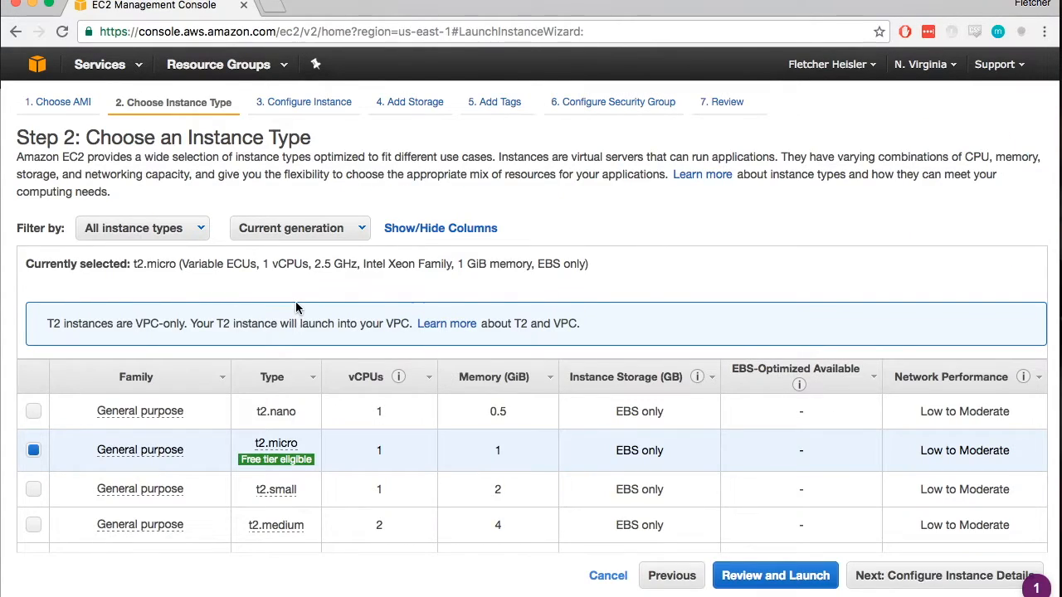
scroll("down", 3)
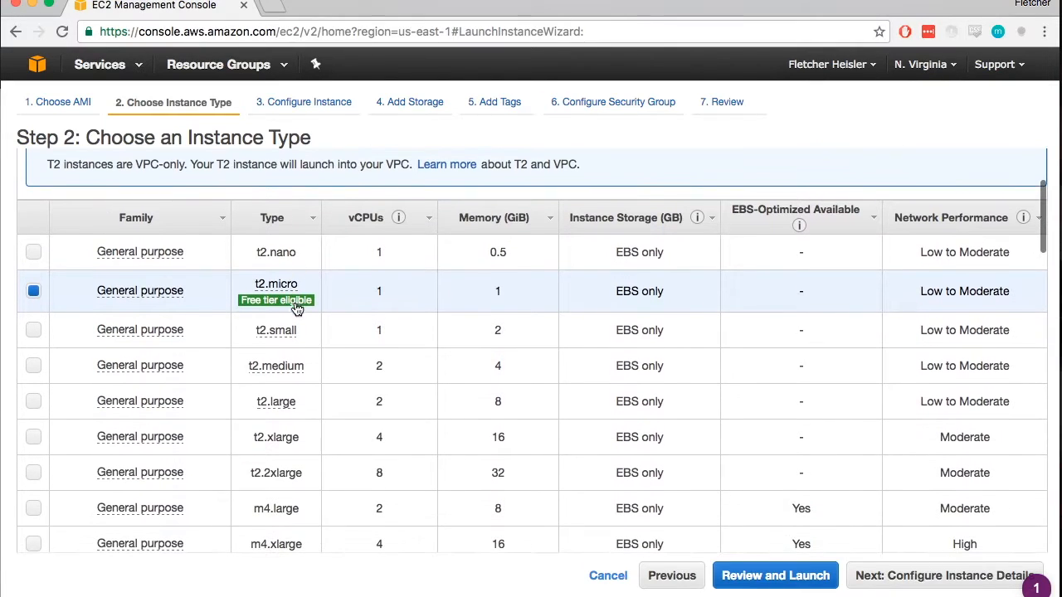
mouse_move(285, 291)
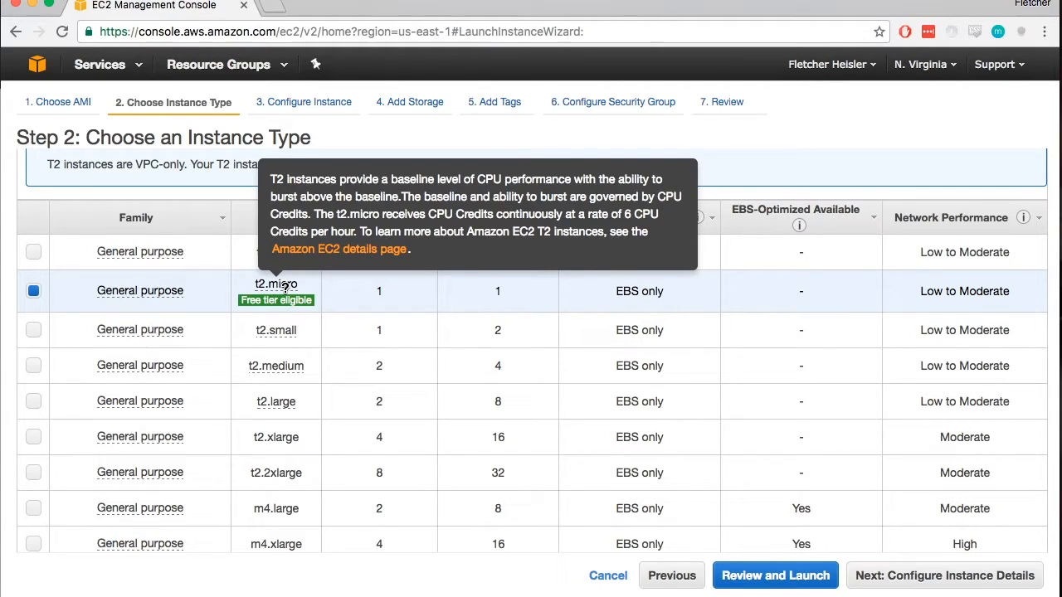
mouse_move(685, 406)
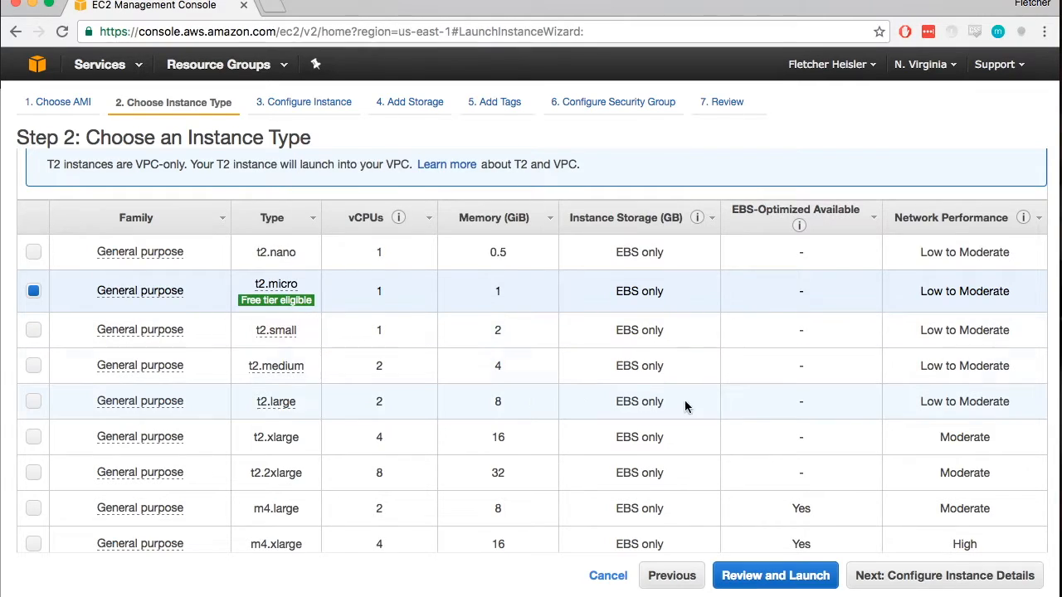
mouse_move(775, 574)
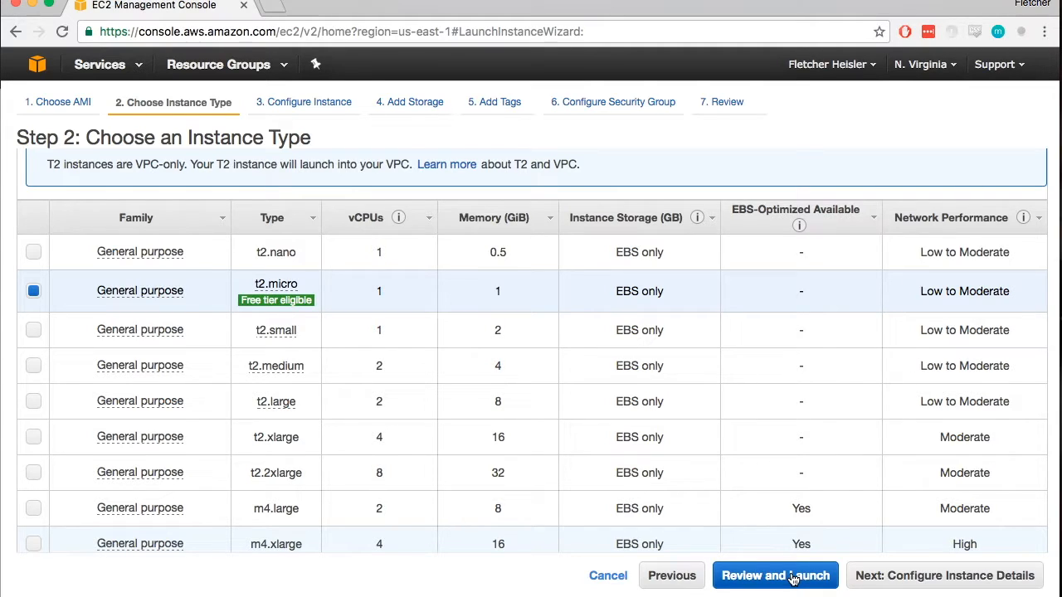
Step: From the launch review, edit the security group and set the existing rule to All ICMP
left_click(775, 574)
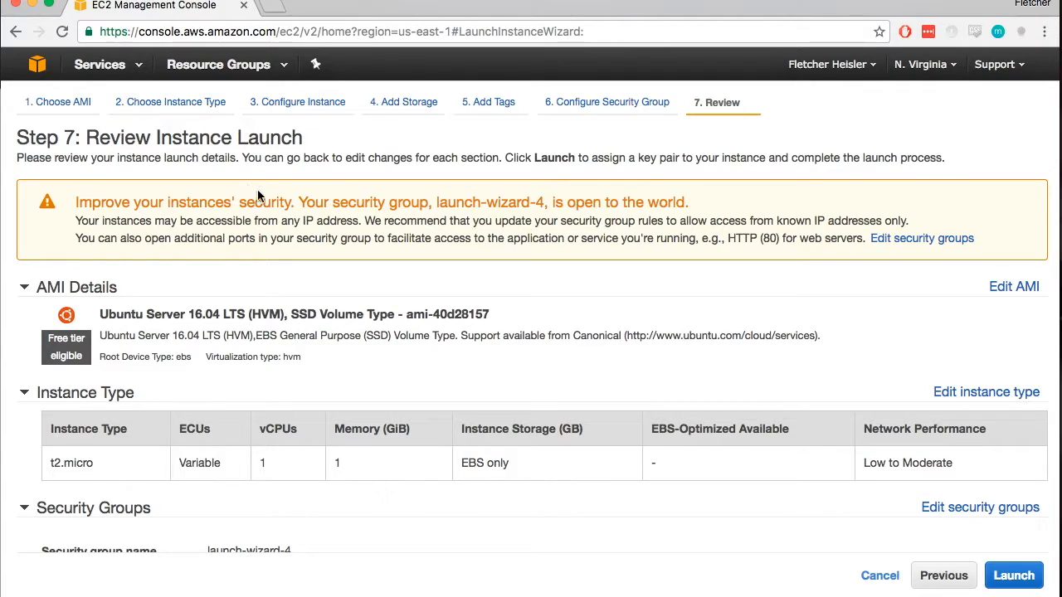
scroll("down", 3)
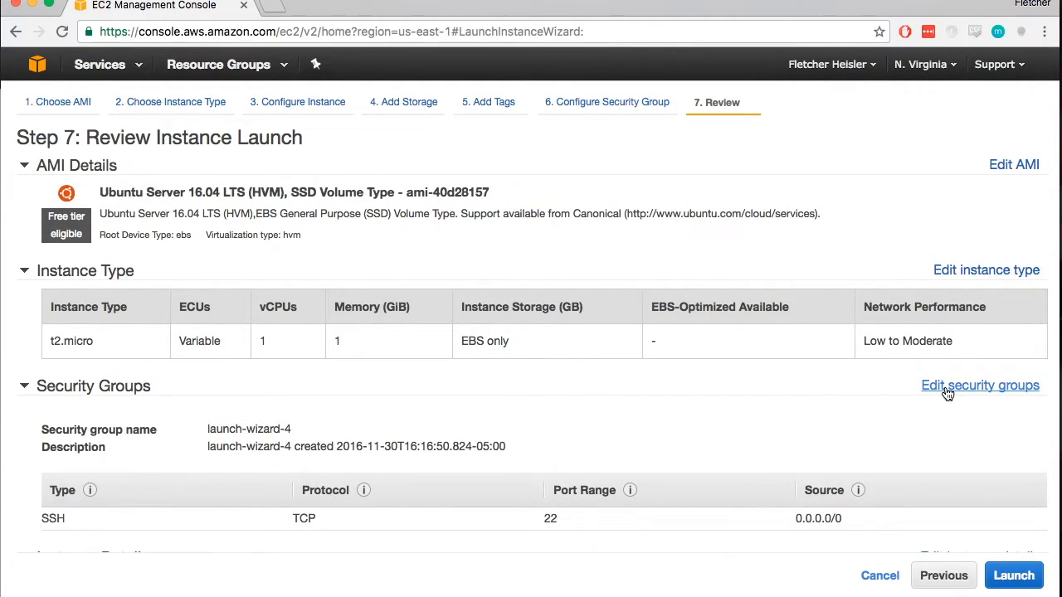
left_click(979, 385)
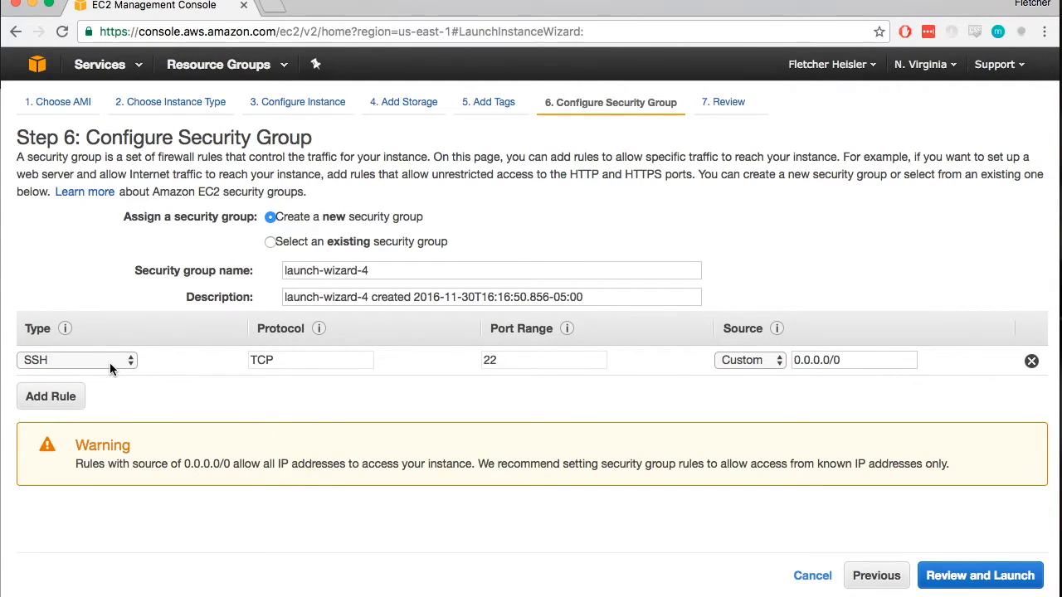
left_click(77, 358)
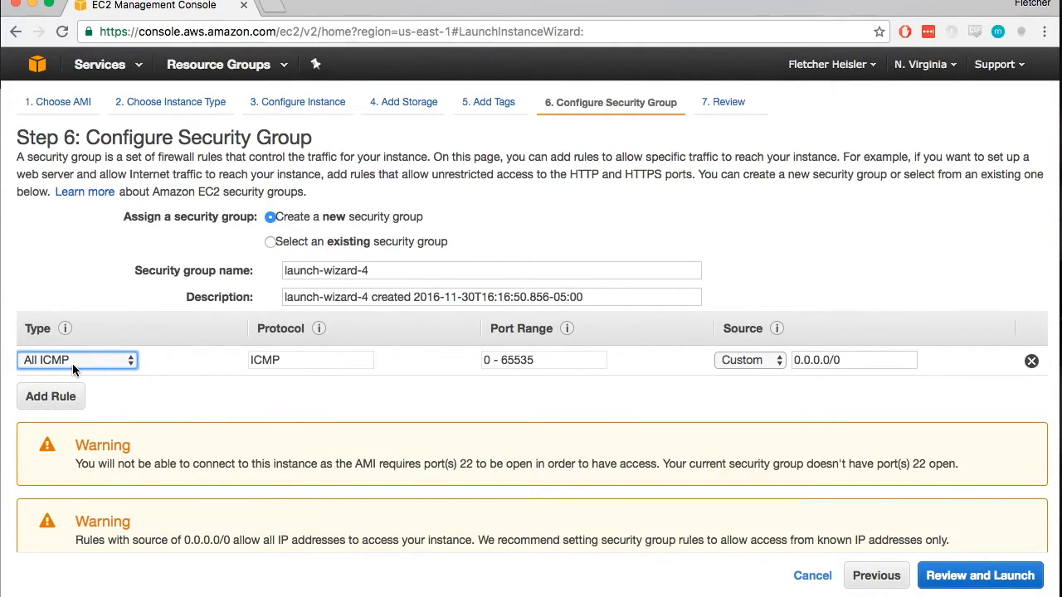
mouse_move(816, 352)
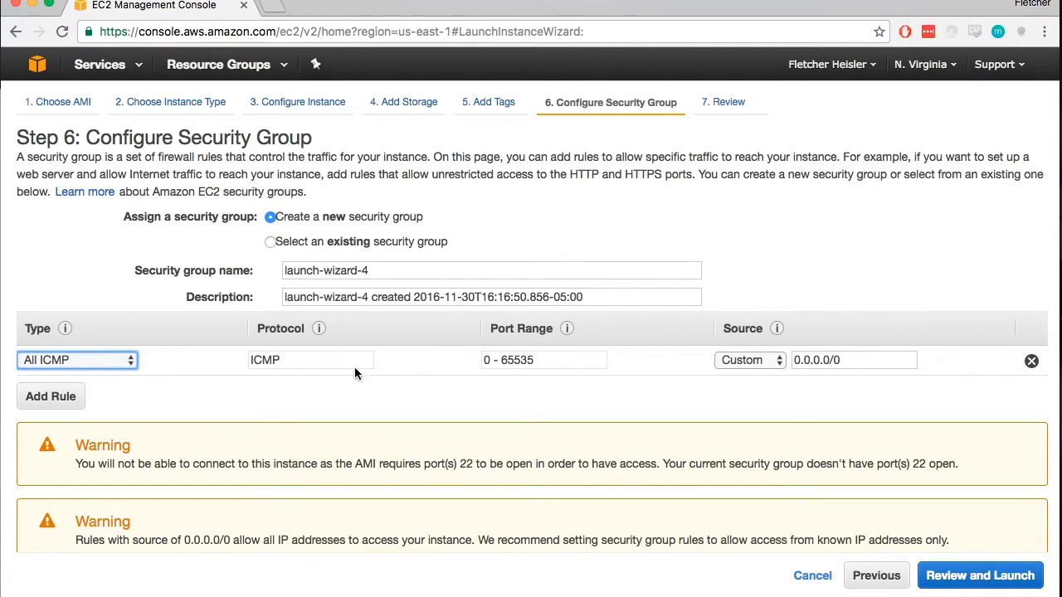
mouse_move(309, 407)
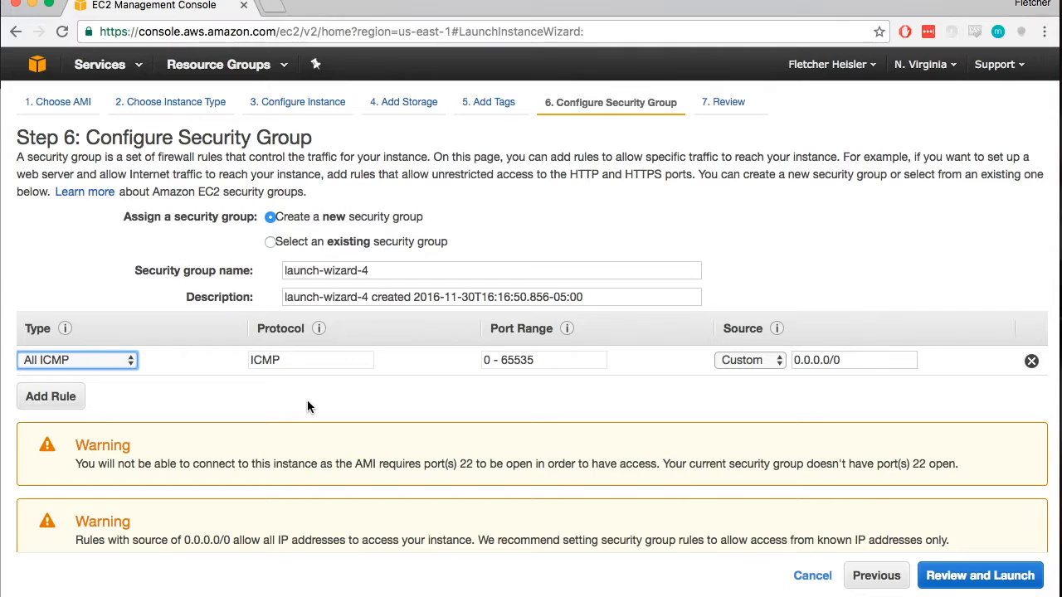
mouse_move(117, 403)
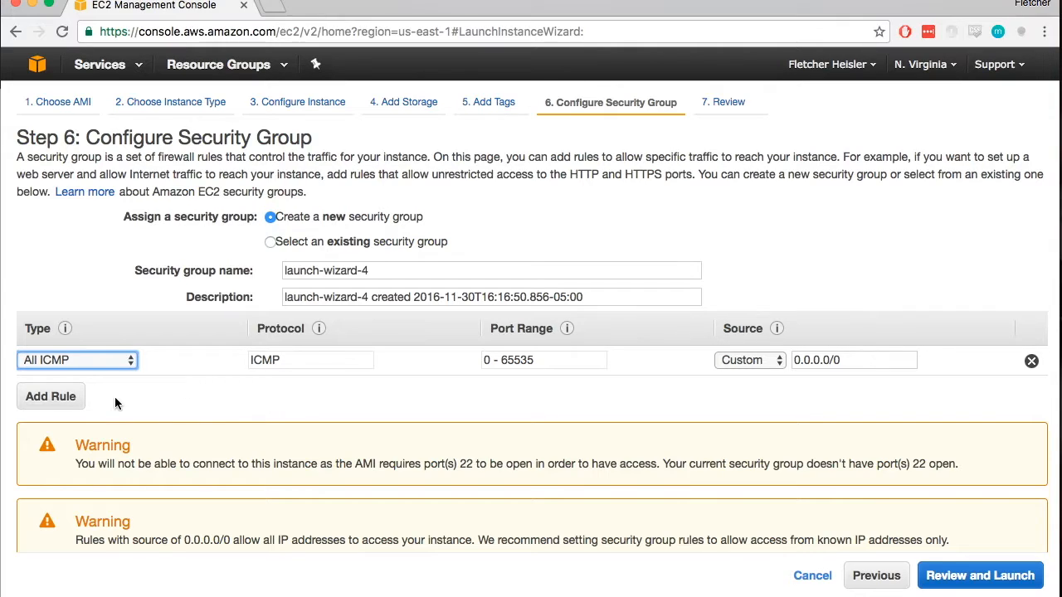
mouse_move(49, 395)
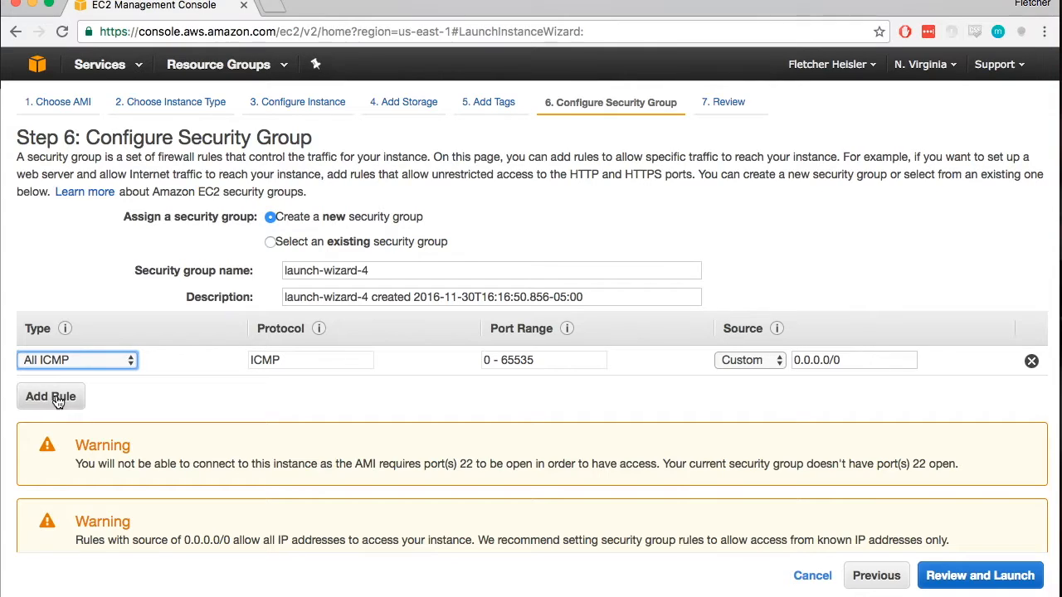
Step: Add an SSH rule with source My IP and return to Review and Launch
left_click(50, 395)
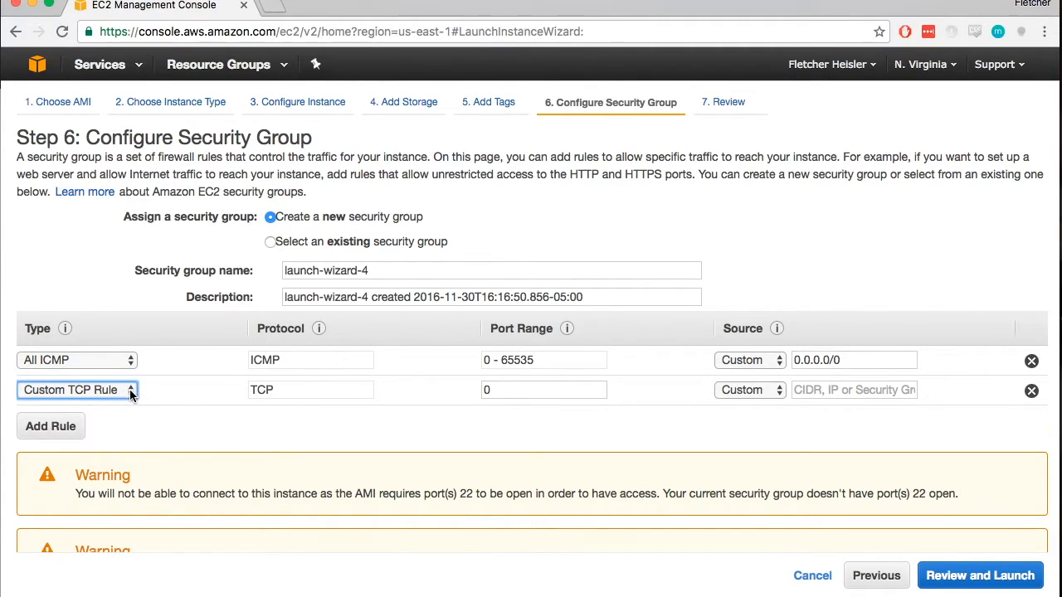
left_click(77, 390)
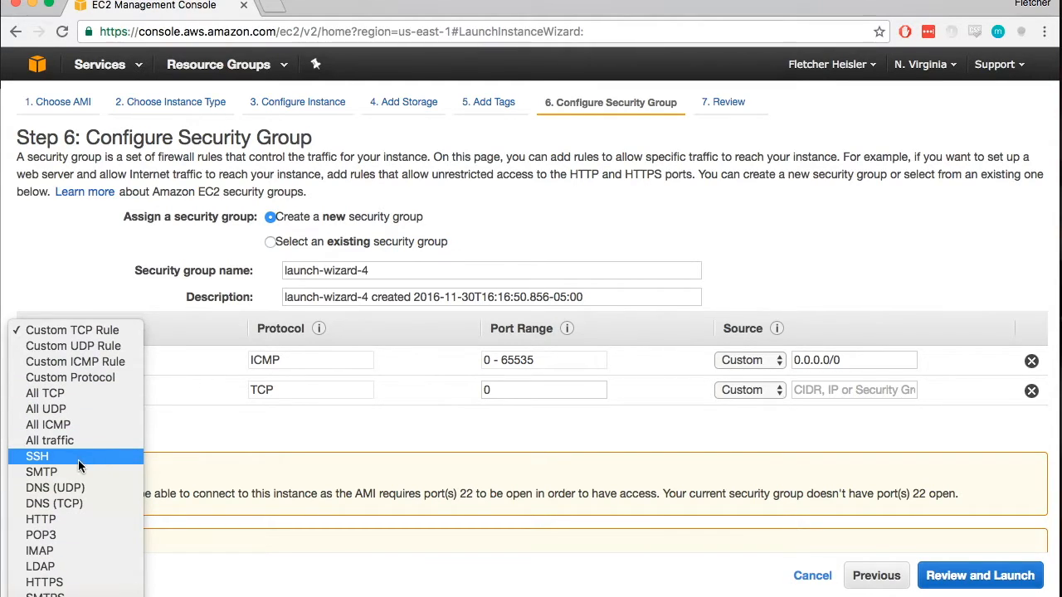
left_click(37, 456)
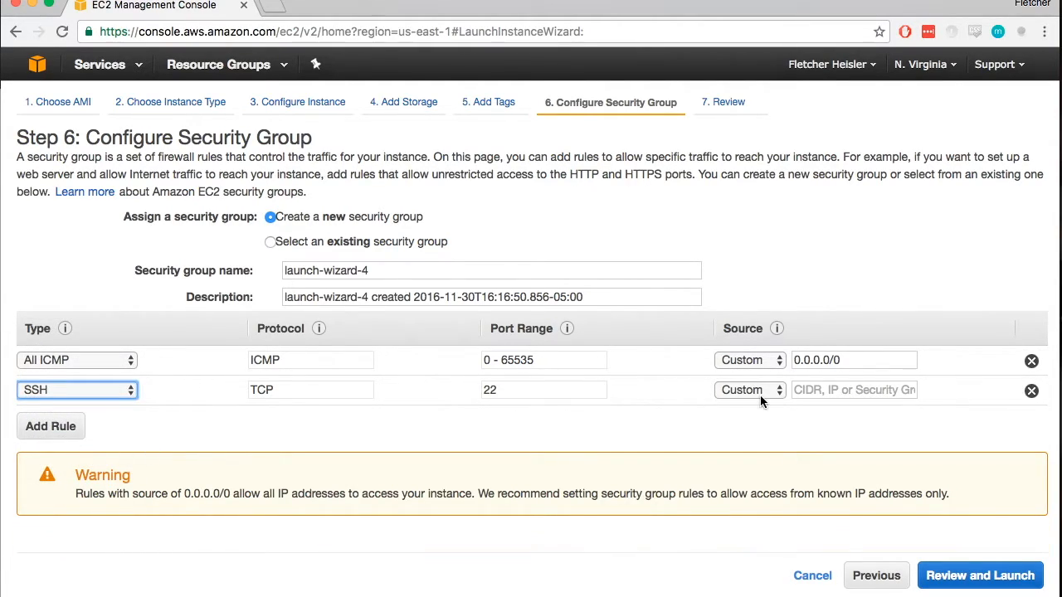
left_click(748, 389)
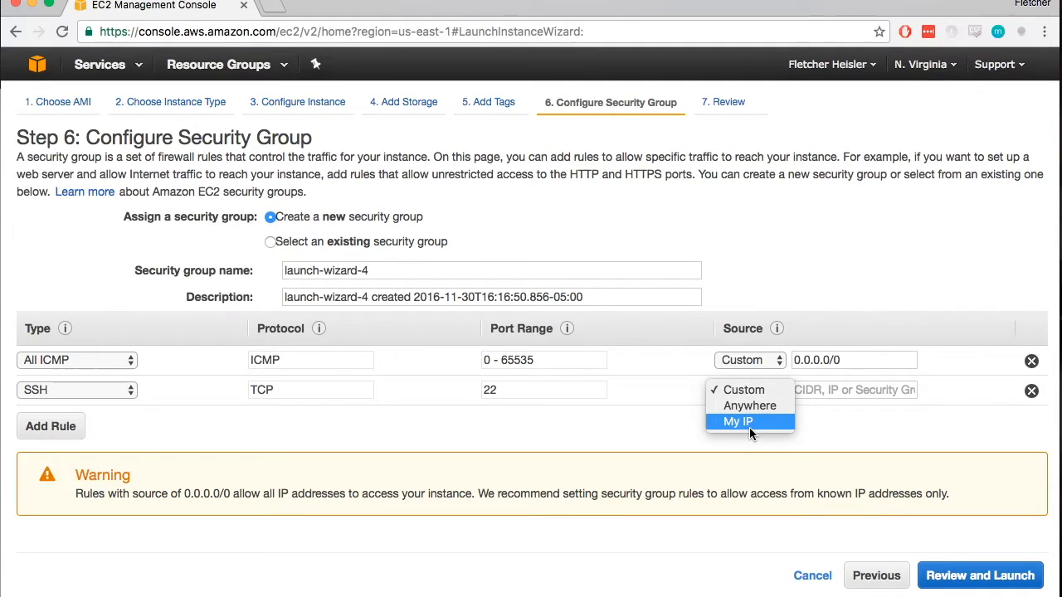
left_click(979, 574)
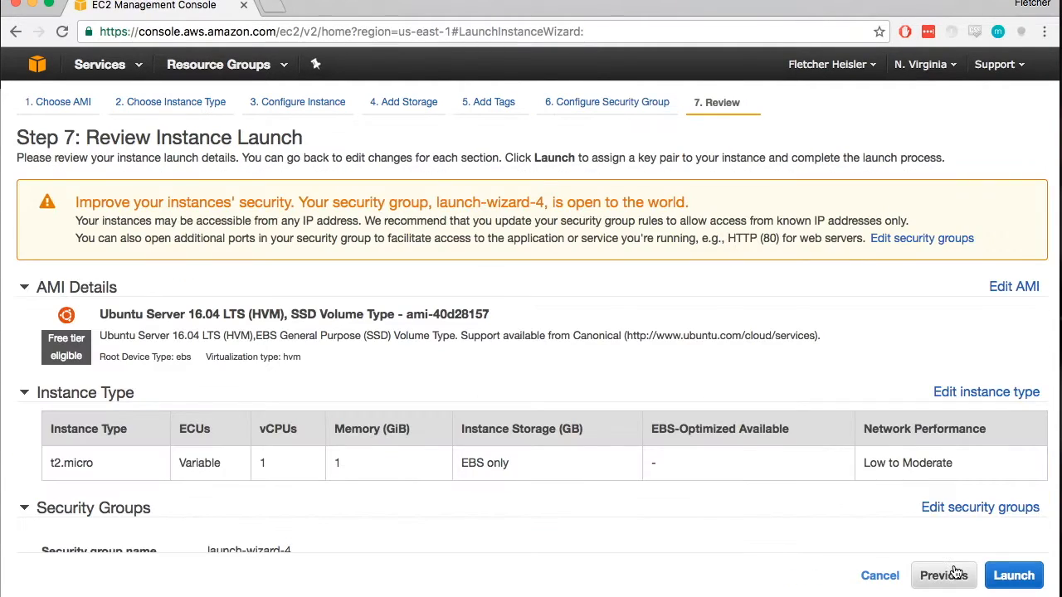
mouse_move(1012, 574)
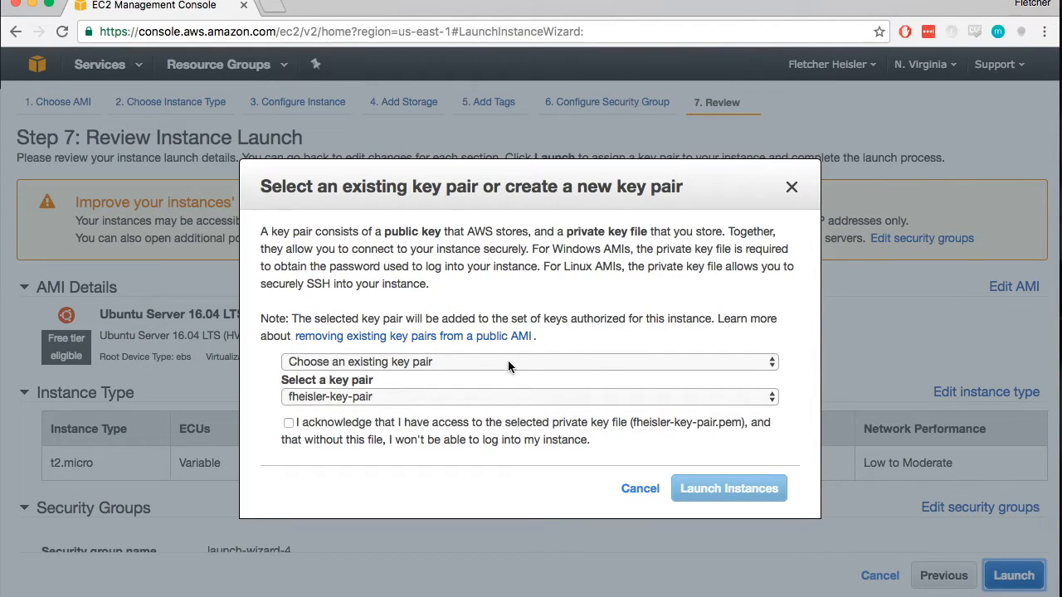
Step: Create and download a new key pair named tunnels, then launch the instance with it
left_click(528, 362)
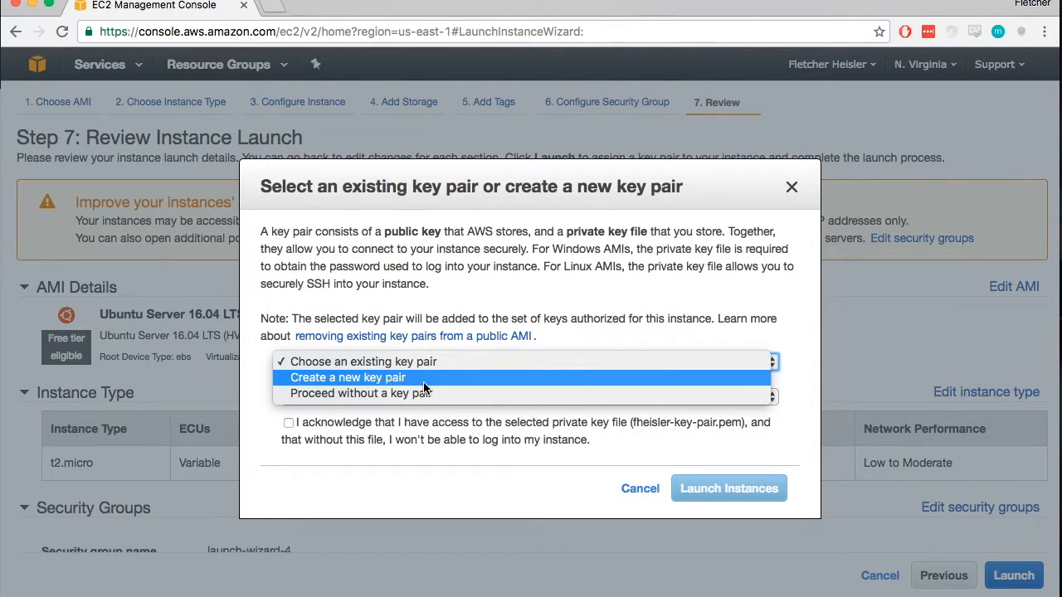
left_click(348, 378)
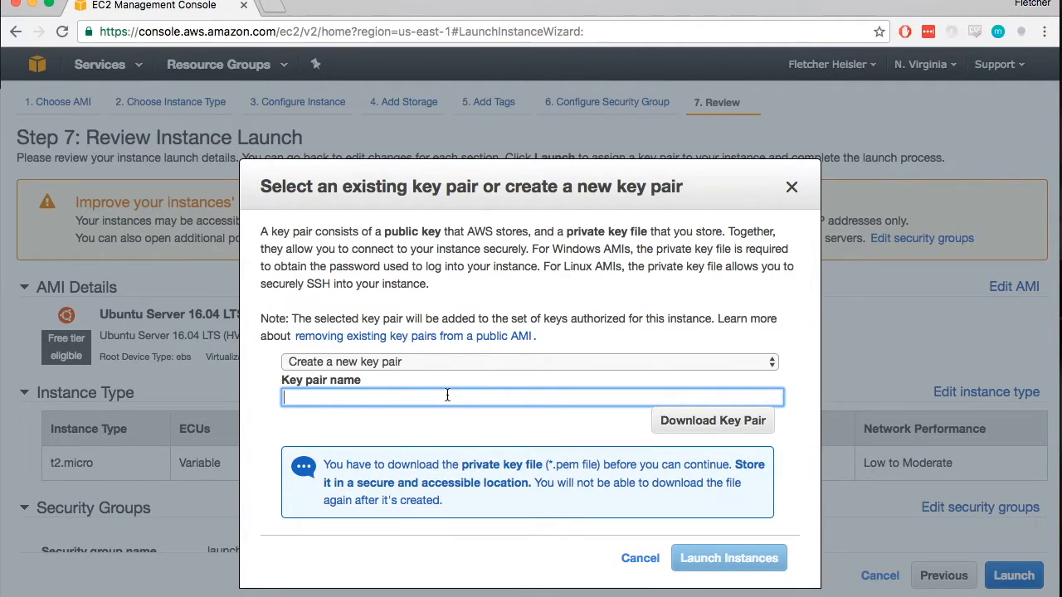
type("tunnels")
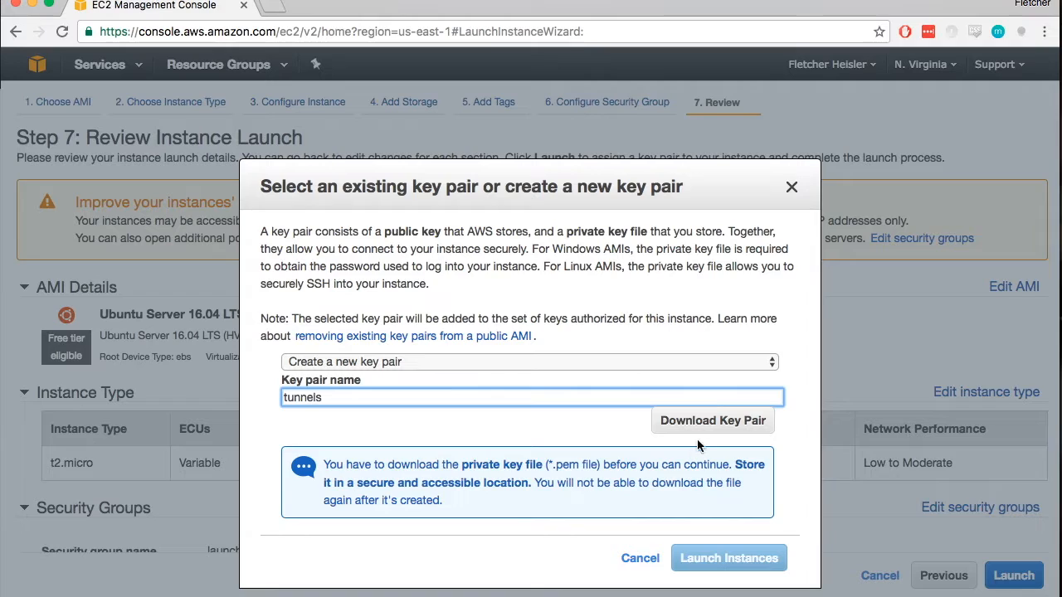
left_click(711, 422)
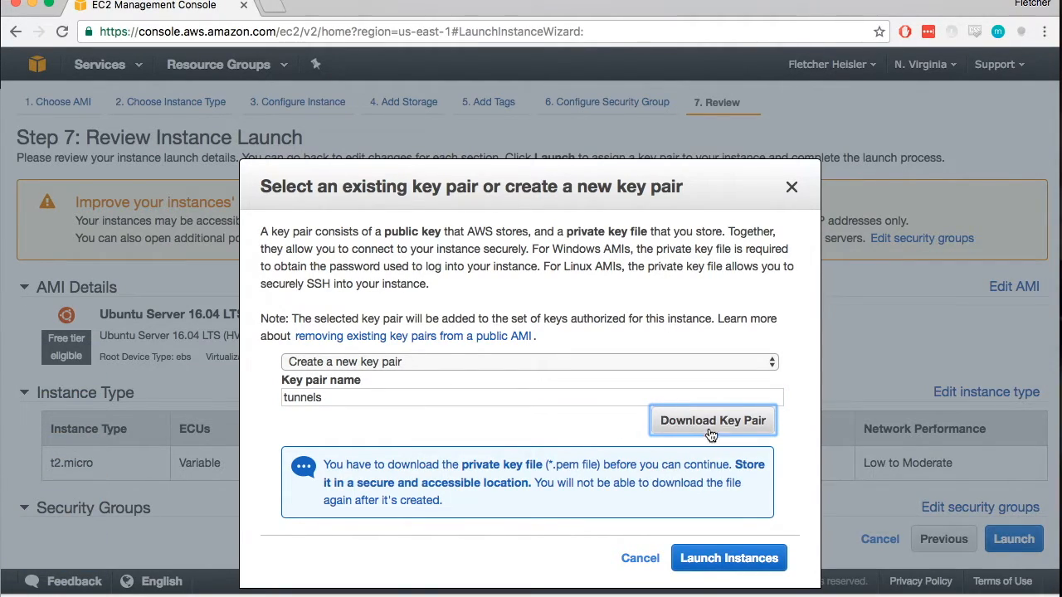
left_click(728, 557)
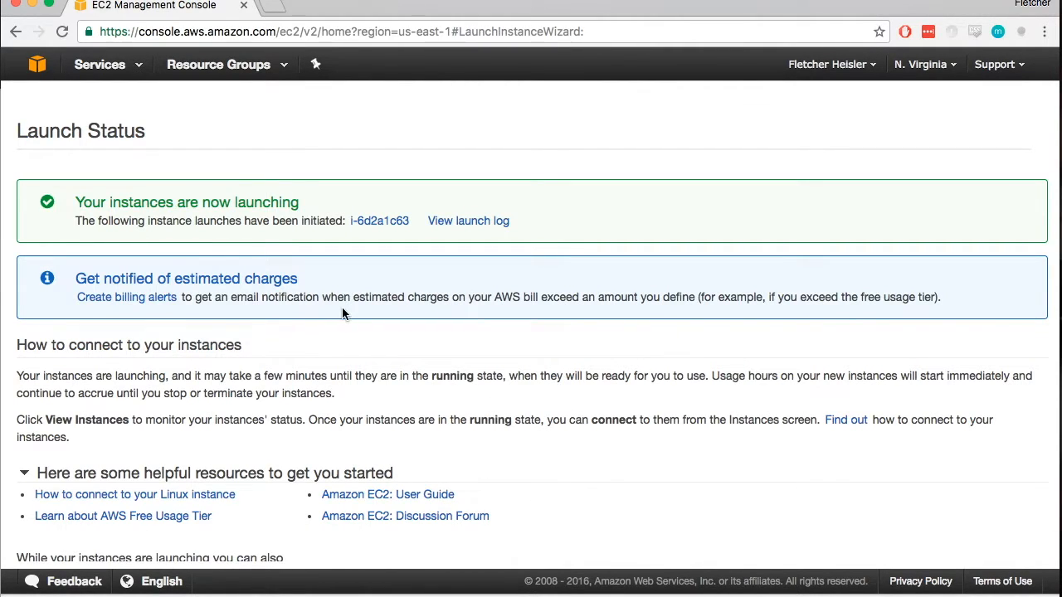
Step: View the newly launched pending instance in the EC2 Instances list
left_click(378, 220)
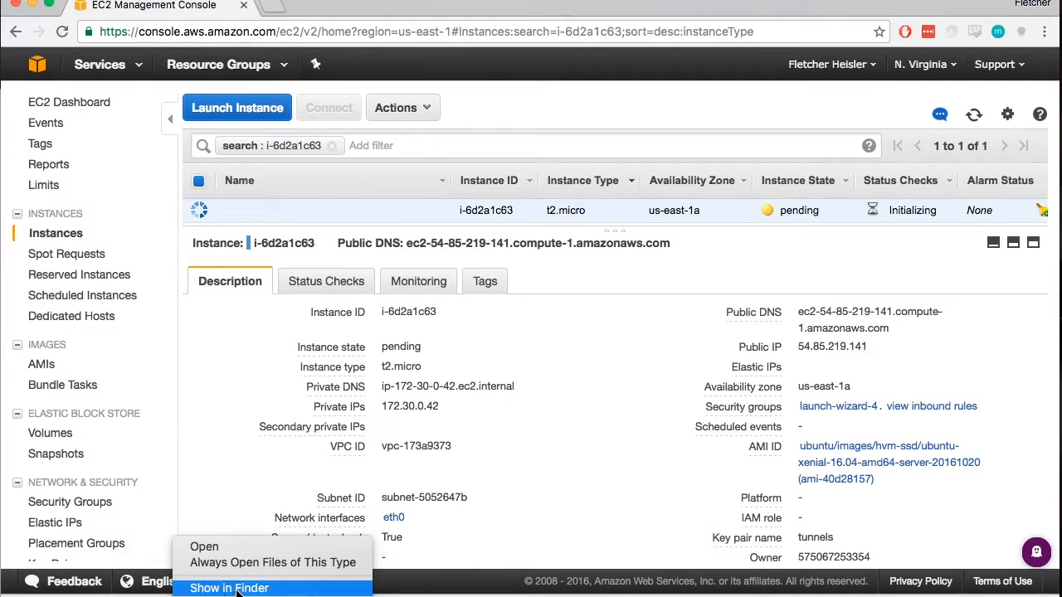
mouse_move(282, 591)
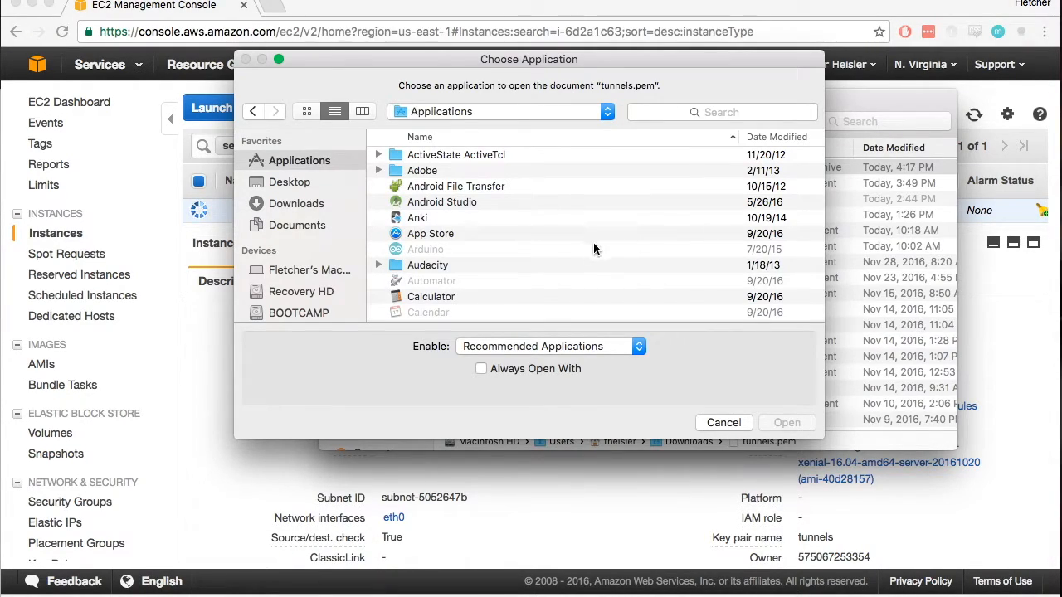
mouse_move(551, 255)
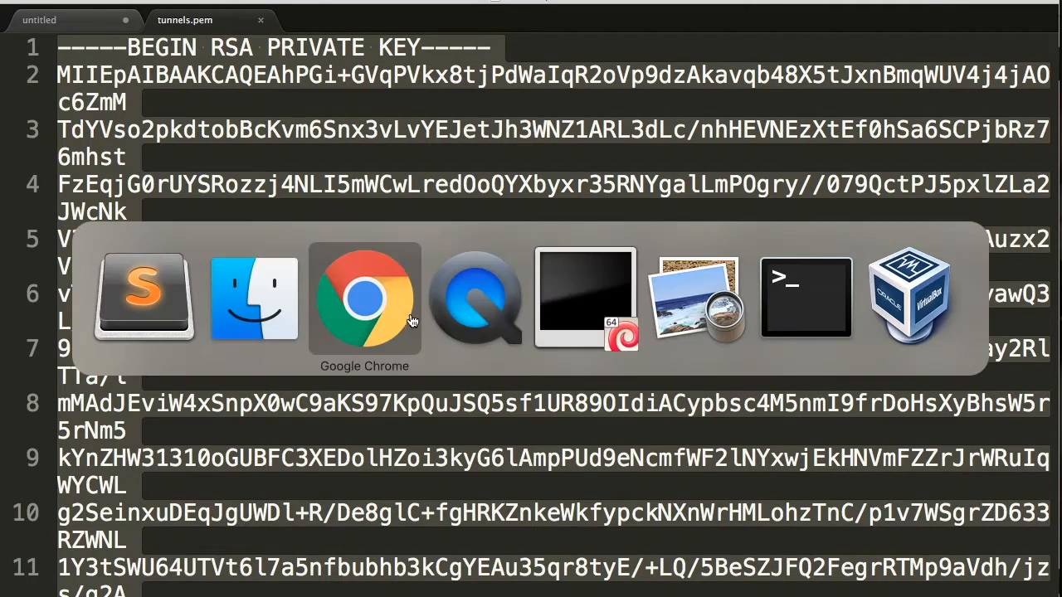
Step: In the unlocked Kali VM, paste the private key into ~/.ssh/ec2.pem with nano and save it
left_click(910, 295)
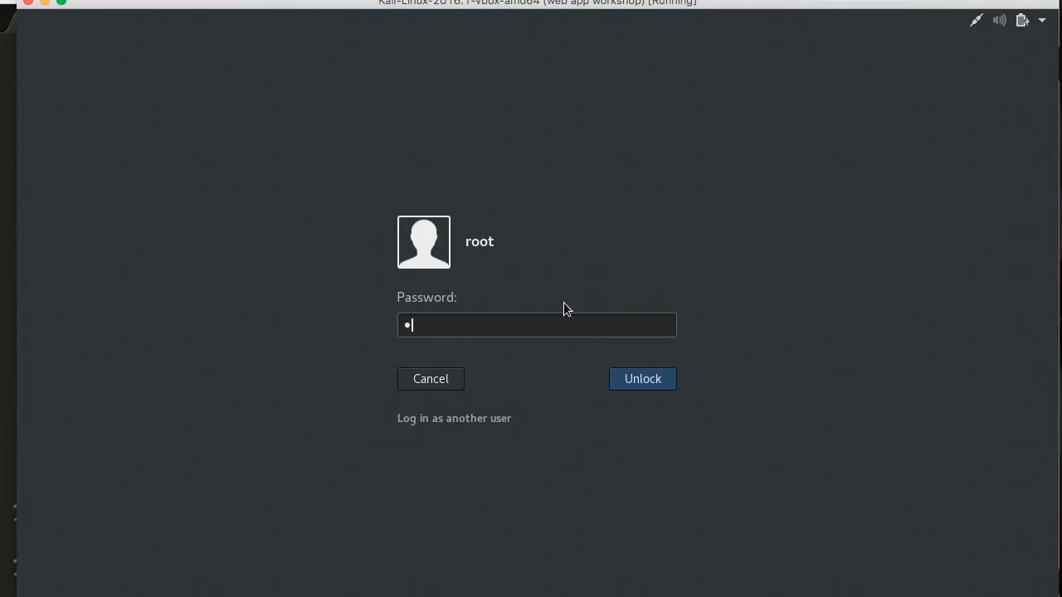
left_click(643, 378)
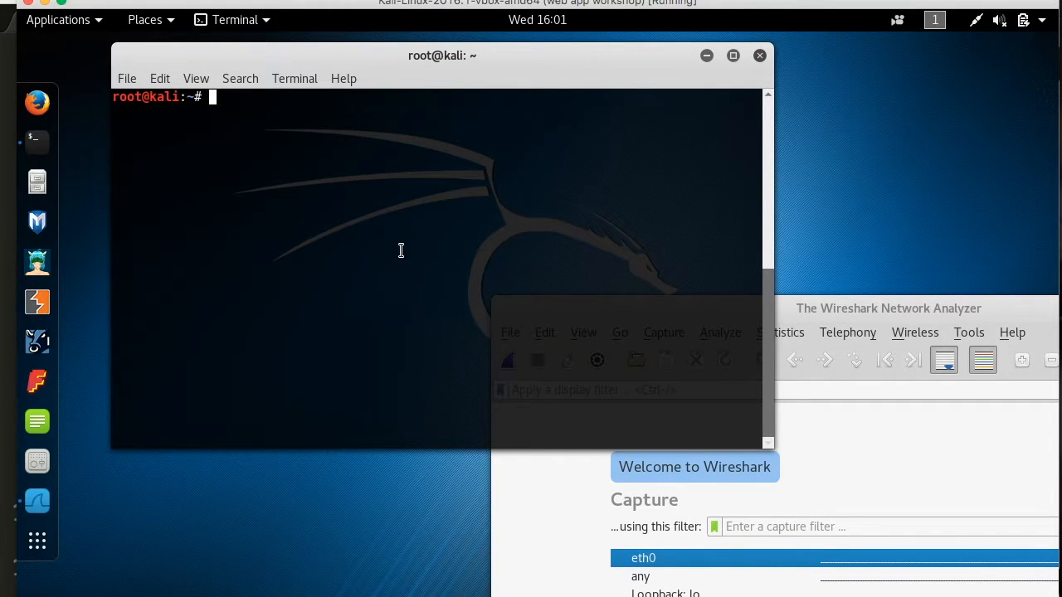
type("nano ~/.ssh")
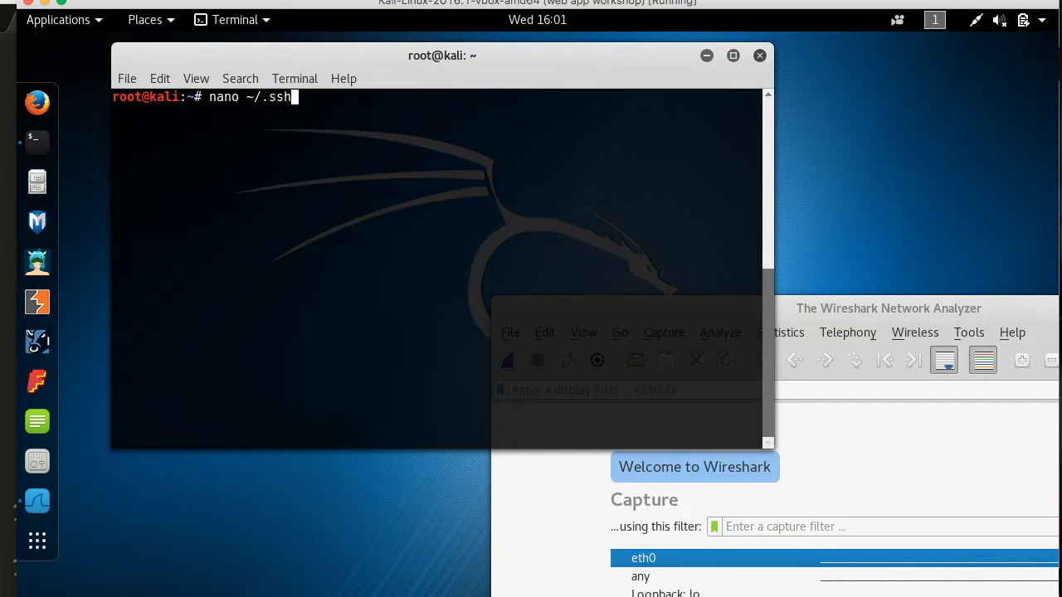
type("/ec")
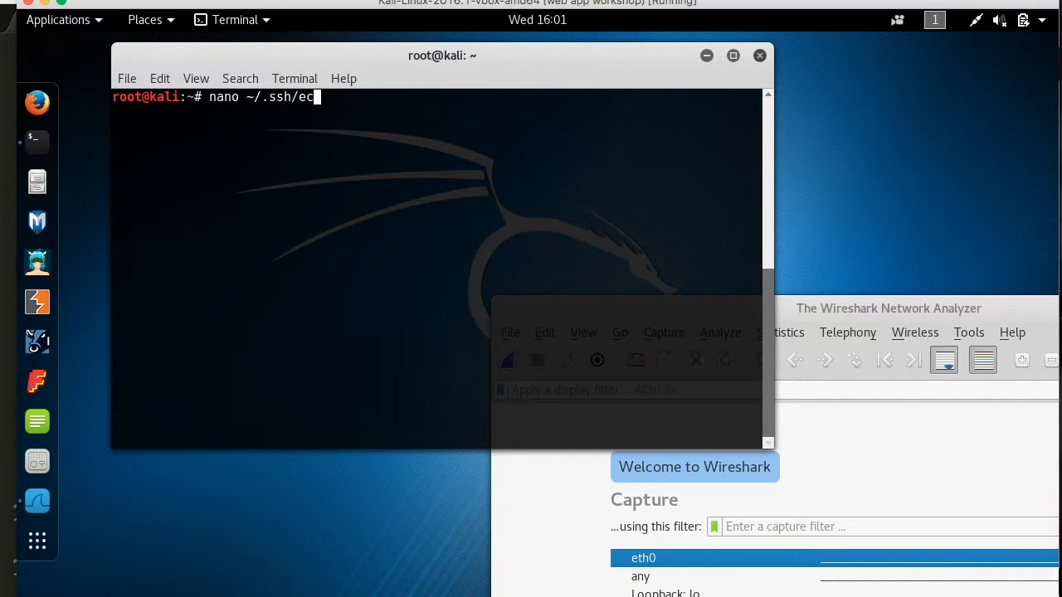
type("2.pem")
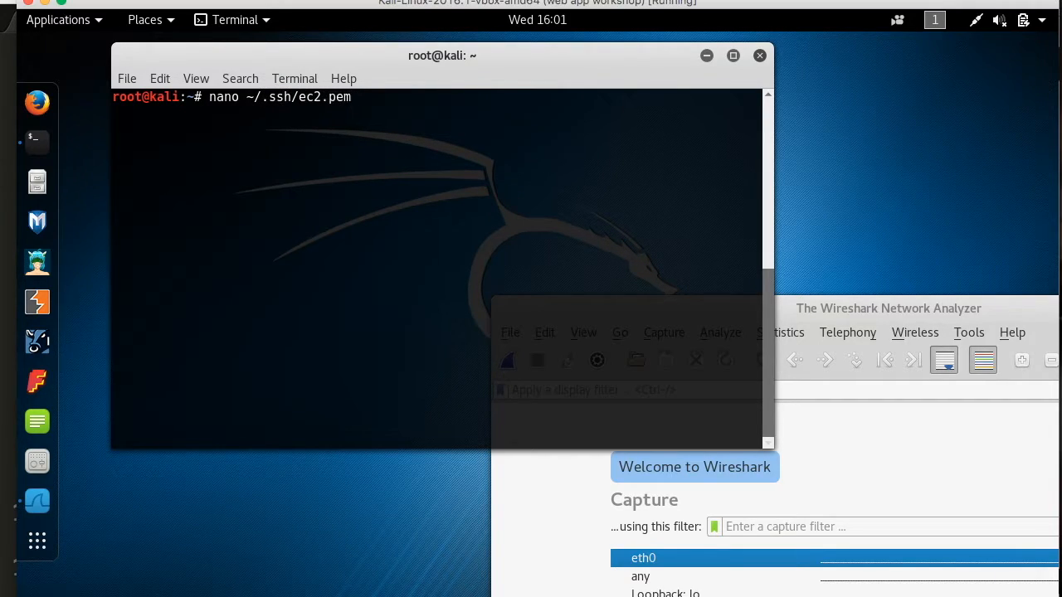
key("Return")
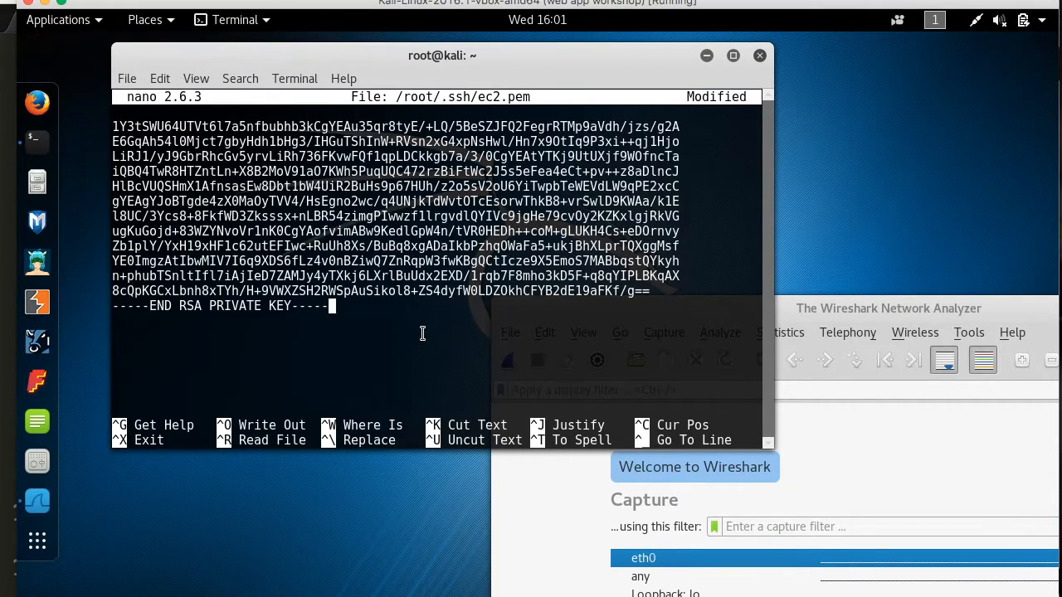
key("ctrl+x")
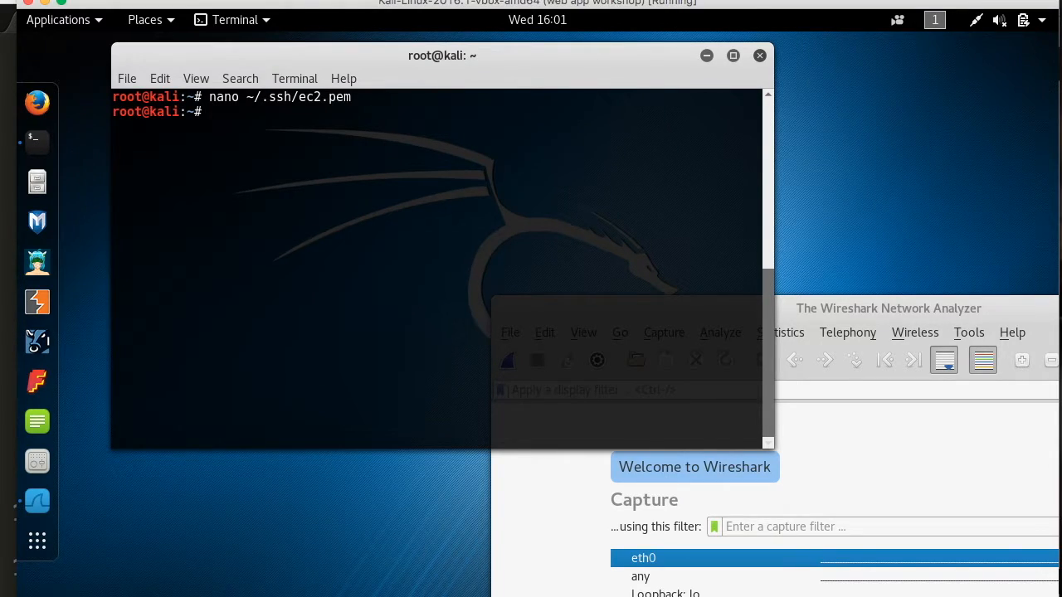
Step: Start ~/.ssh/config in nano with Host 54.85.219.141 and User ubuntu lines
type("nano ~/.")
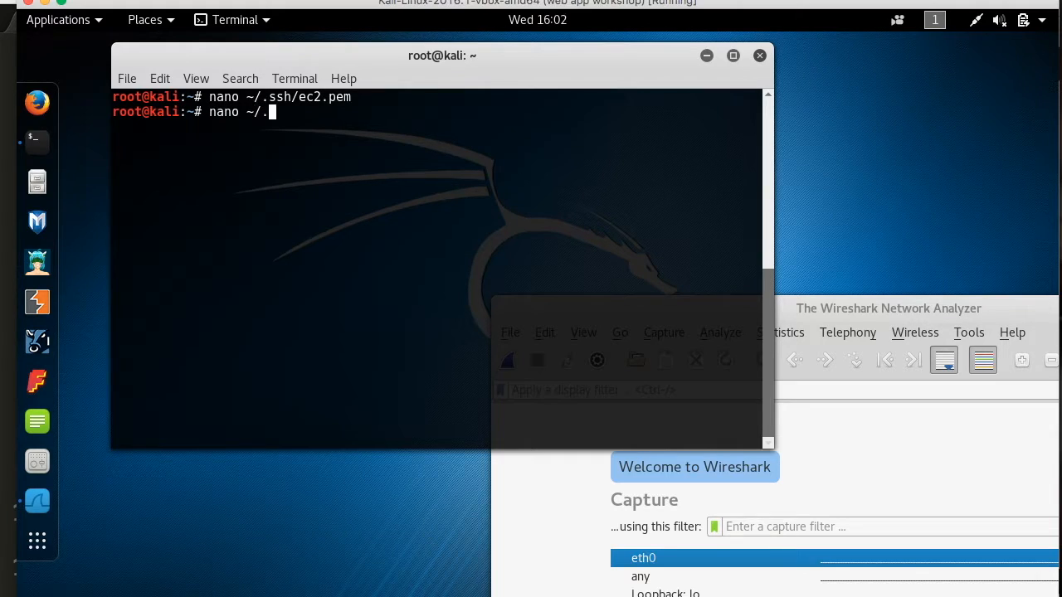
type("ssh/config")
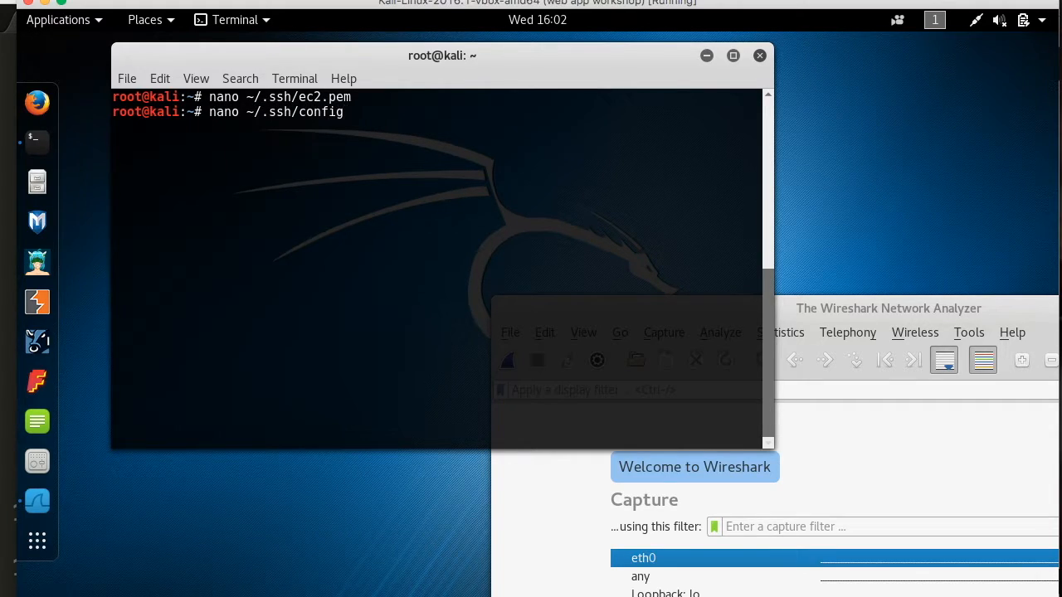
key("Return")
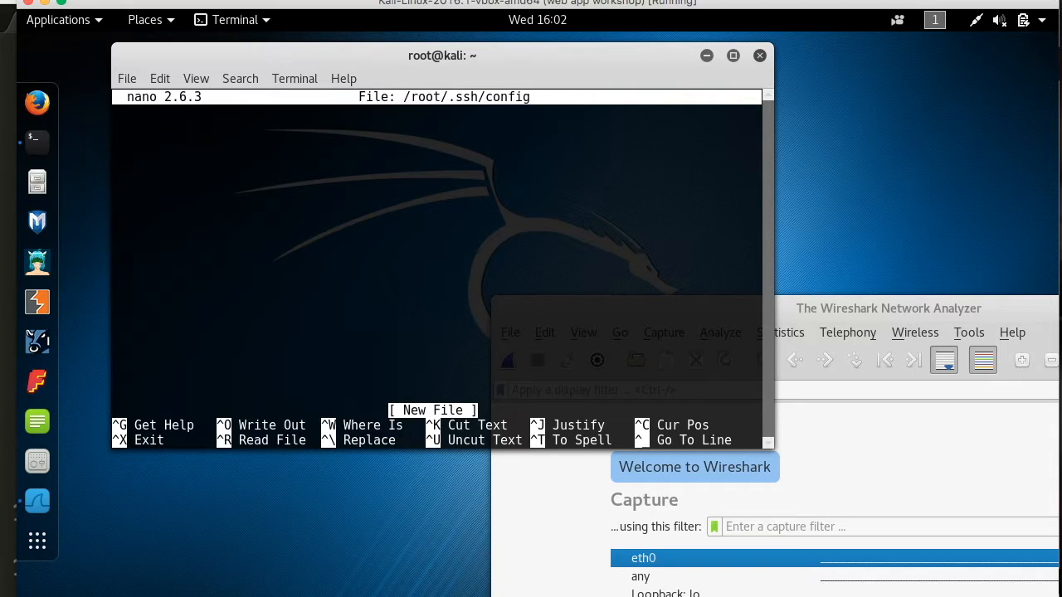
type("Host")
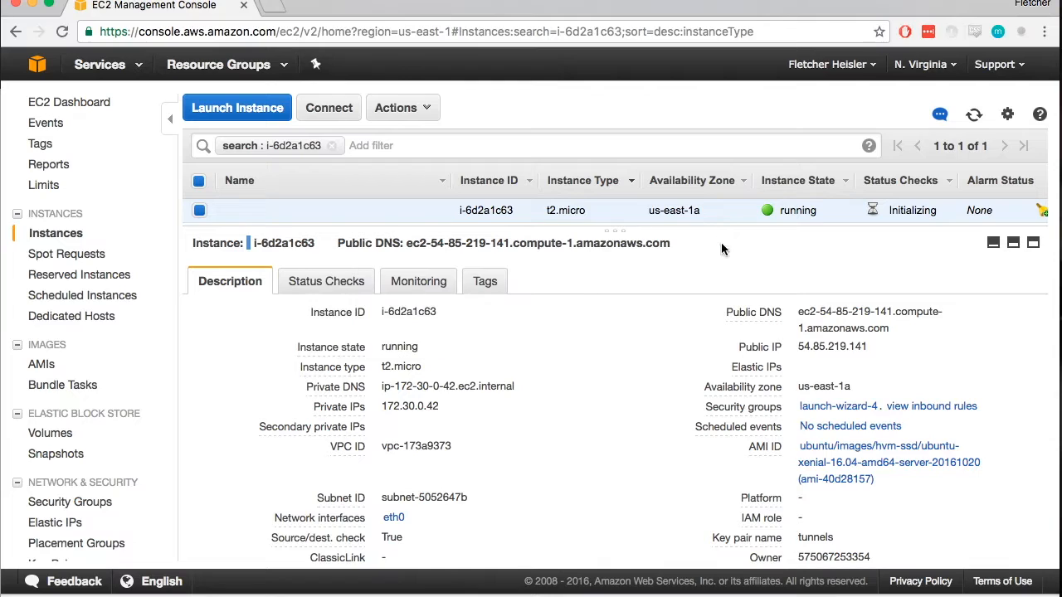
scroll("right", 3)
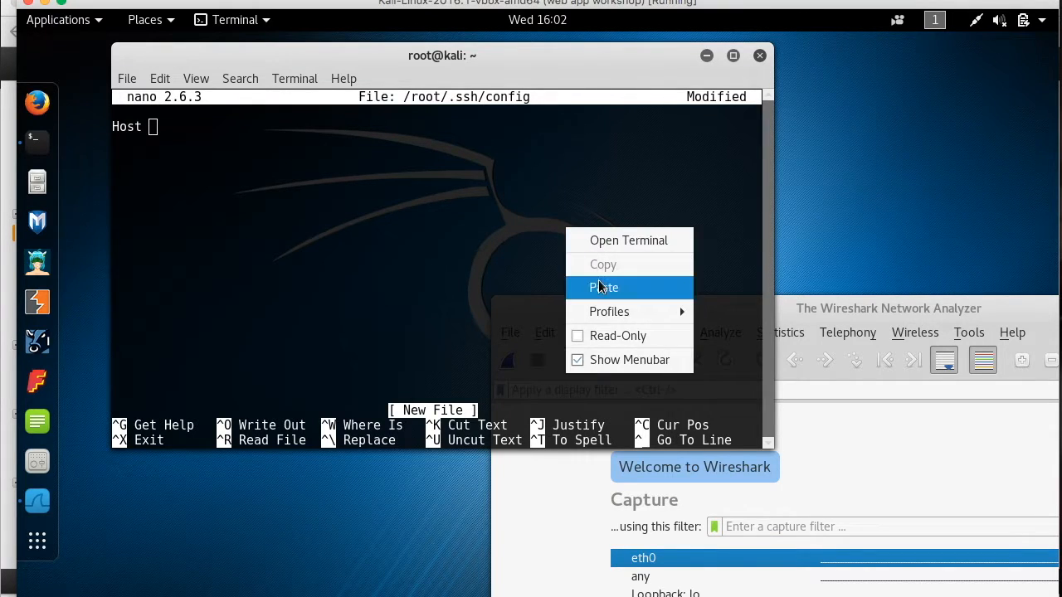
left_click(604, 287)
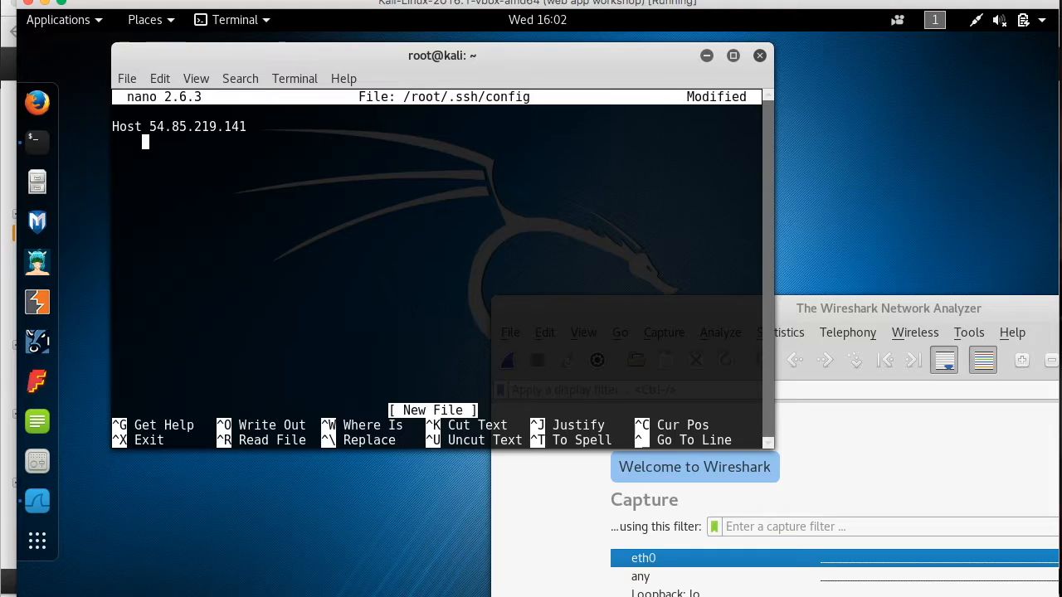
type("User")
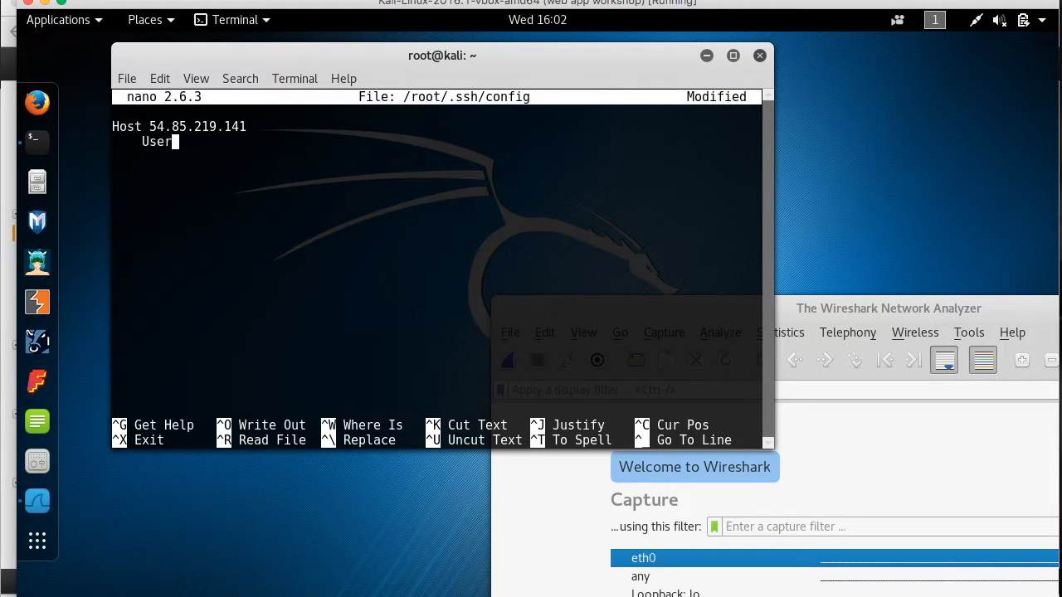
type("ubuntu")
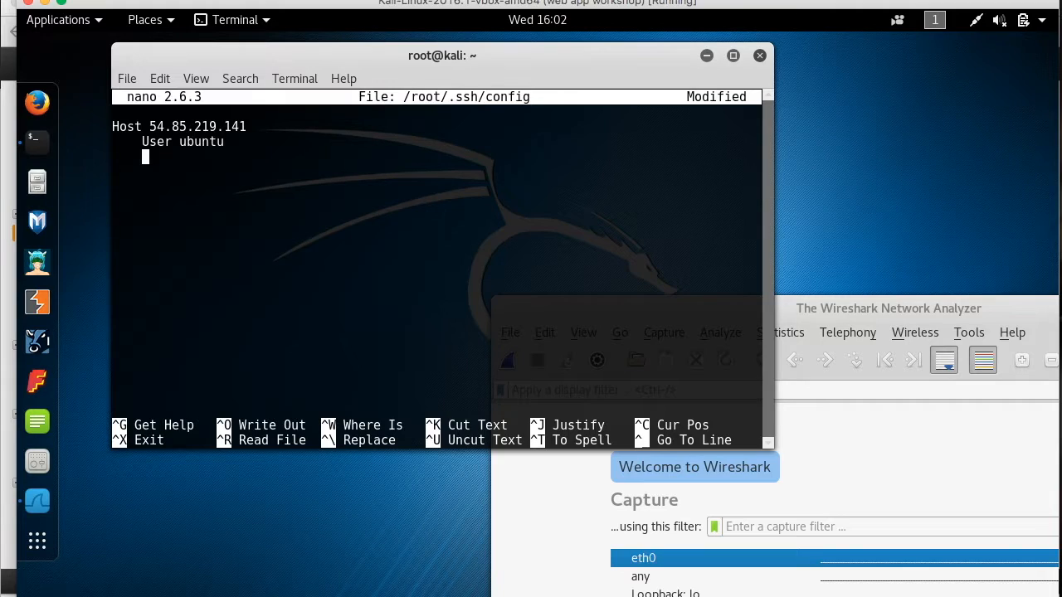
Step: Add Hostname 54.85.219.141, Port 22 and IdentityFile ~/.ssh/ec2.pem, then save the config
type("Hostname")
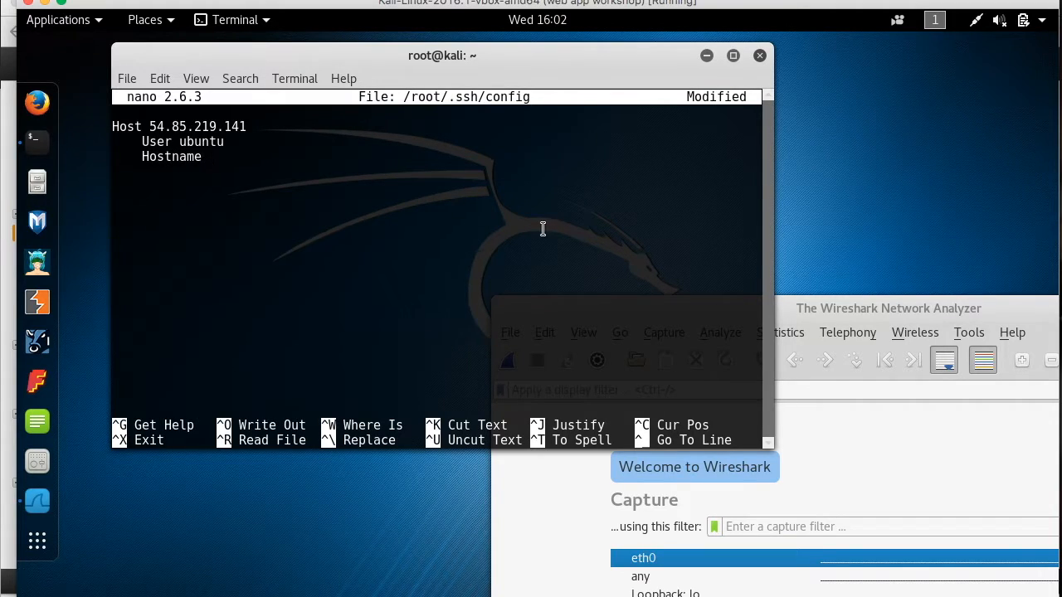
type("54.85.219.141")
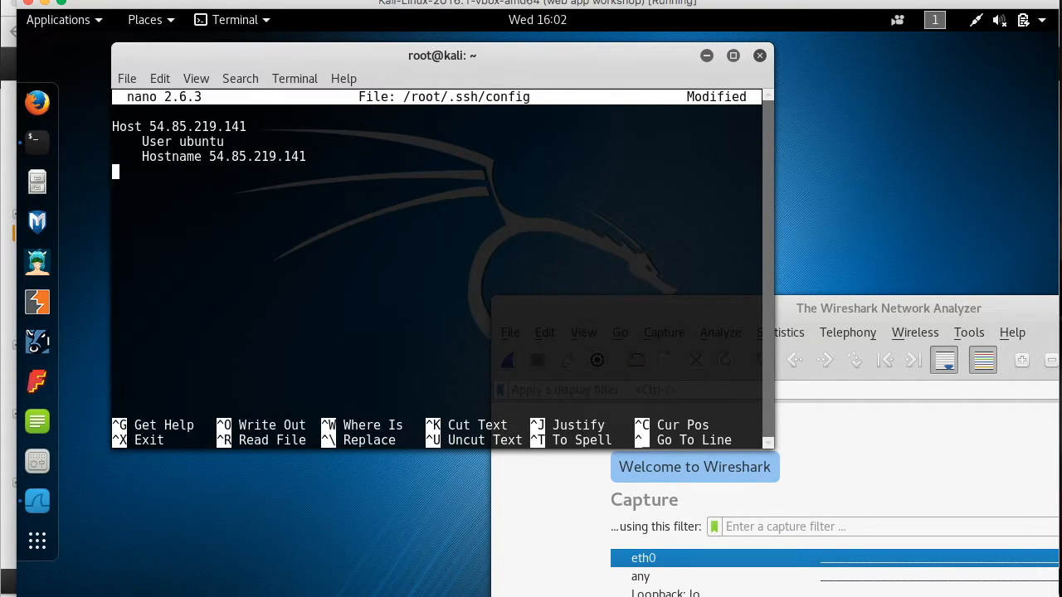
type("Pot")
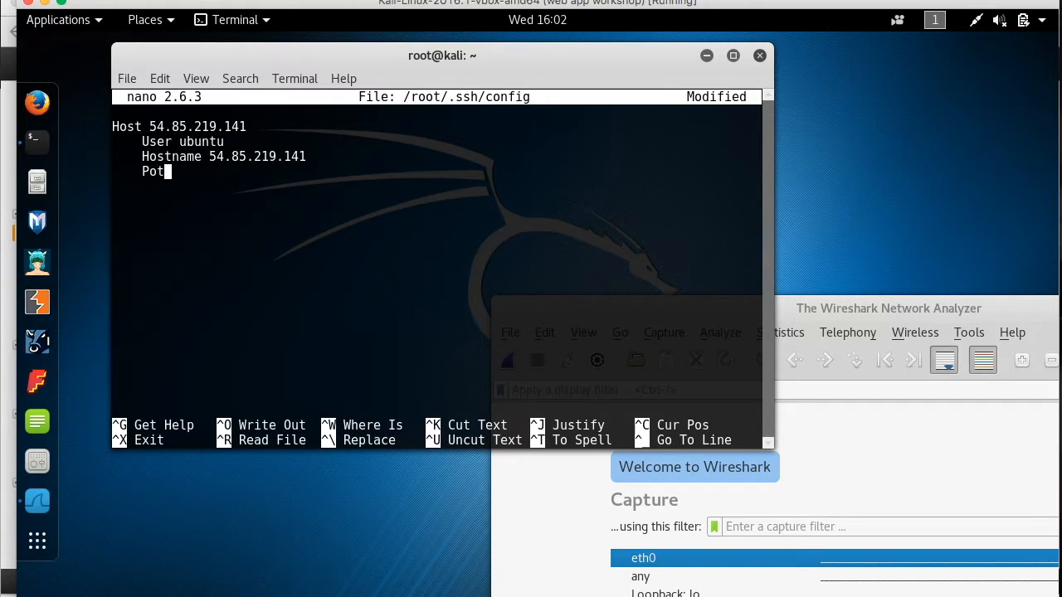
type("rt 22")
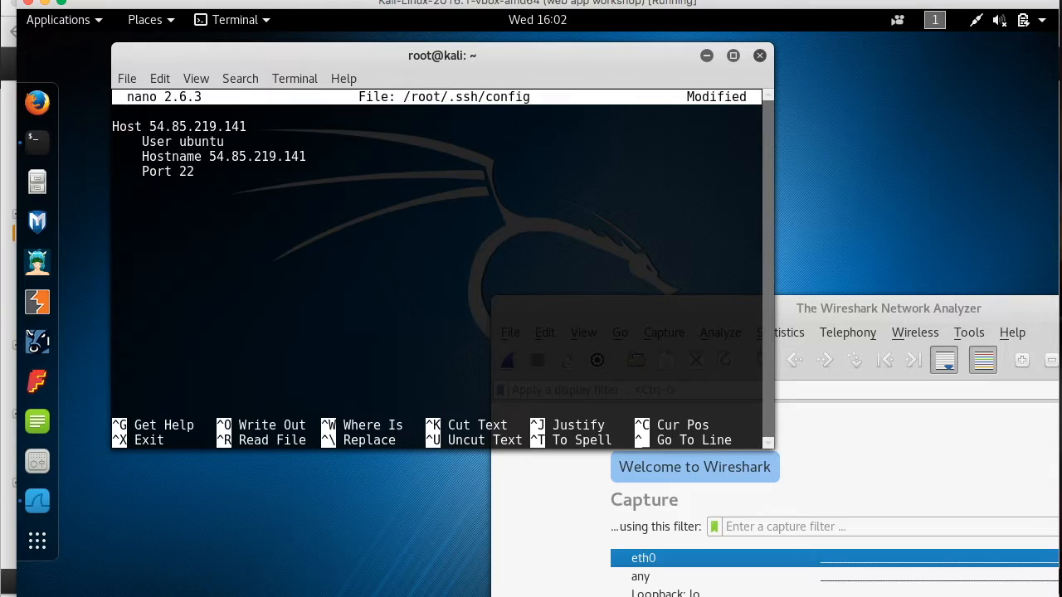
type("Identity")
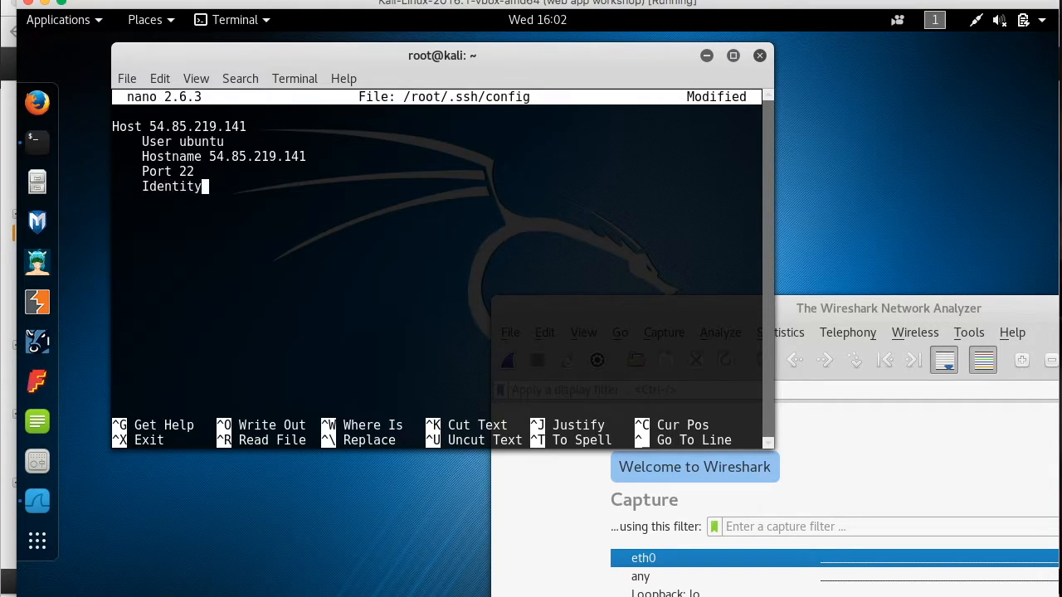
type("File ~")
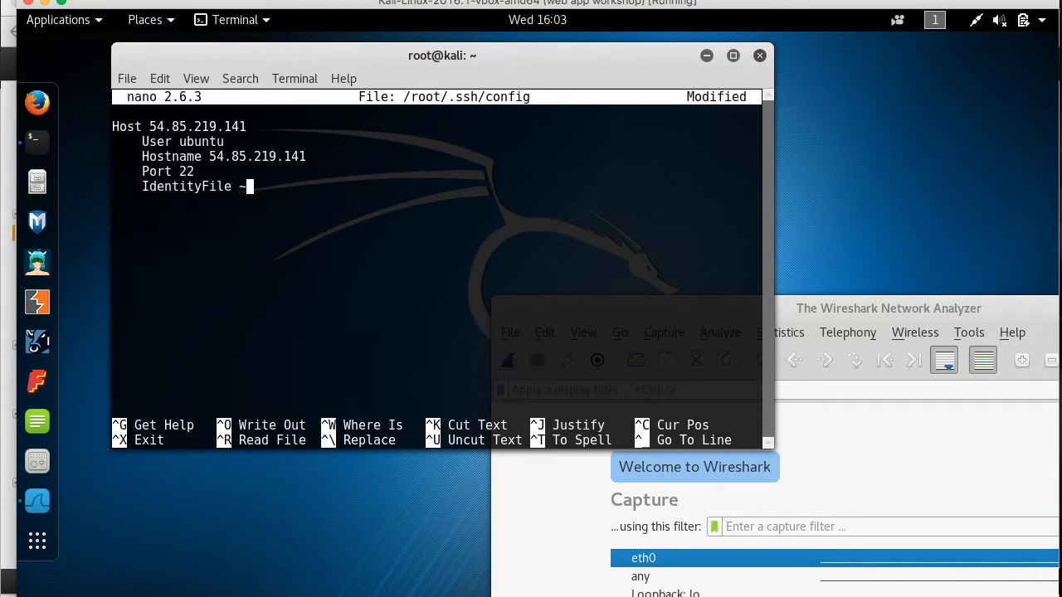
type("/.ssh/ec")
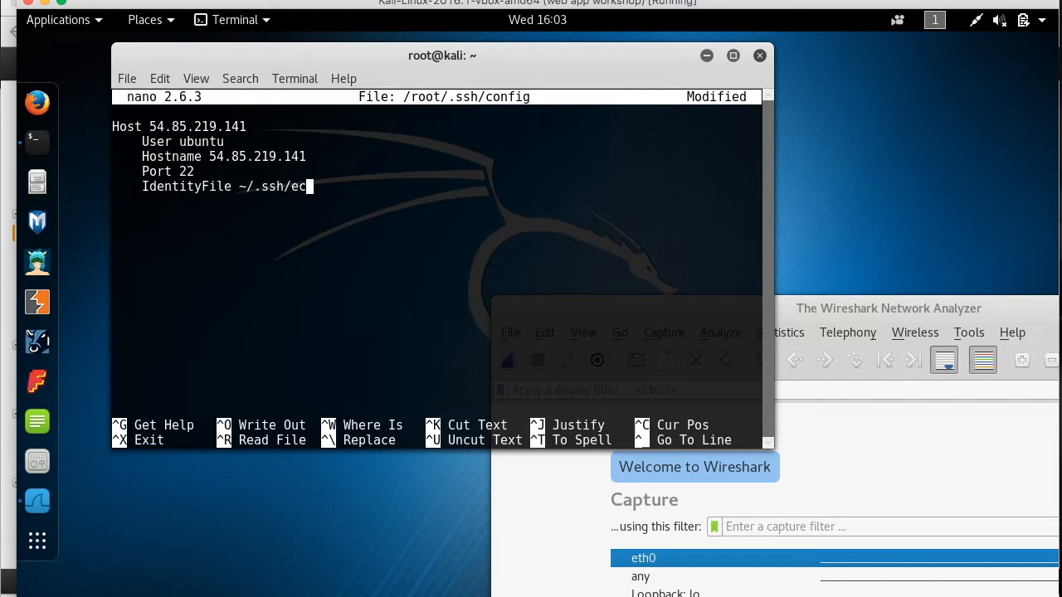
type("2.pem")
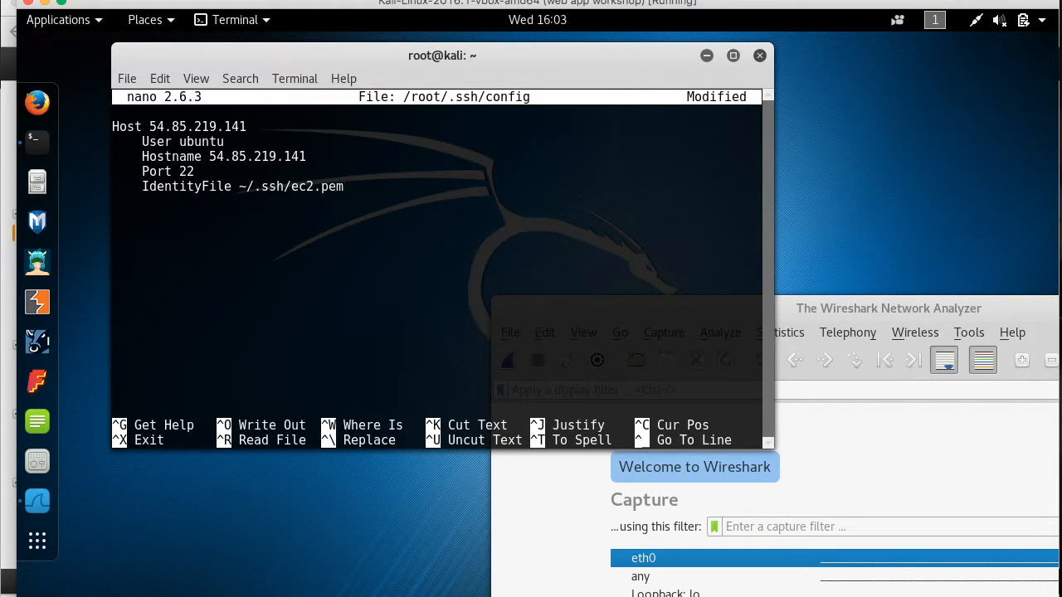
key("ctrl+o")
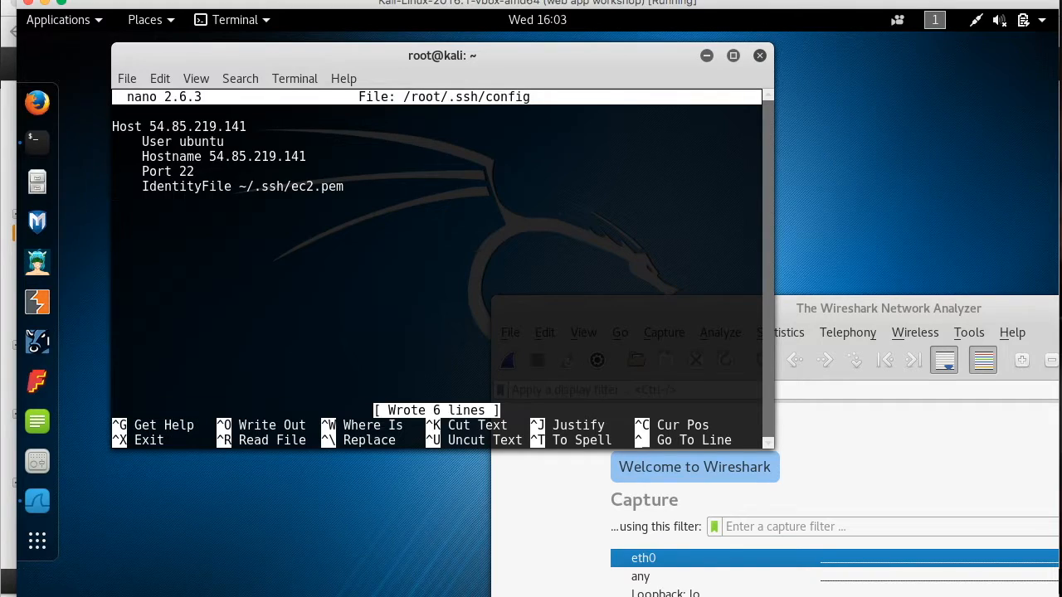
key("ctrl+x")
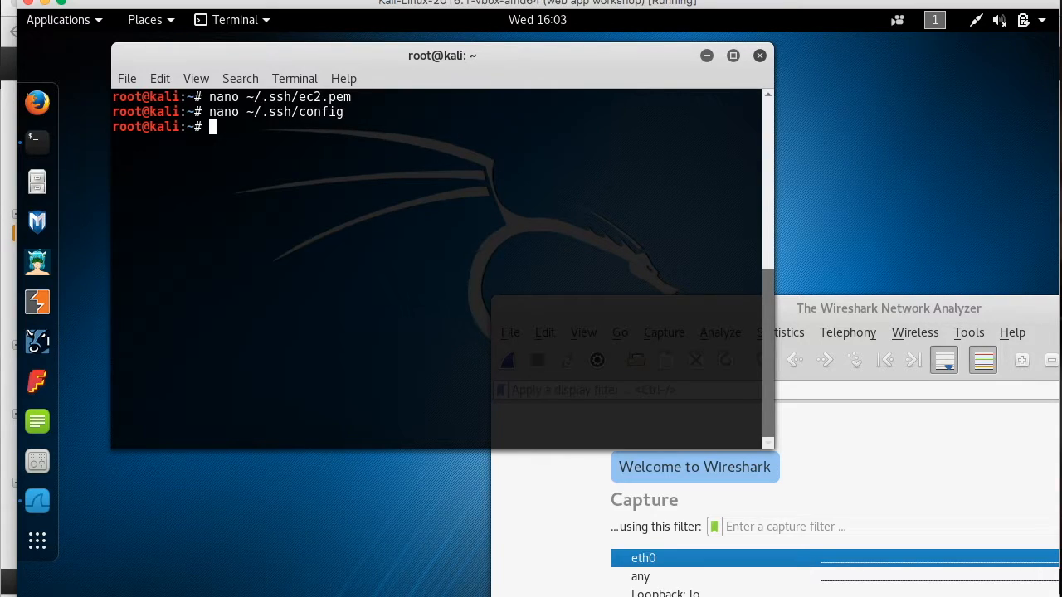
Step: Run pip install sshuttle, confirming it is already installed
type("pip install")
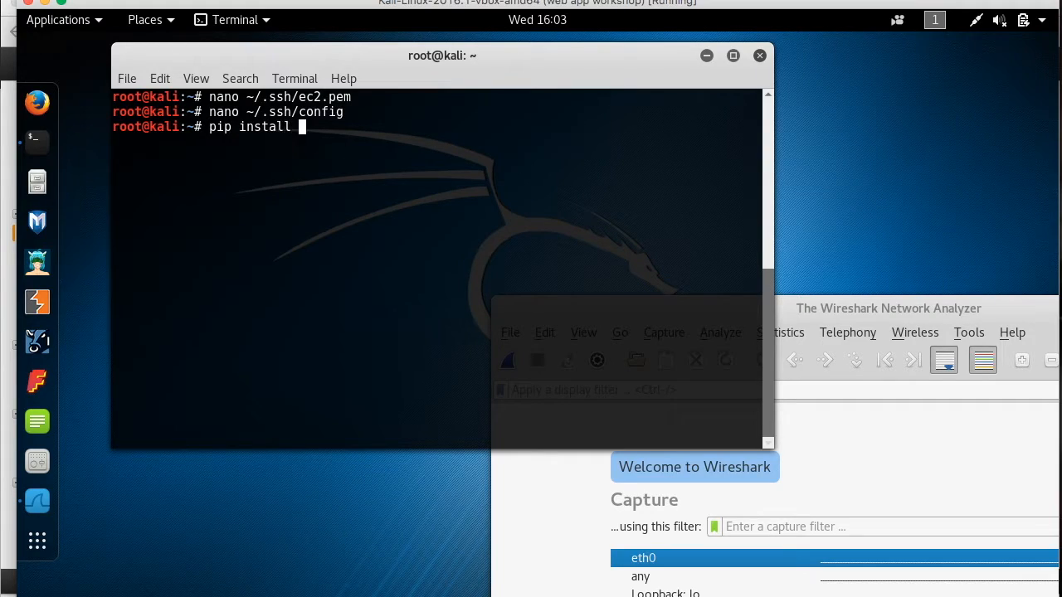
type("sshuttle")
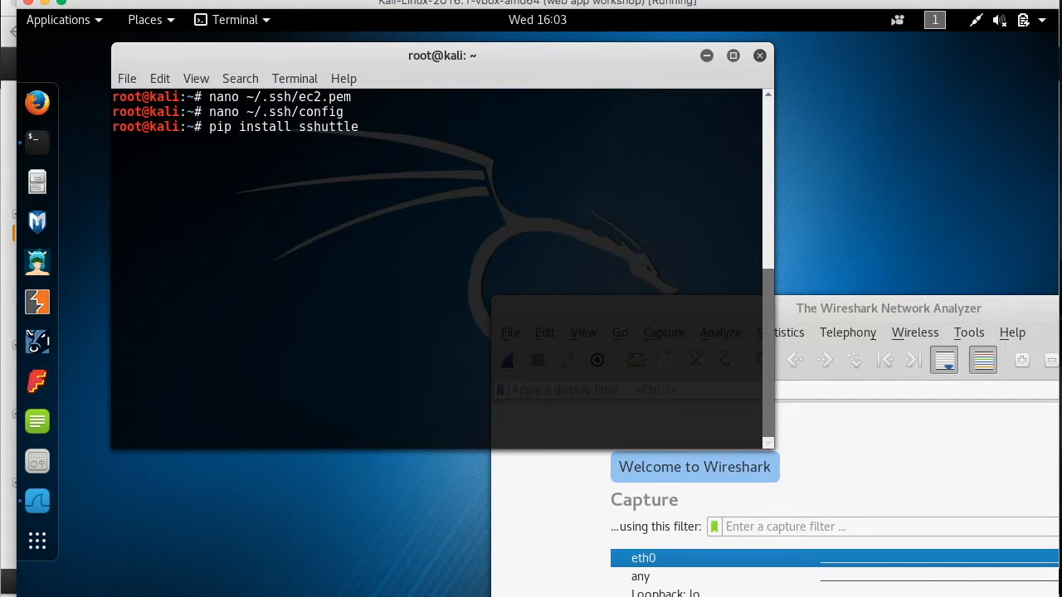
key("Return")
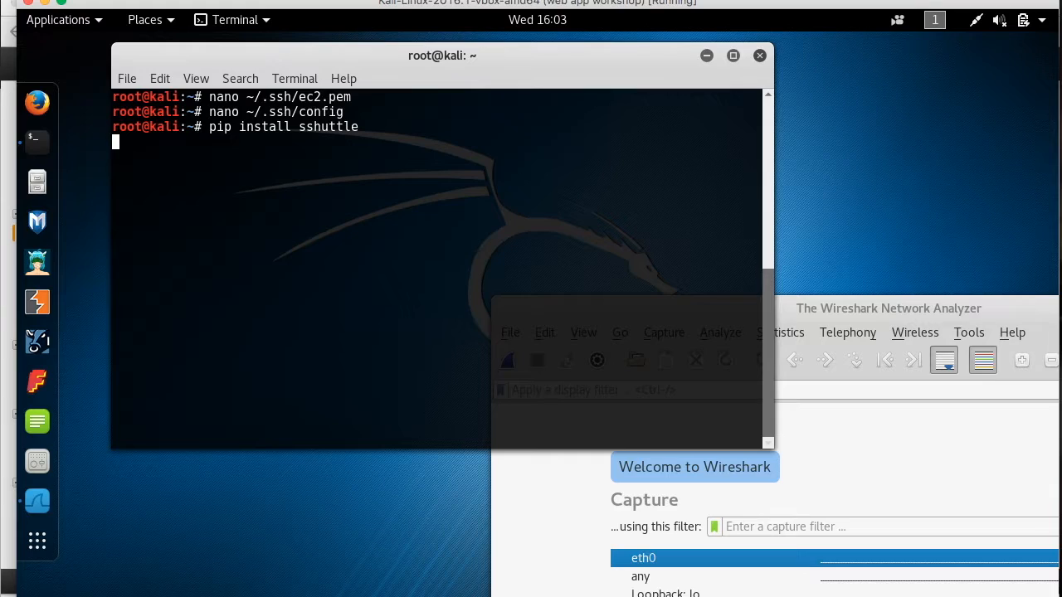
key("Return")
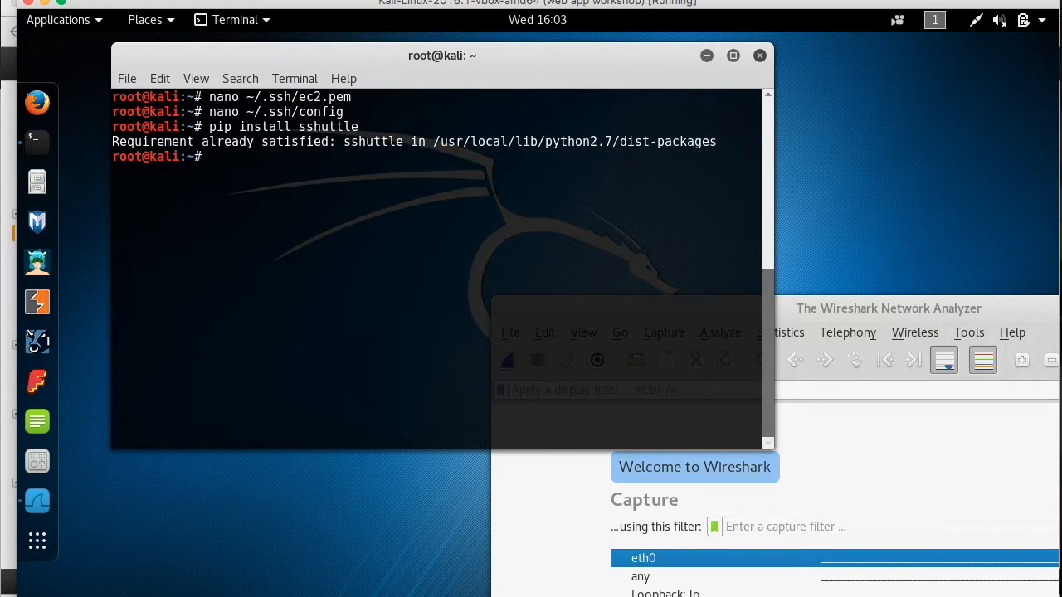
Step: Restrict ~/.ssh/ec2.pem to chmod 400 and list it to verify -r-------- permissions
type("c")
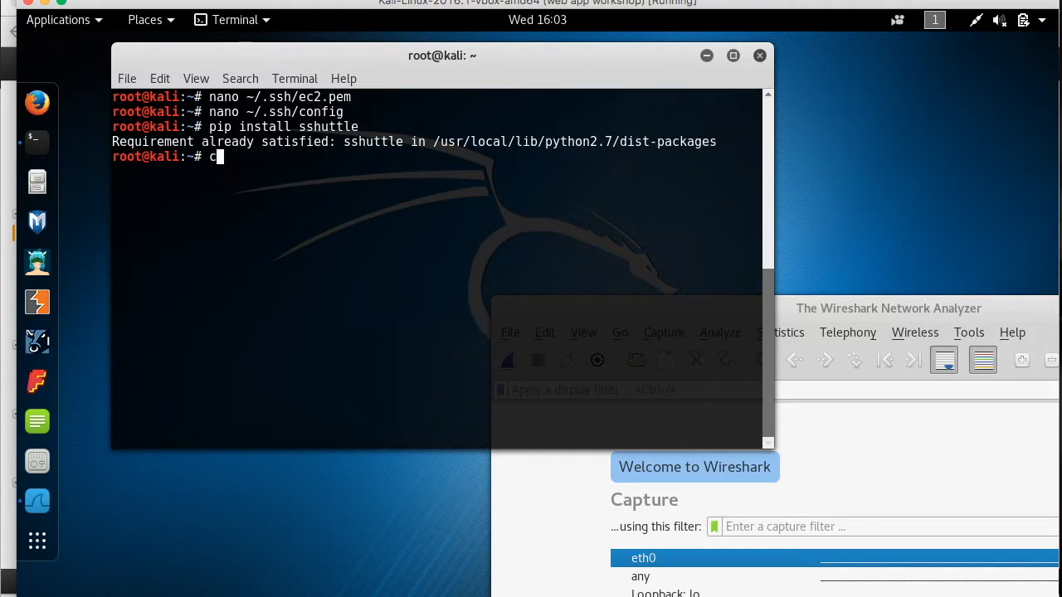
type("hmod 400")
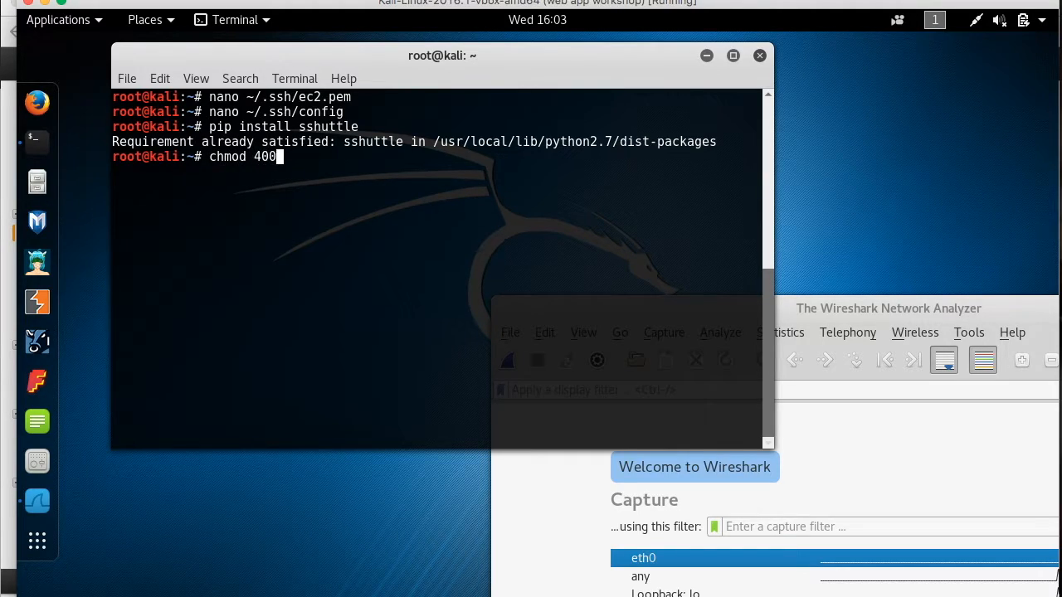
type("ec")
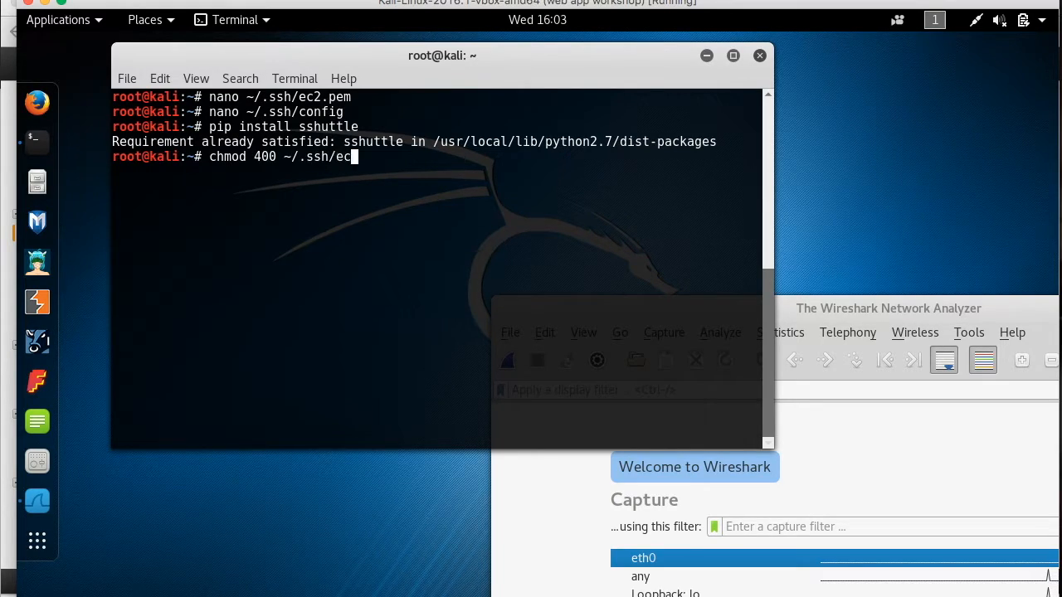
type("2.pem")
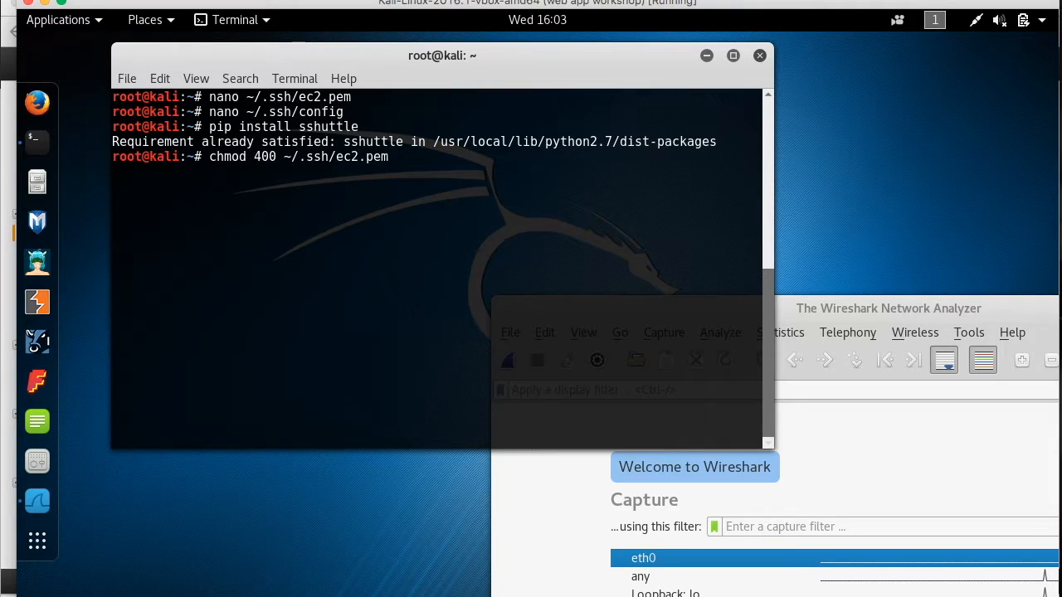
type("ls ~/")
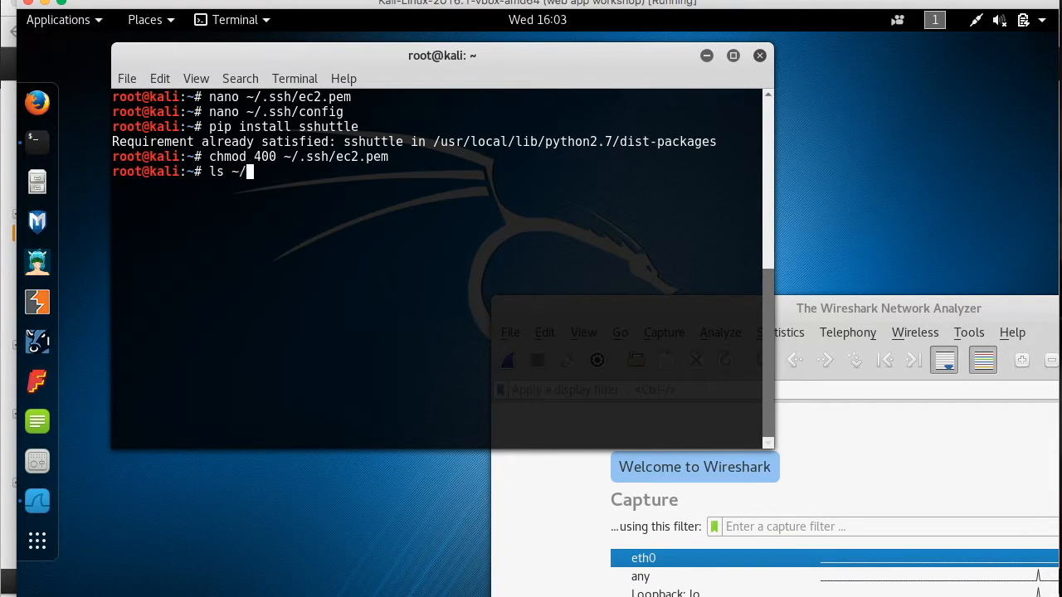
type(".ssh/ec2.pem")
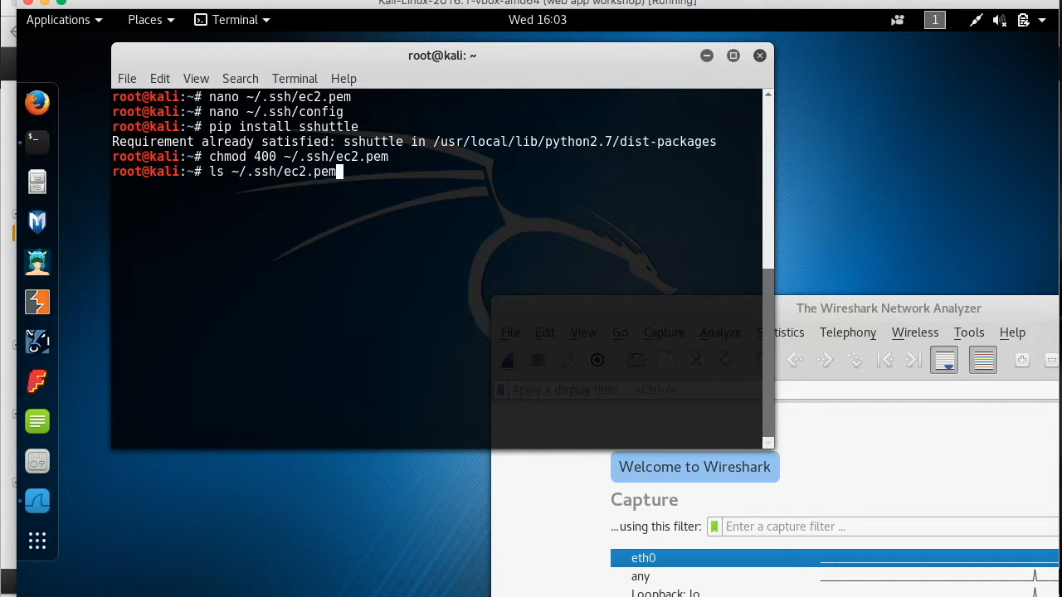
key("Return")
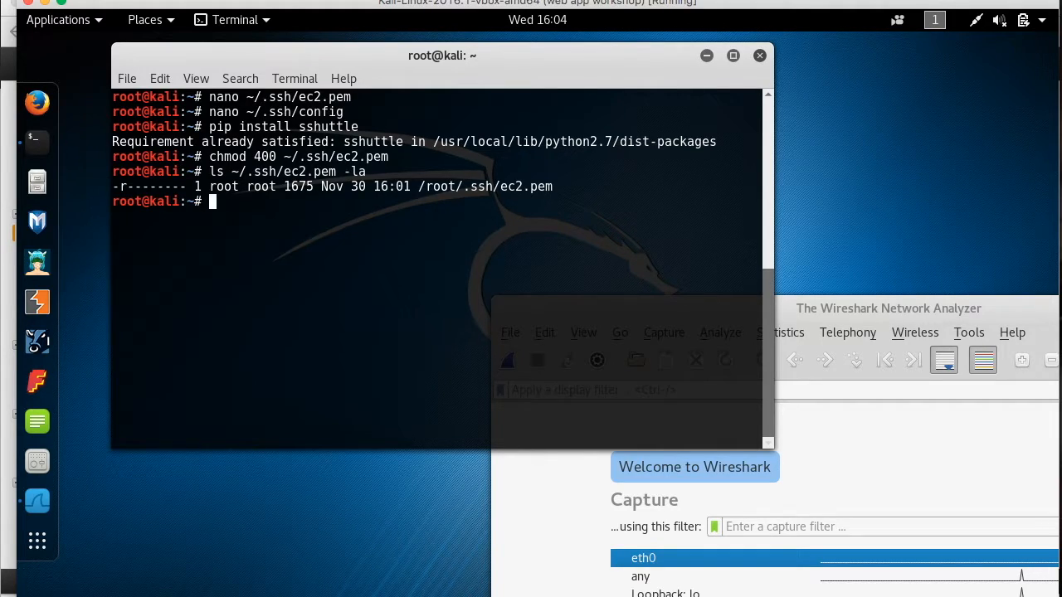
type("ssh")
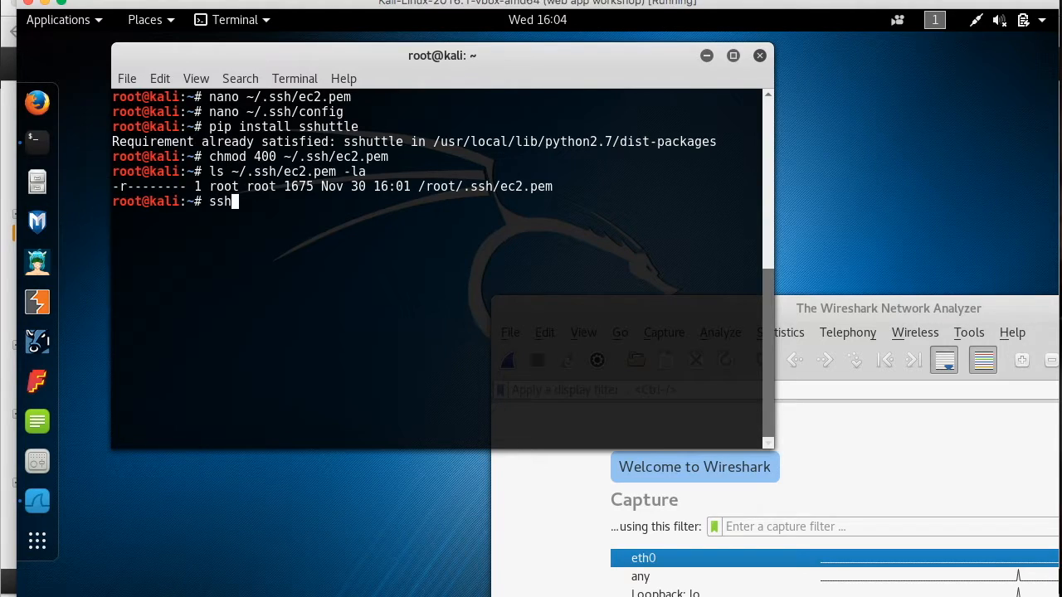
type("huttle")
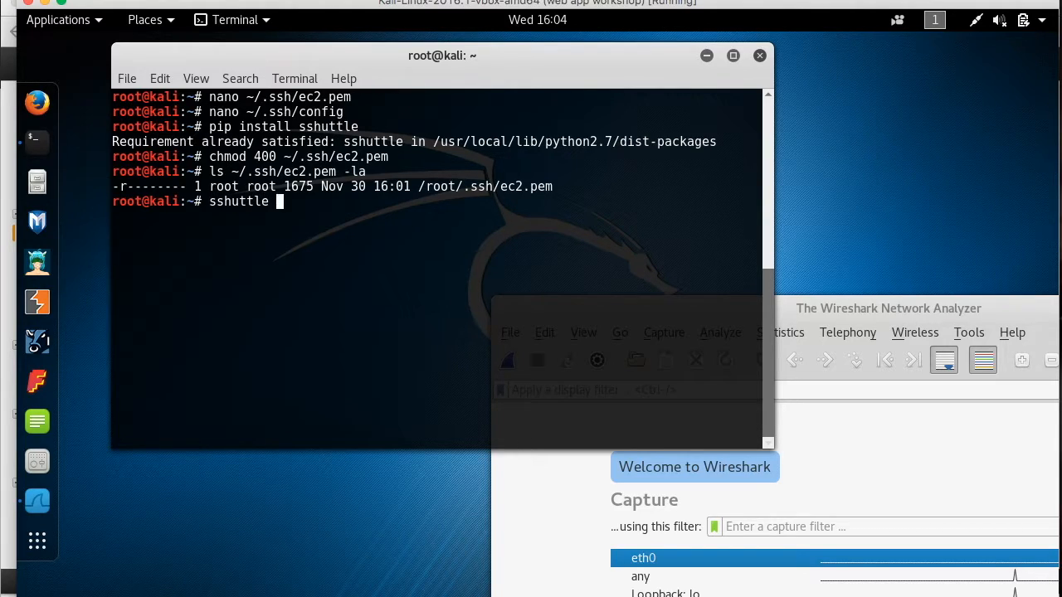
type("--dns")
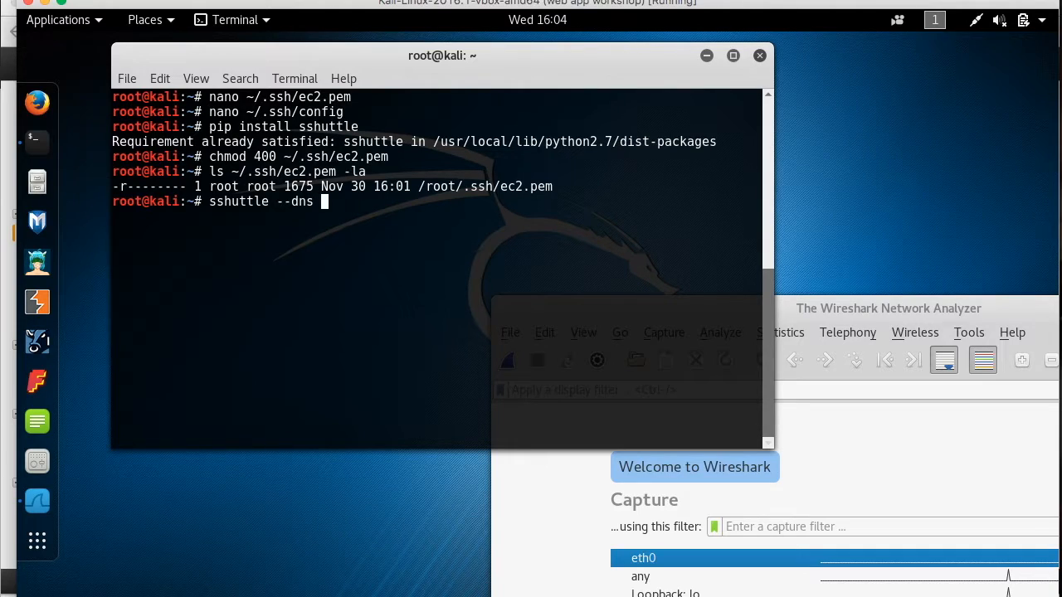
type("-r")
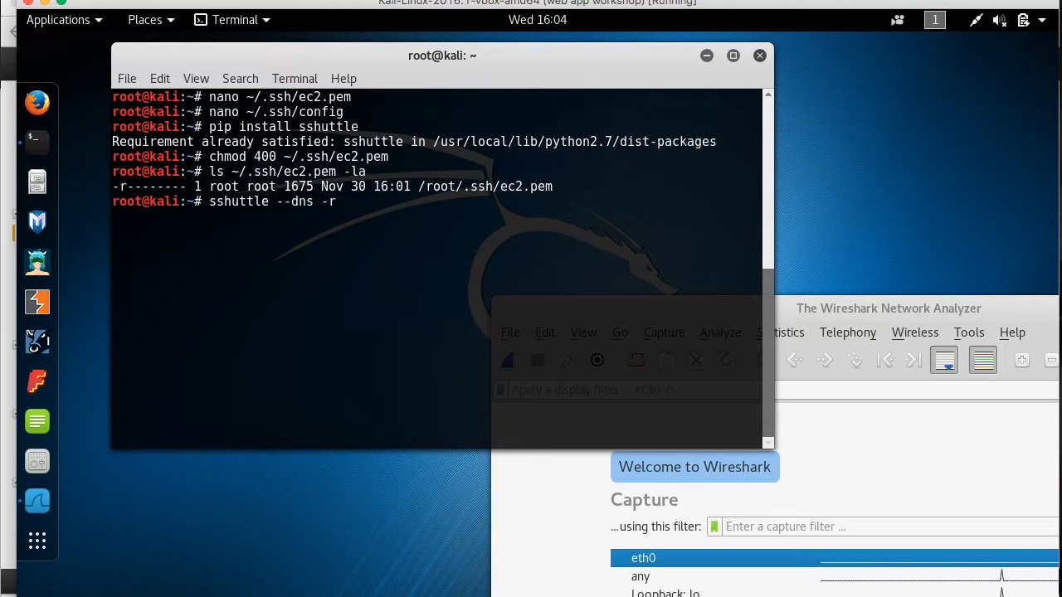
type("ubuntu@")
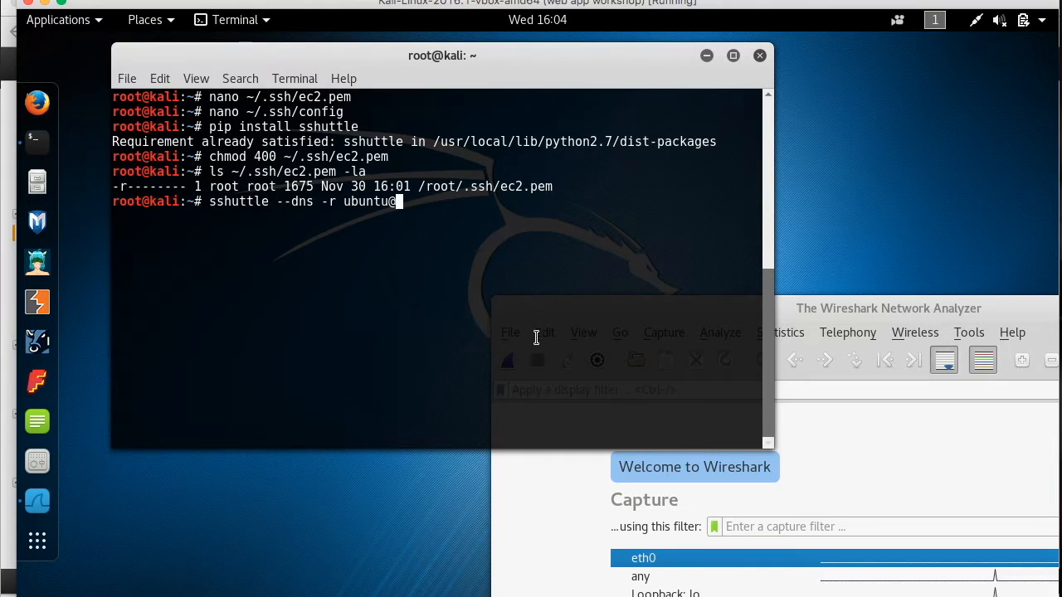
type("54.85.219.141")
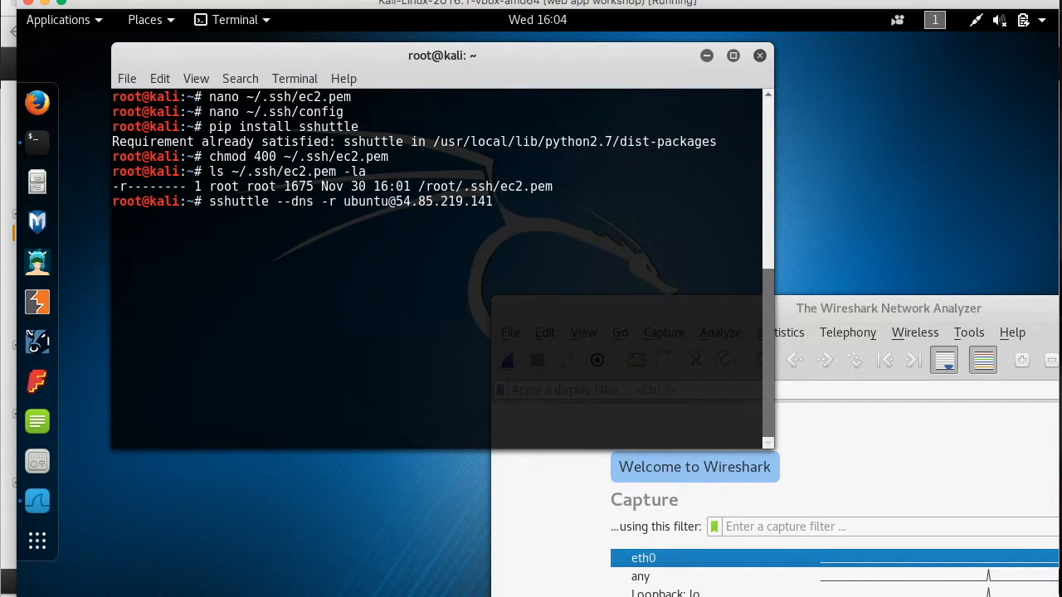
type("0.0.0.0")
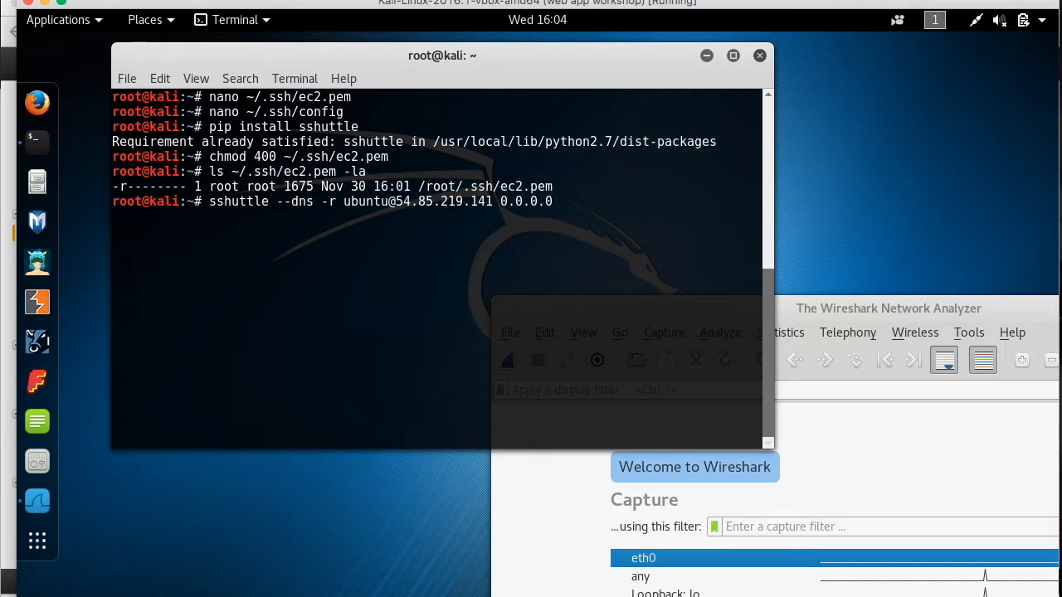
type("/0")
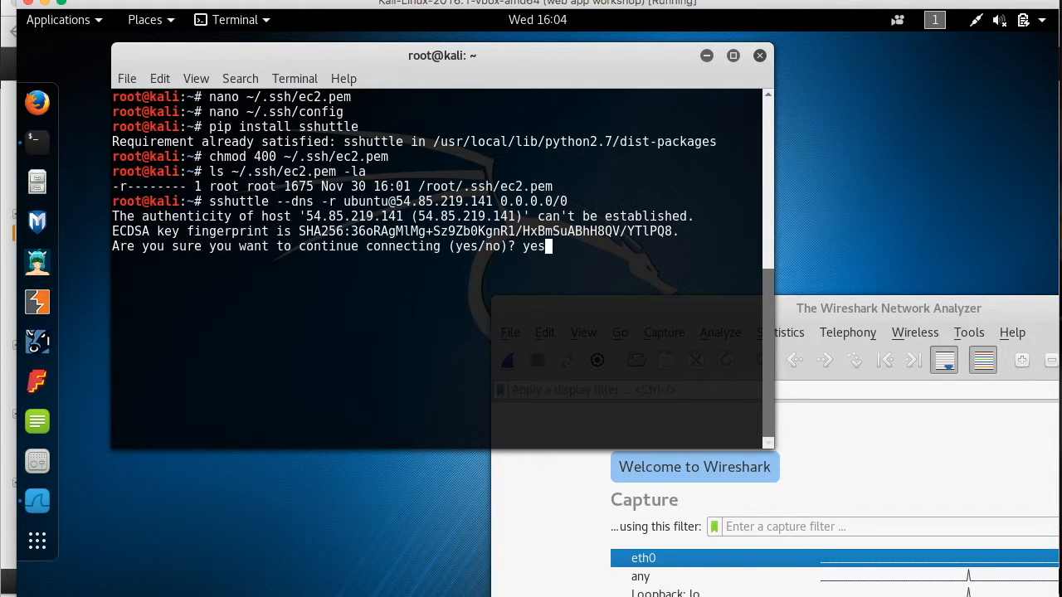
key("Return")
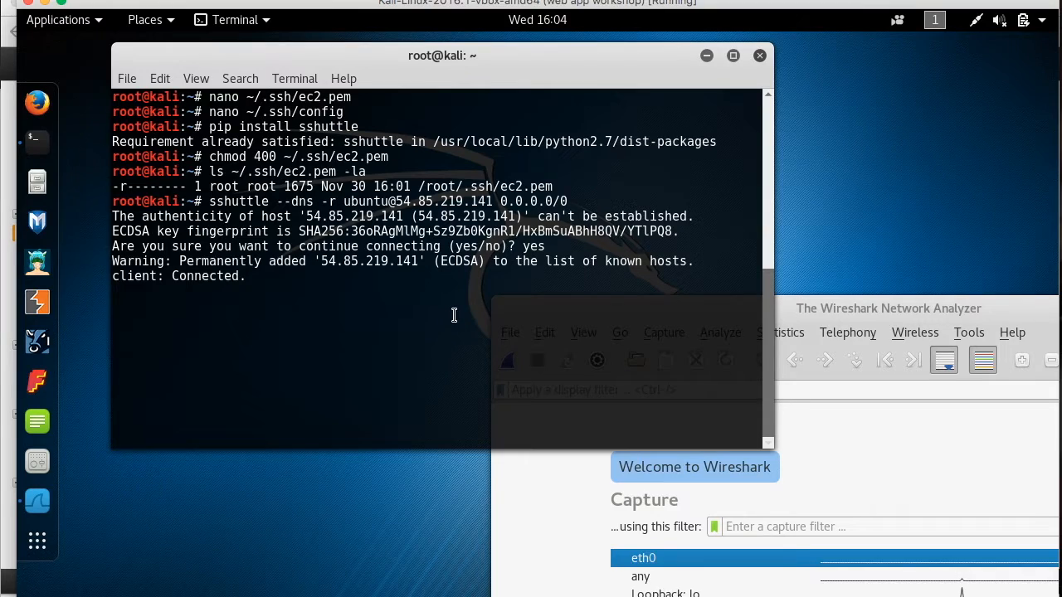
mouse_move(36, 103)
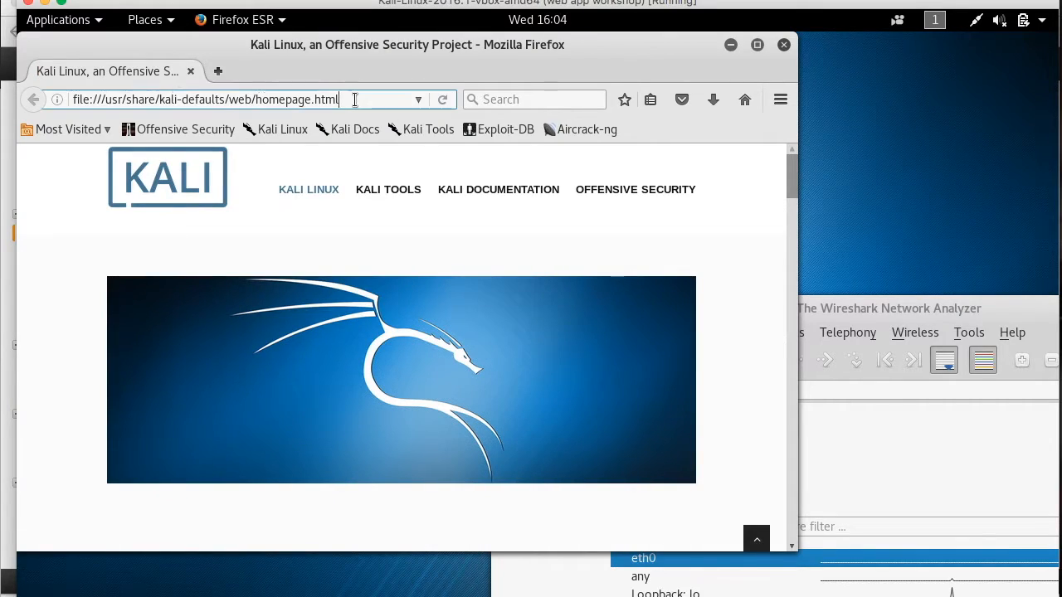
Step: Load google.com in Firefox, then raise and reposition the Wireshark window
type("google.com/")
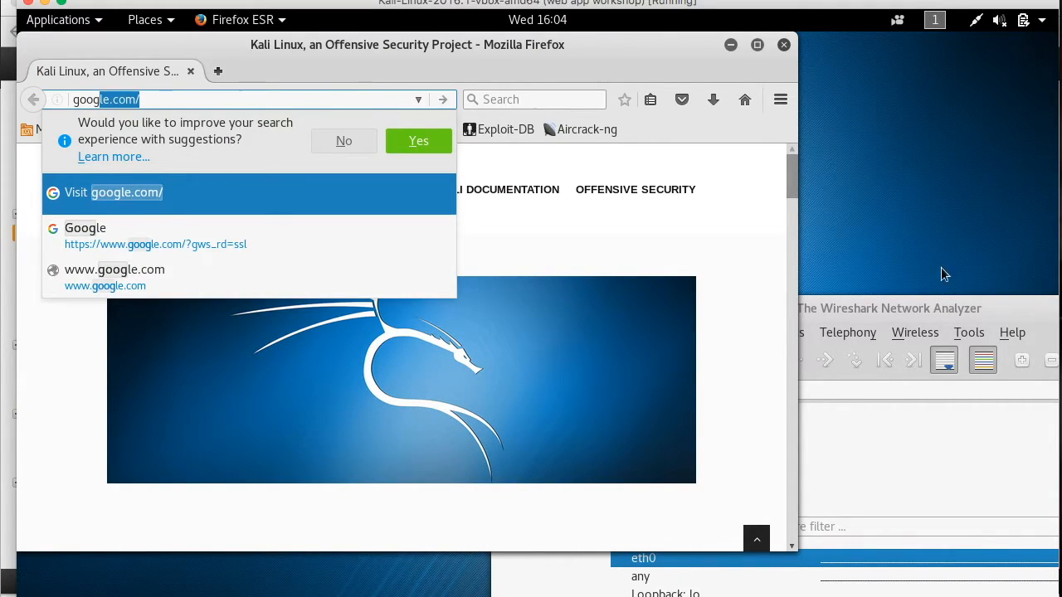
left_click(888, 307)
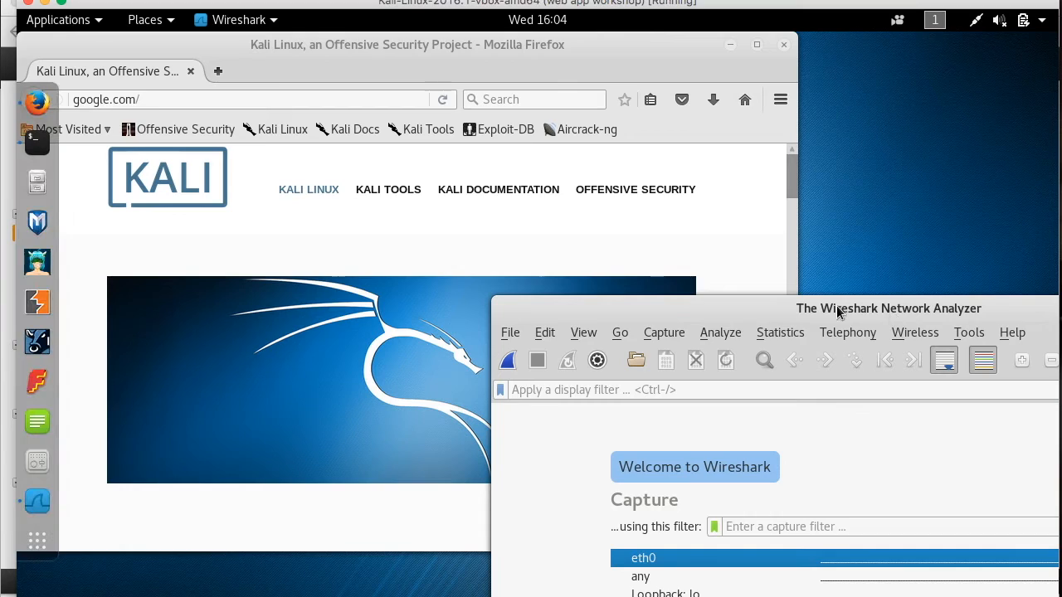
left_click_drag(889, 307, 886, 192)
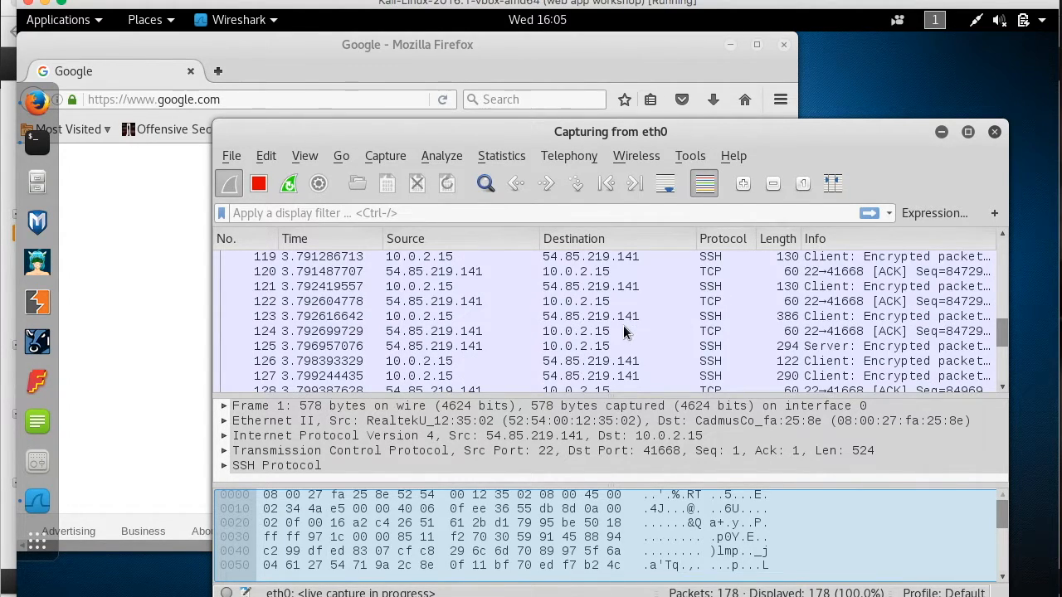
Step: Review the eth0 SSH packets to the EC2 server and stop the live capture
scroll("up", 3)
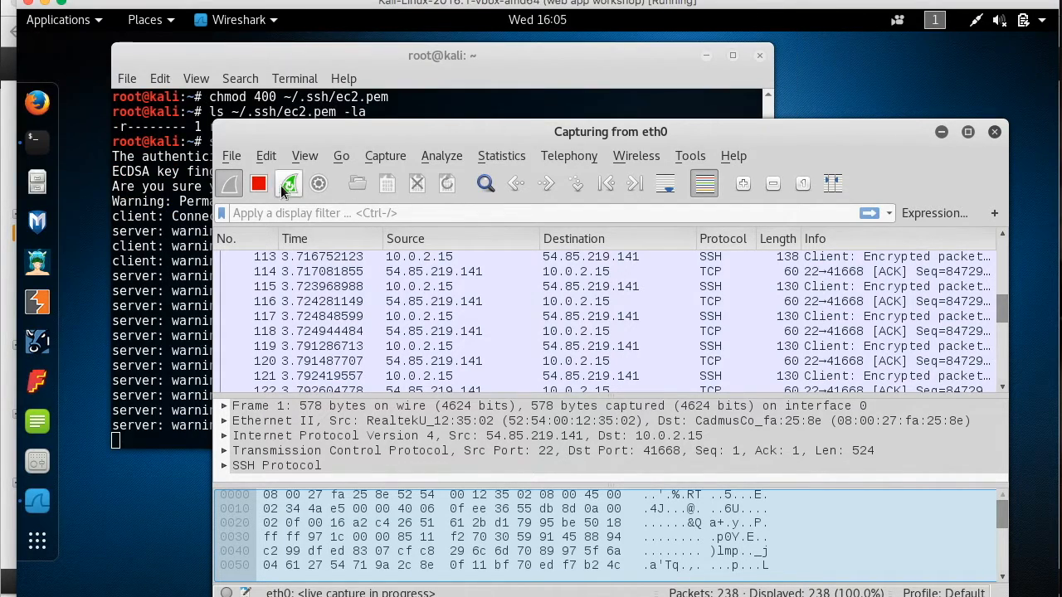
mouse_move(259, 183)
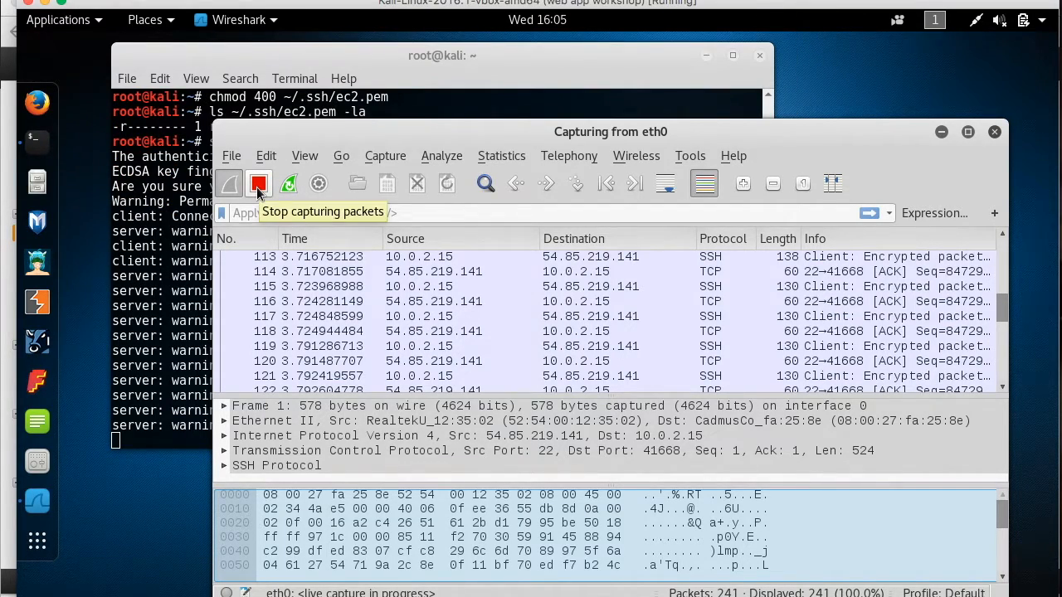
left_click(287, 182)
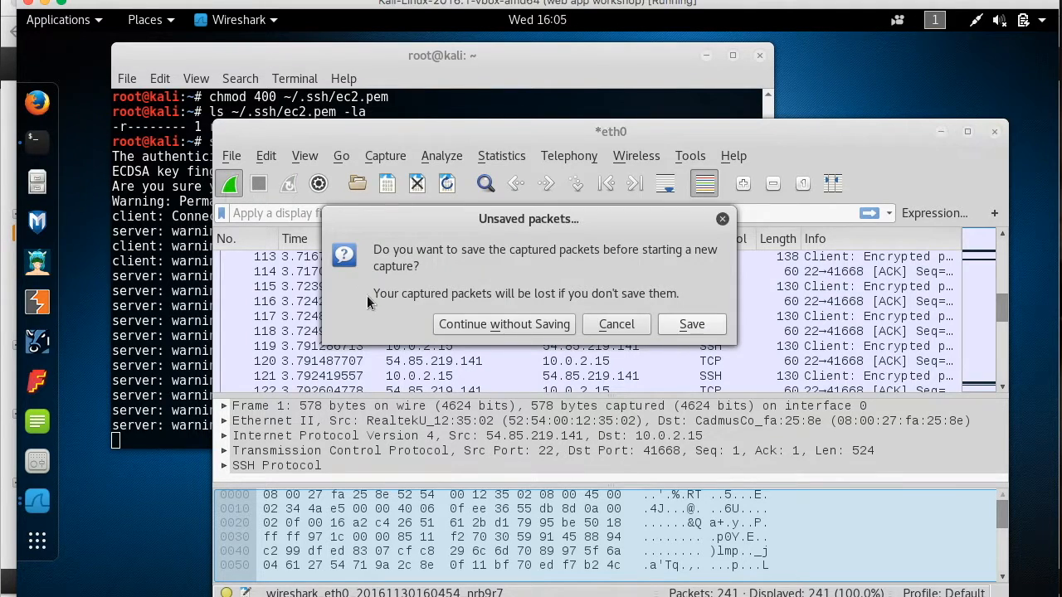
Step: Restart the capture, run dig 8.8.8.8 and inspect the first SSH packet to 54.85.219.141
left_click(503, 323)
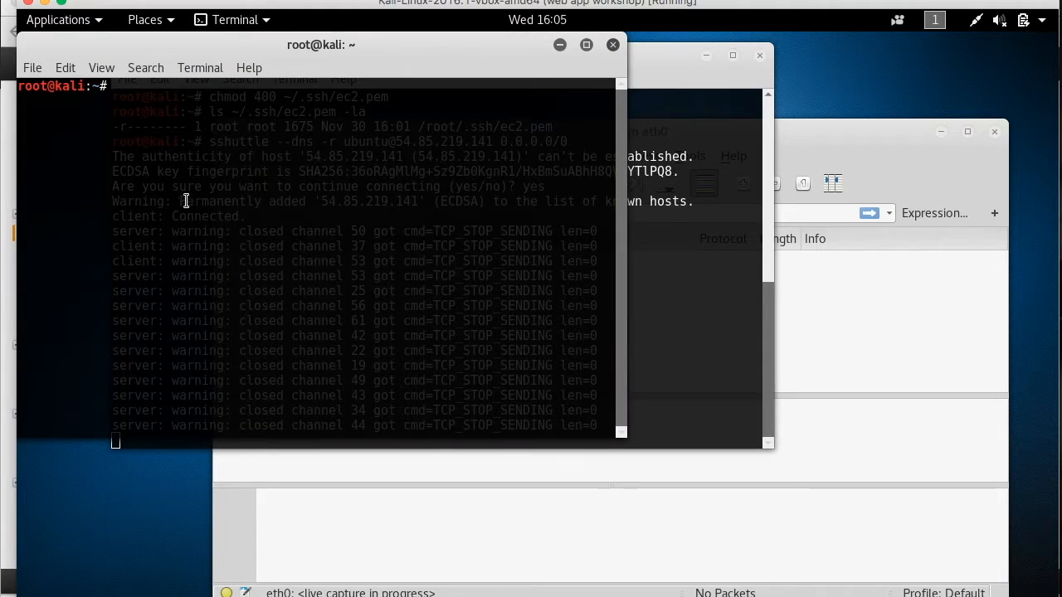
type("dig 8.")
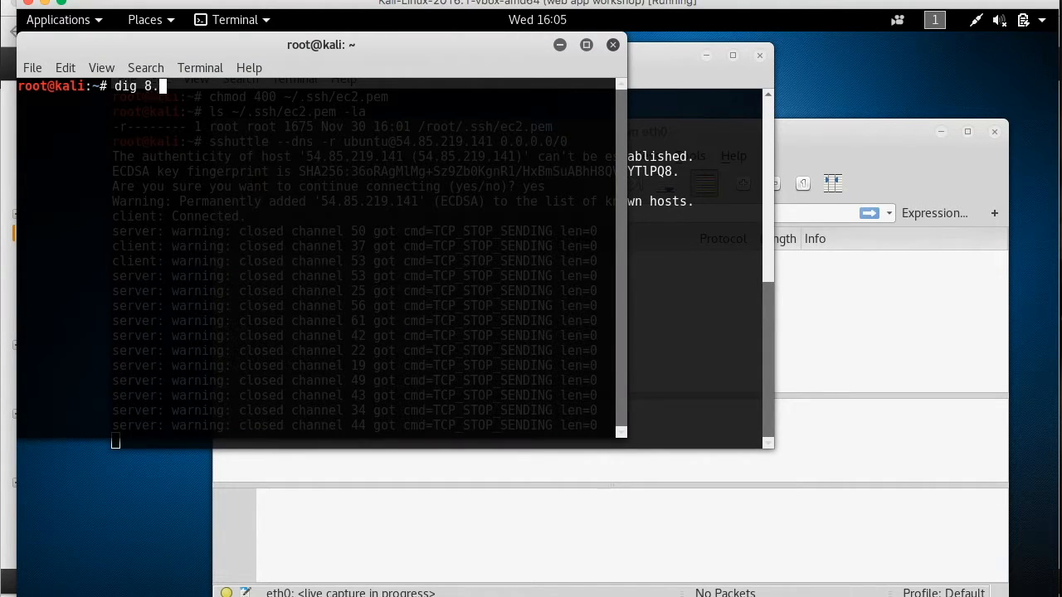
key("Return")
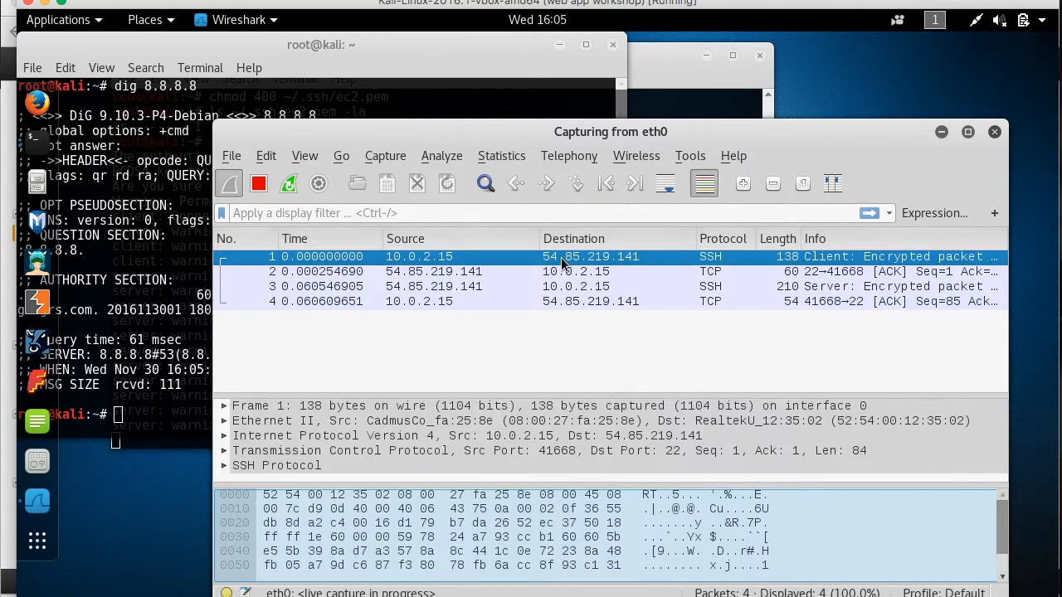
left_click(448, 272)
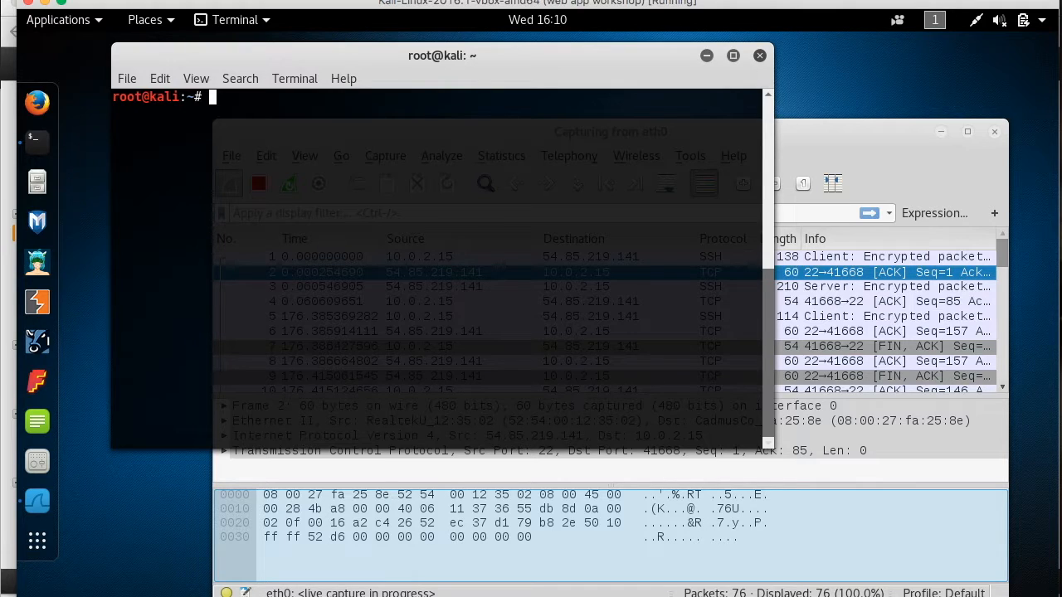
Step: SSH into 54.85.219.141 and run sudo apt-get update on the server
type("ssh")
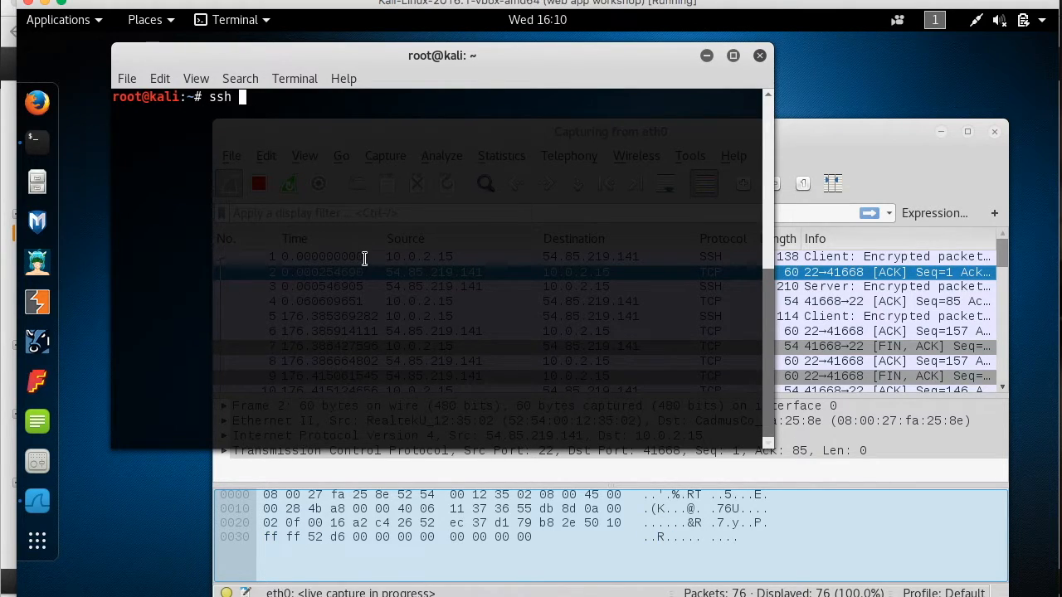
type("54.85.219.141")
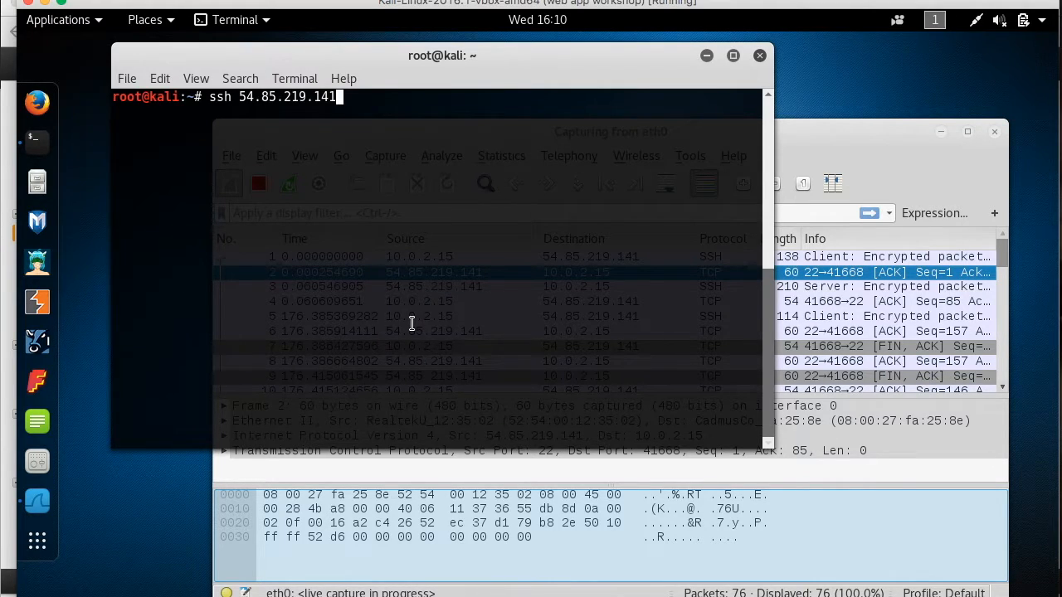
key("Return")
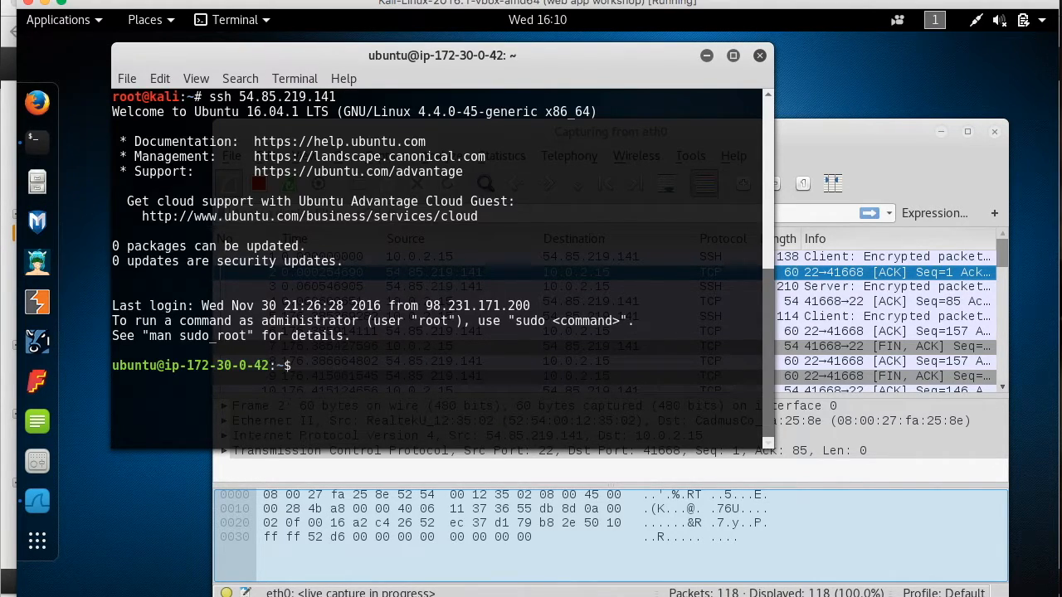
type("sudo a")
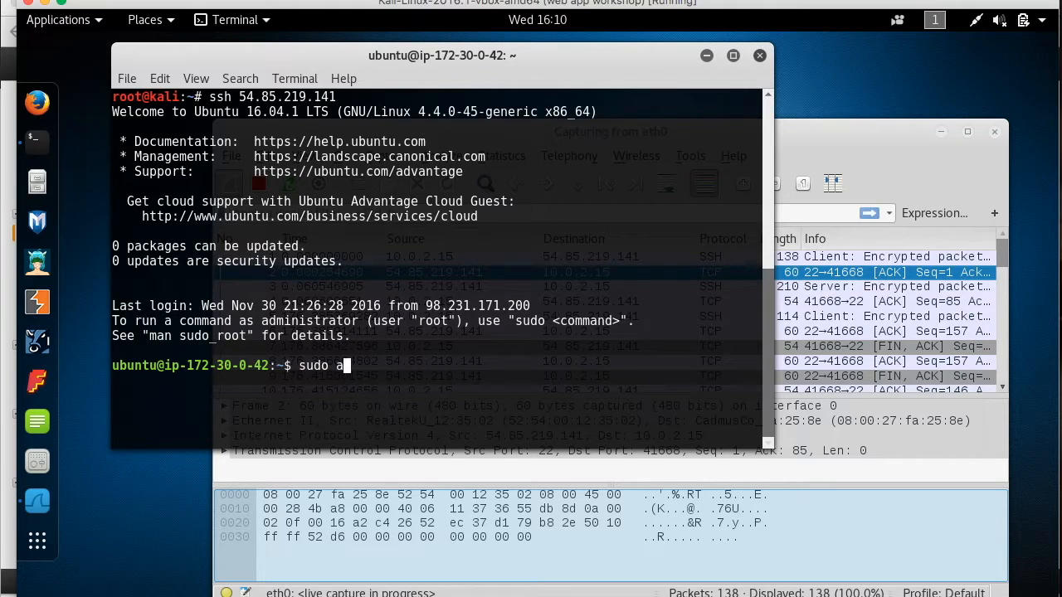
type("pt-get update")
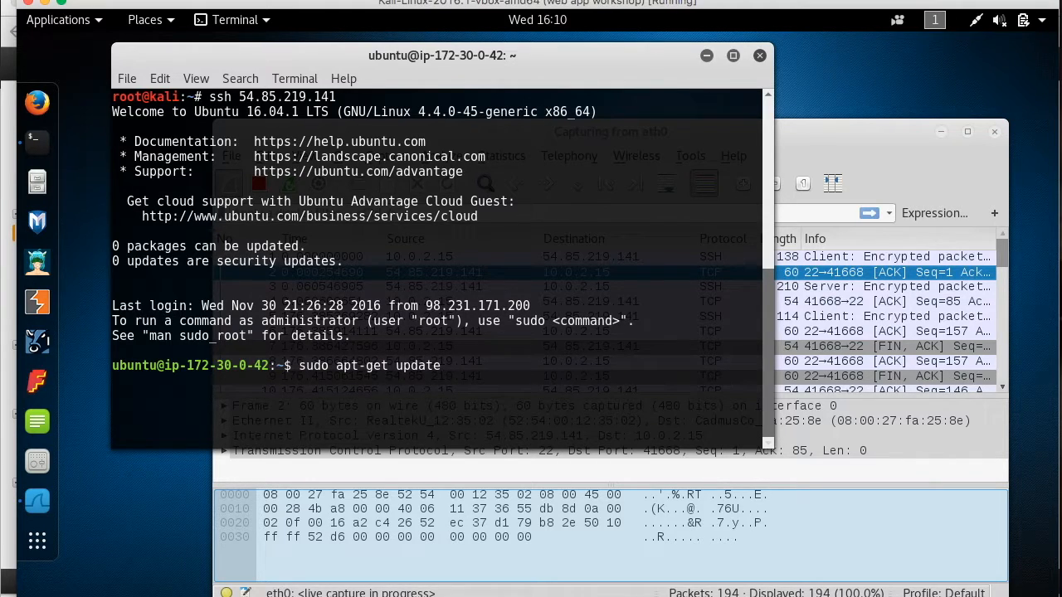
key("Return")
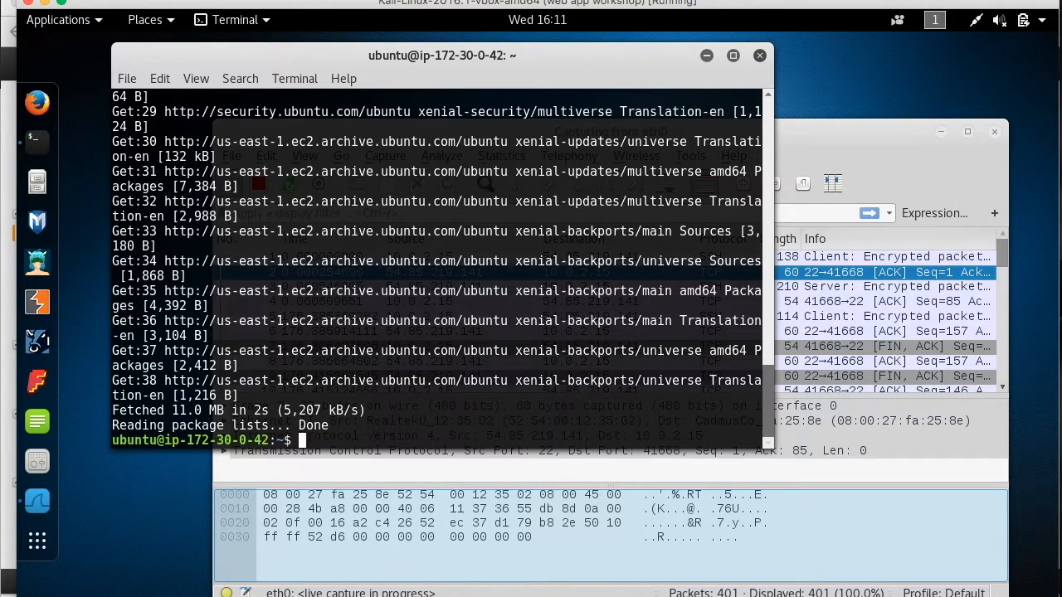
Step: Enter sudo apt-get install make g++ to install the build tools
type("sudo apt-get")
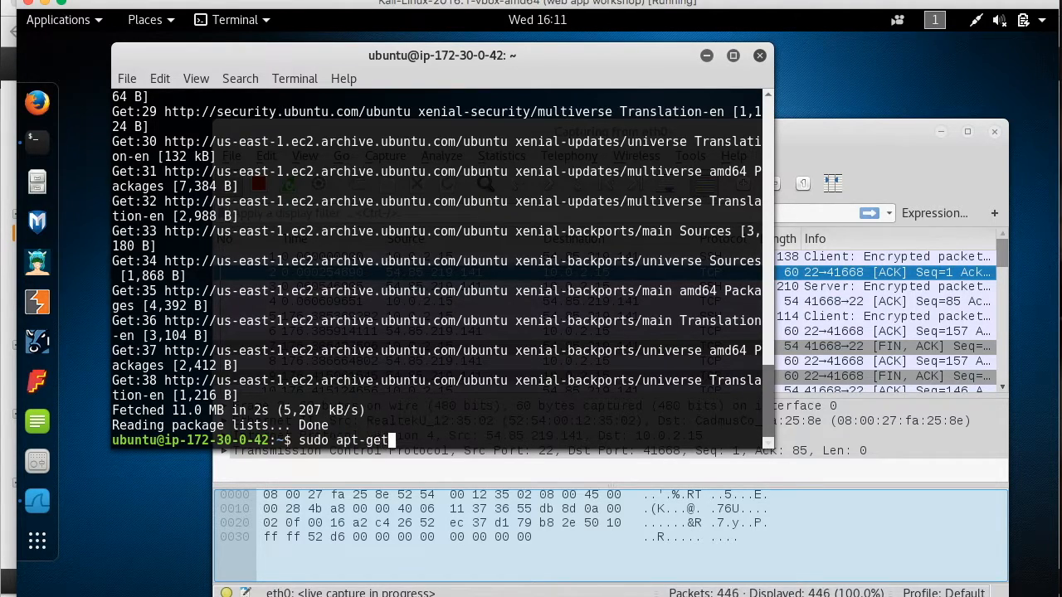
type("install make g++")
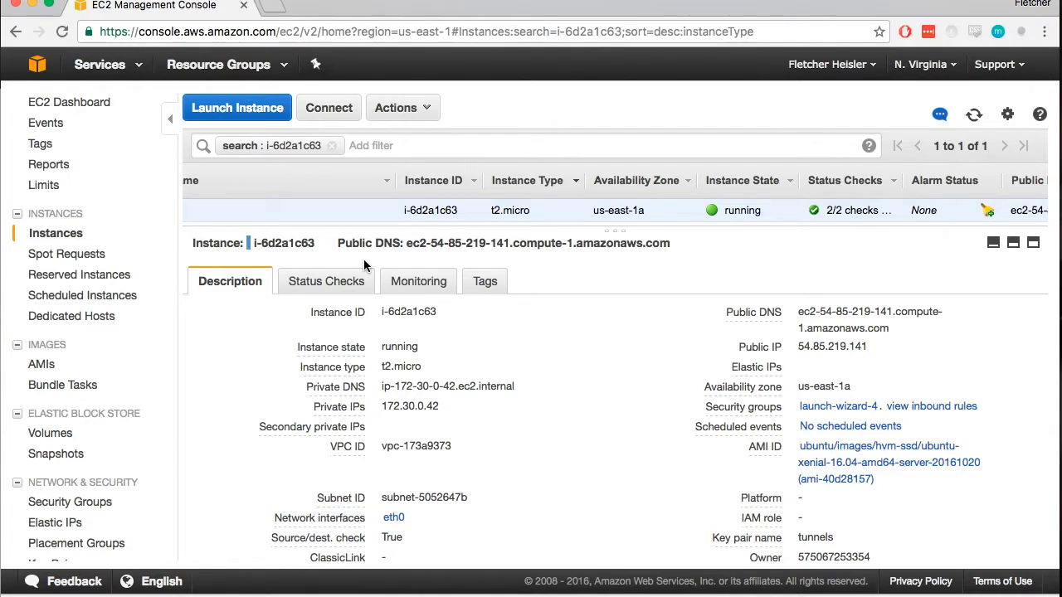
Step: Search 'hans tunnel' in a new tab and reach the Hans IP over ICMP project page
left_click(341, 7)
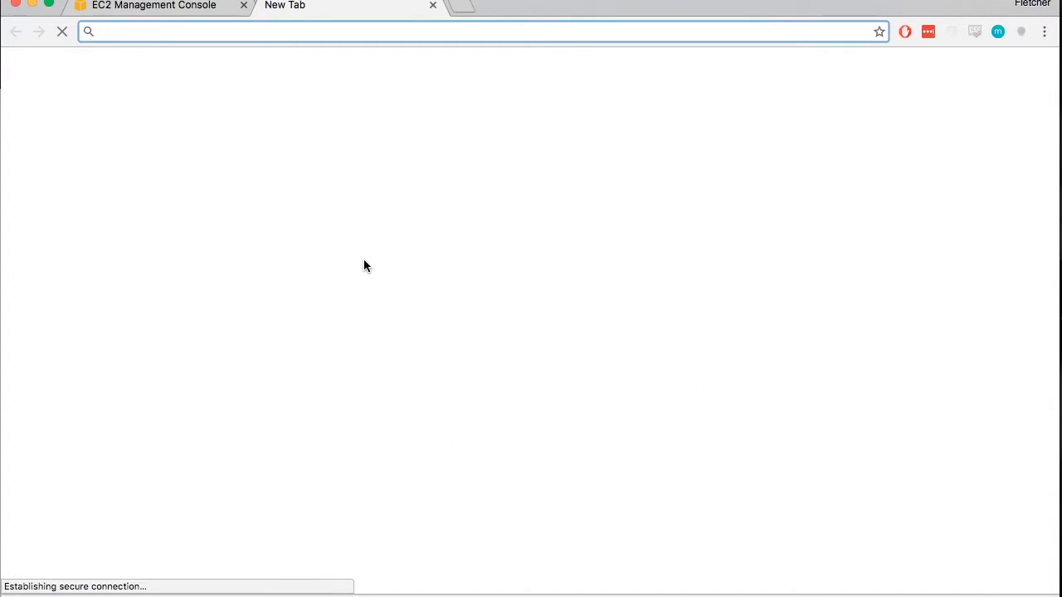
type("hans tunnel")
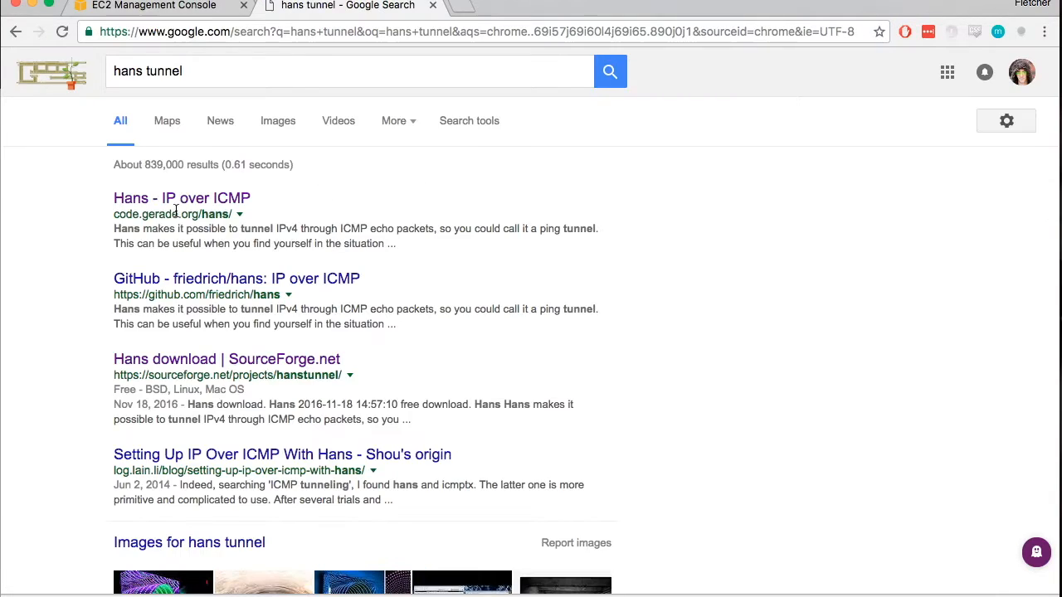
left_click(182, 197)
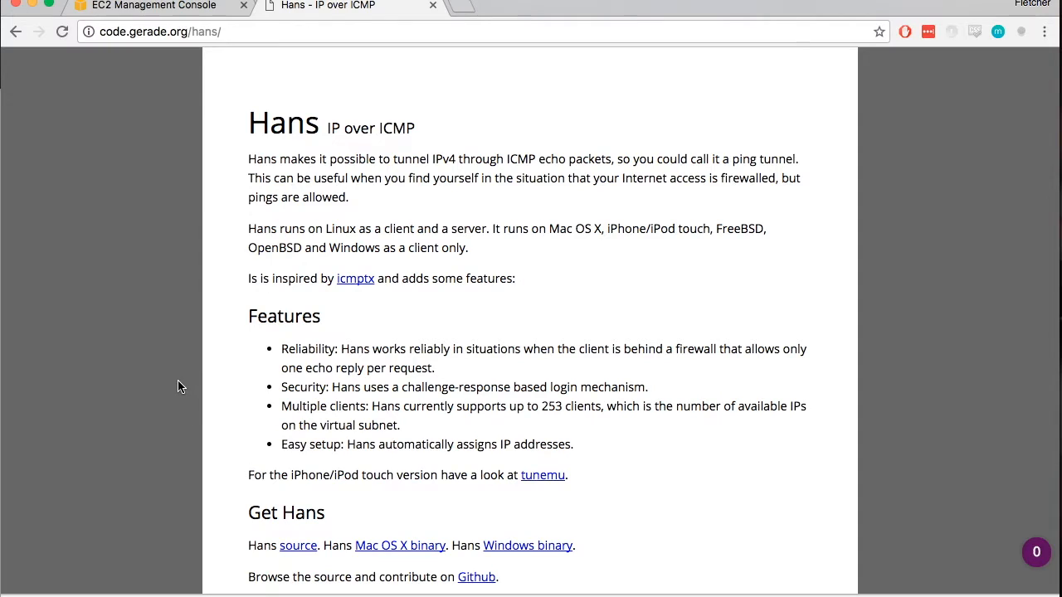
scroll("down", 3)
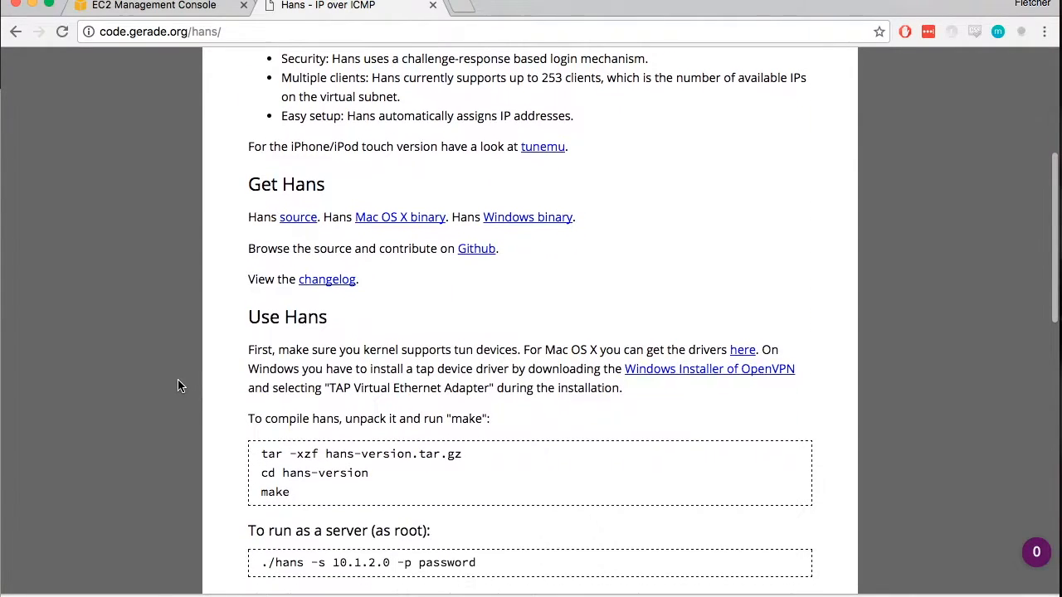
mouse_move(298, 217)
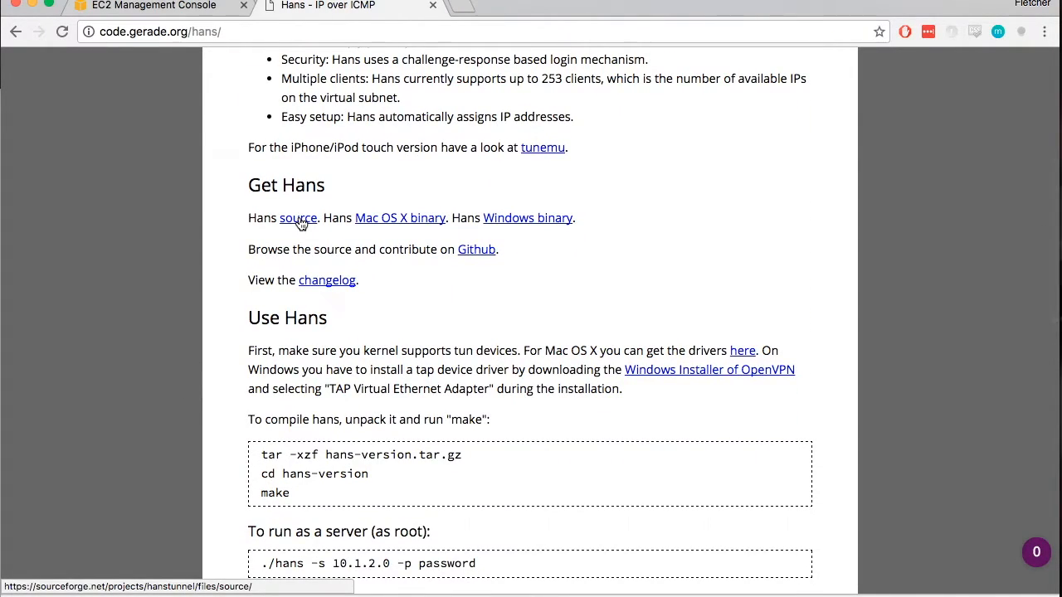
mouse_move(601, 342)
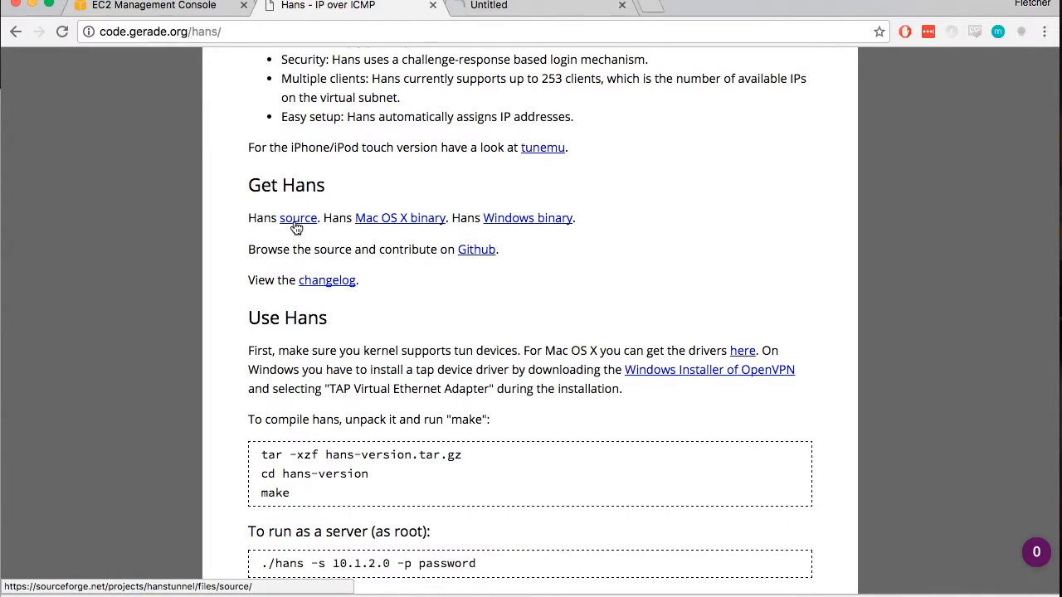
Step: Go to the source downloads and copy the link to the hans-0.4.4.tar.gz archive
left_click(299, 217)
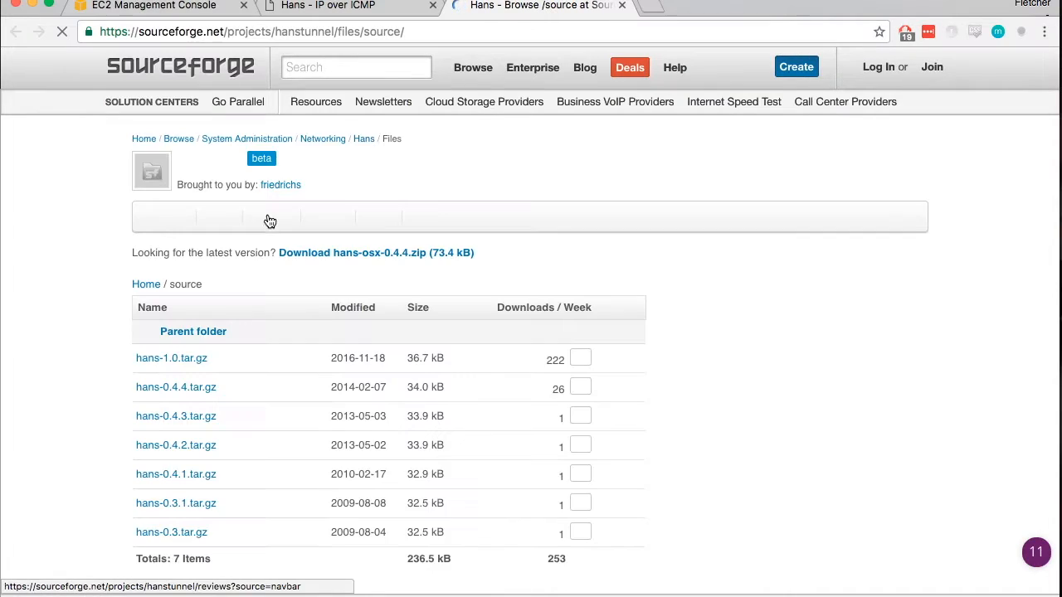
right_click(375, 252)
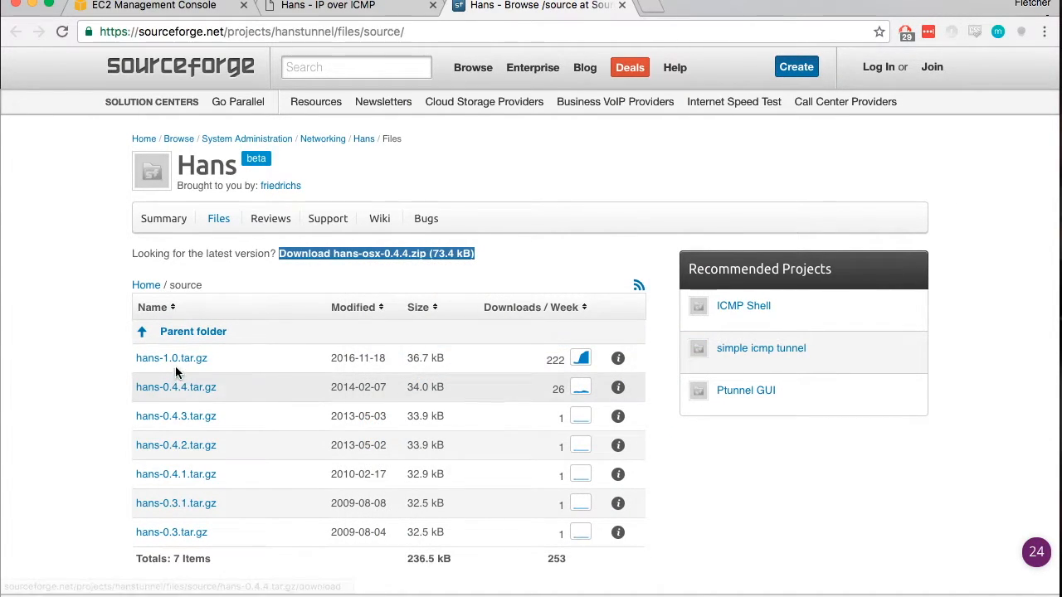
right_click(176, 386)
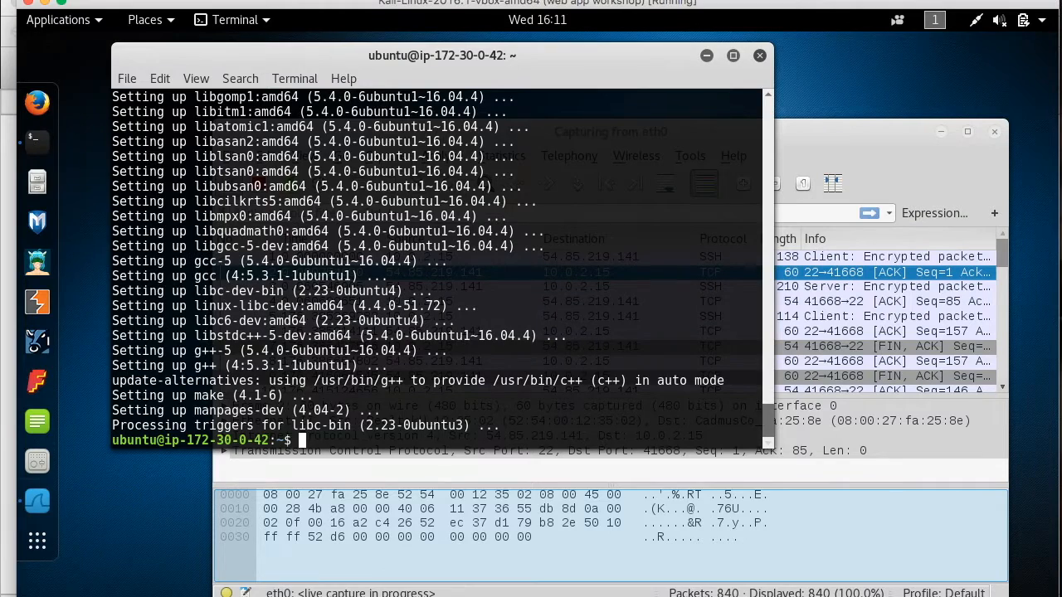
Step: Run wget with the pasted hans-0.4.4 link, saving the archive as 'download'
type("wget \"")
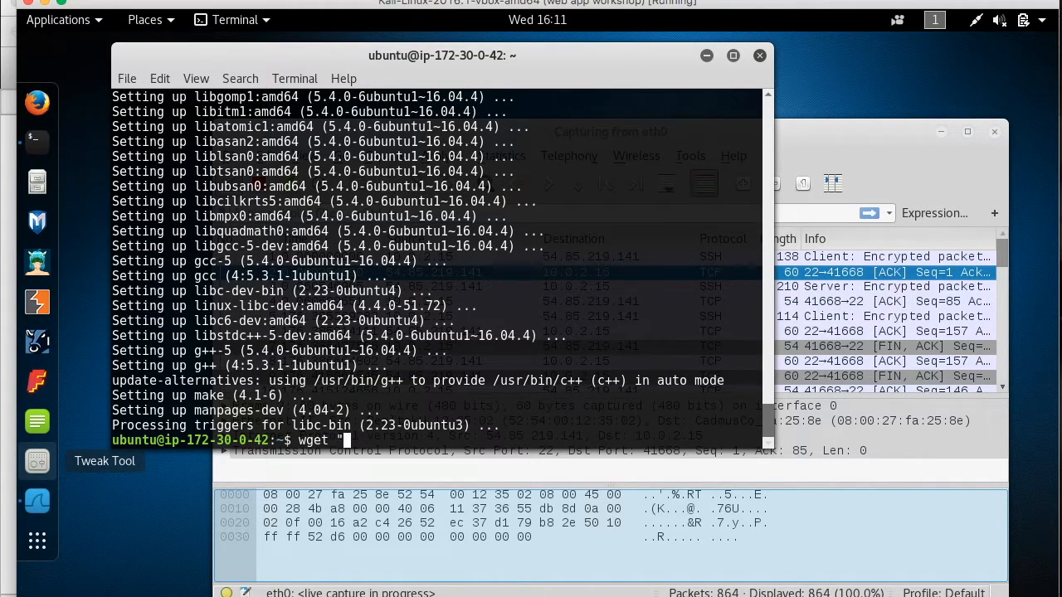
right_click(440, 415)
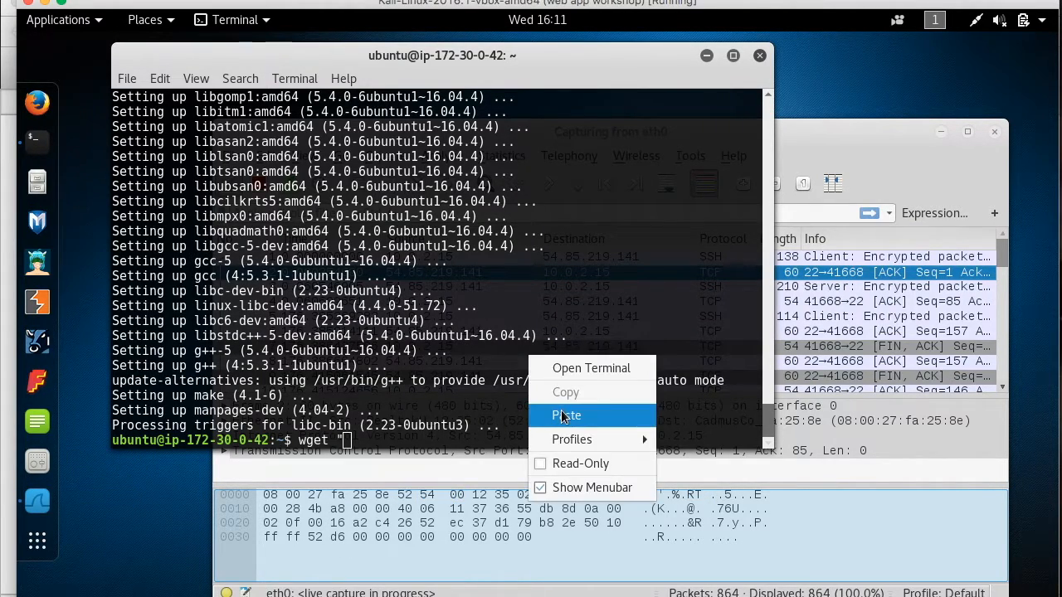
left_click(568, 415)
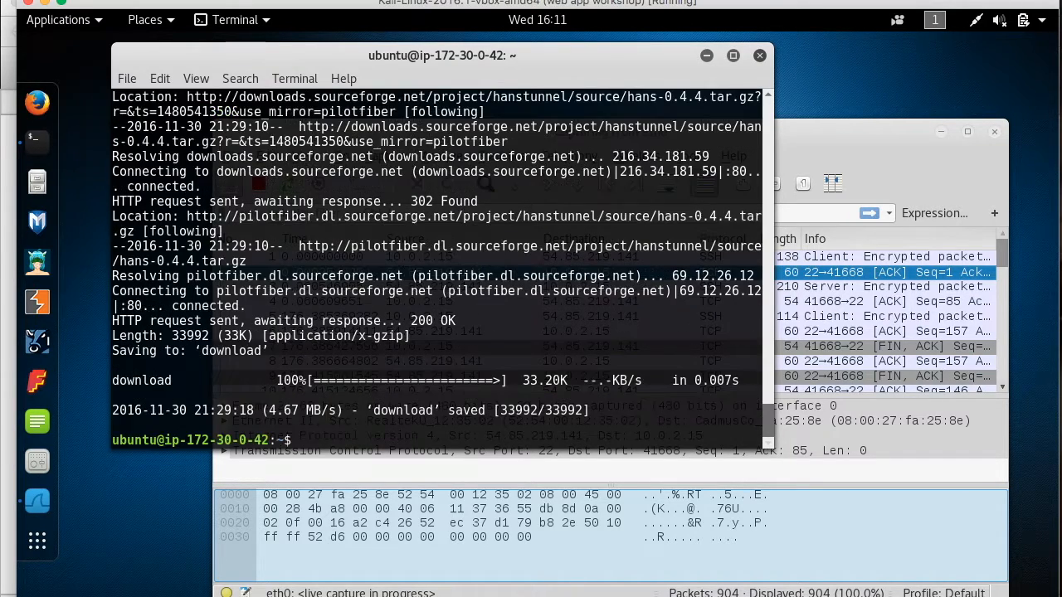
type("tar")
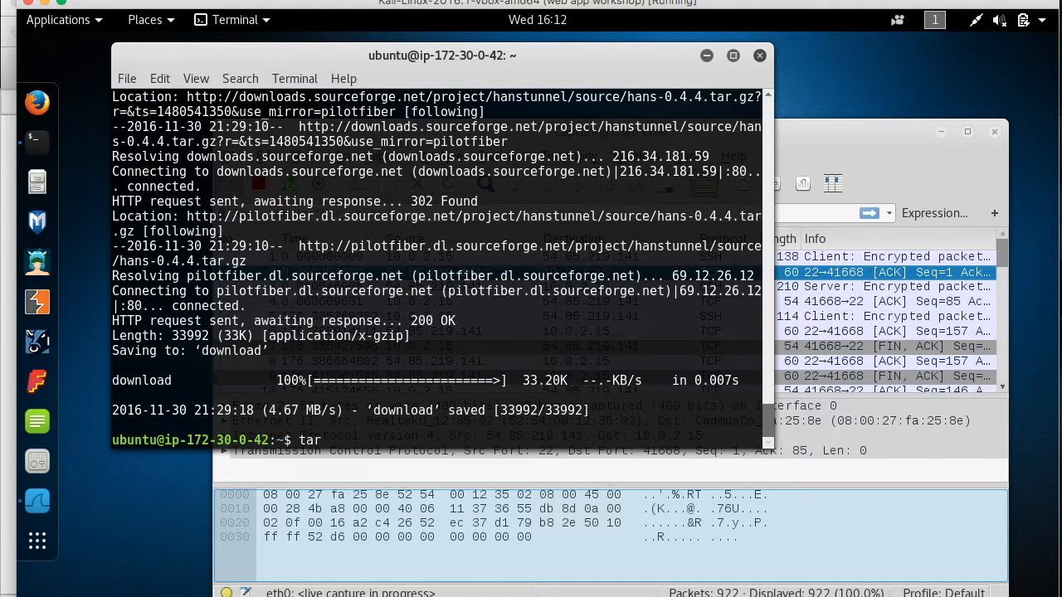
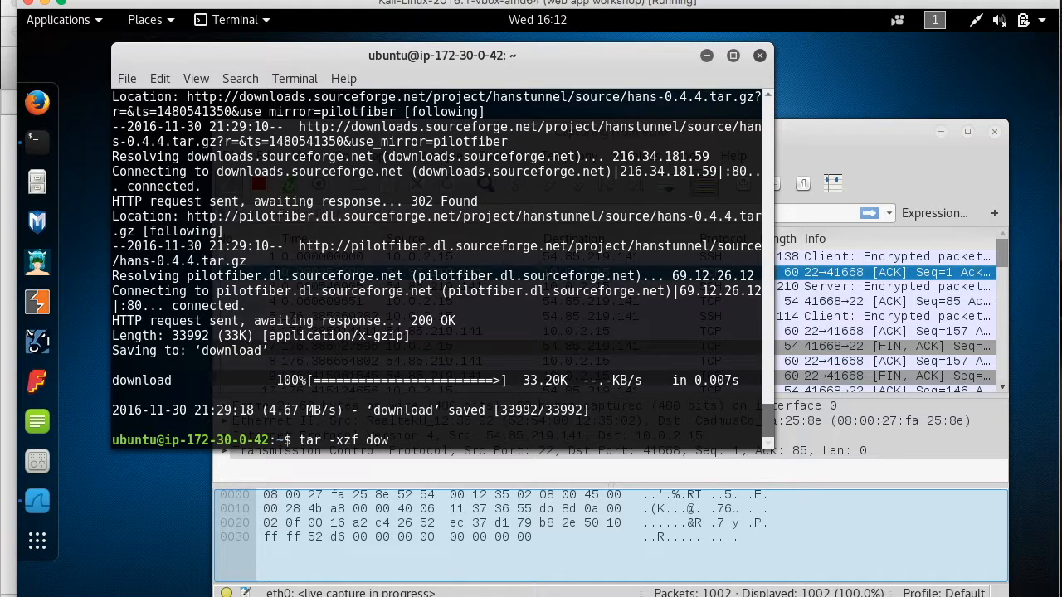
Step: Extract the download with tar -xzf, enter hans-0.4.4 and build it with make
key("Return")
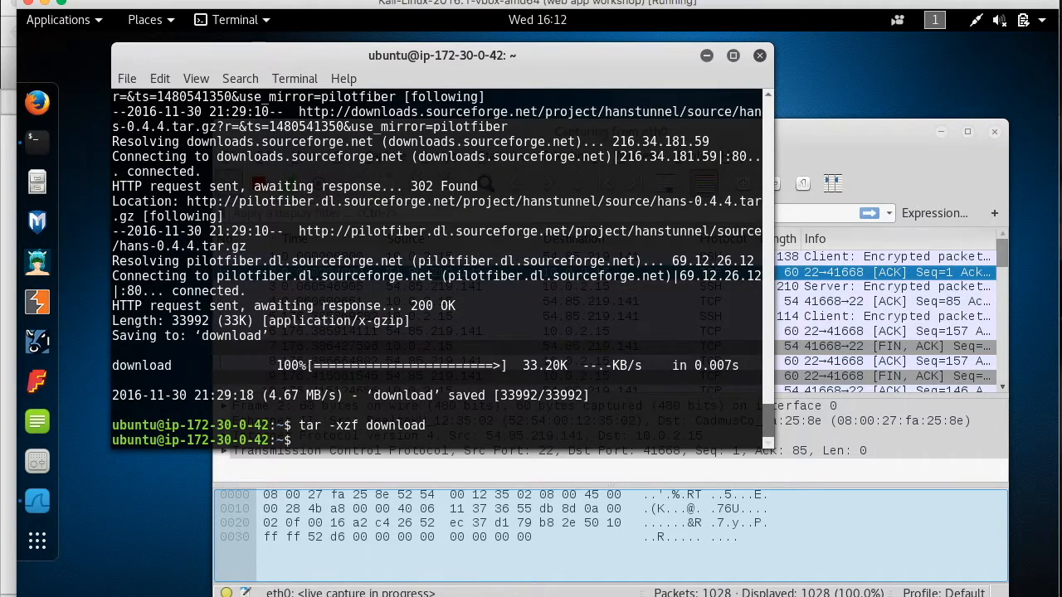
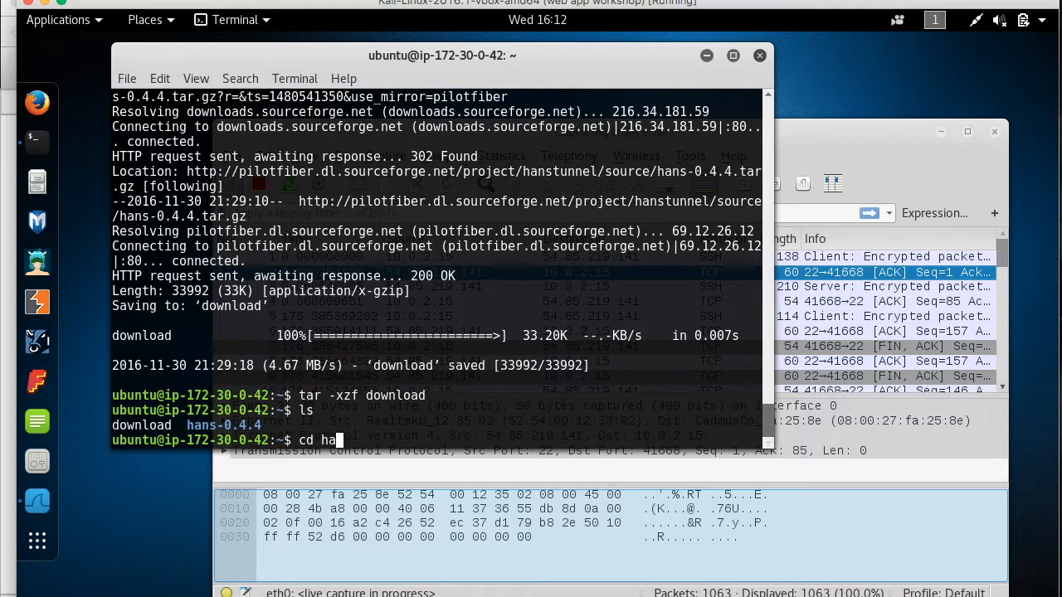
key("Return")
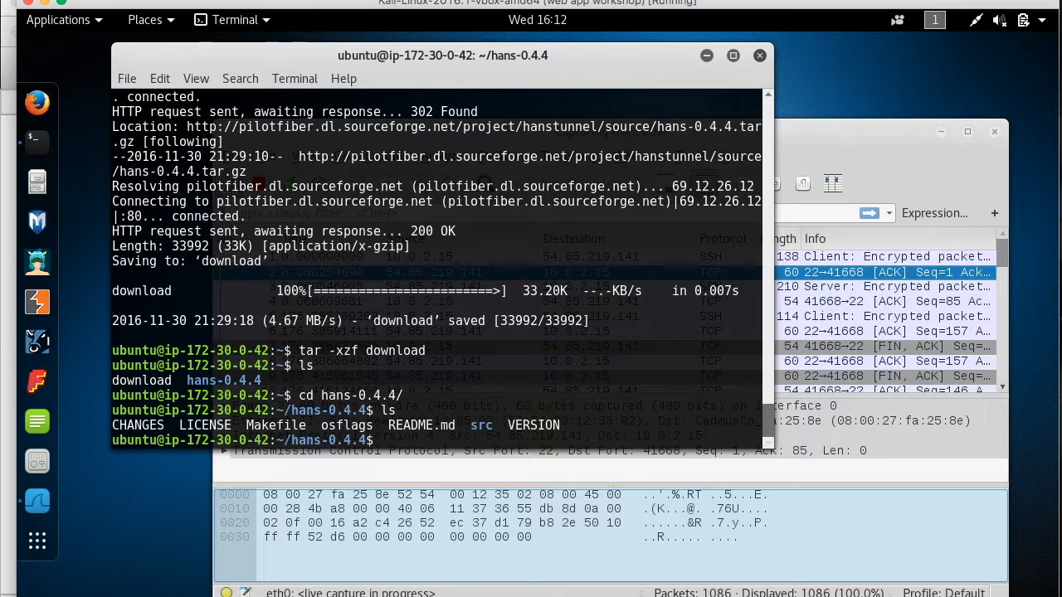
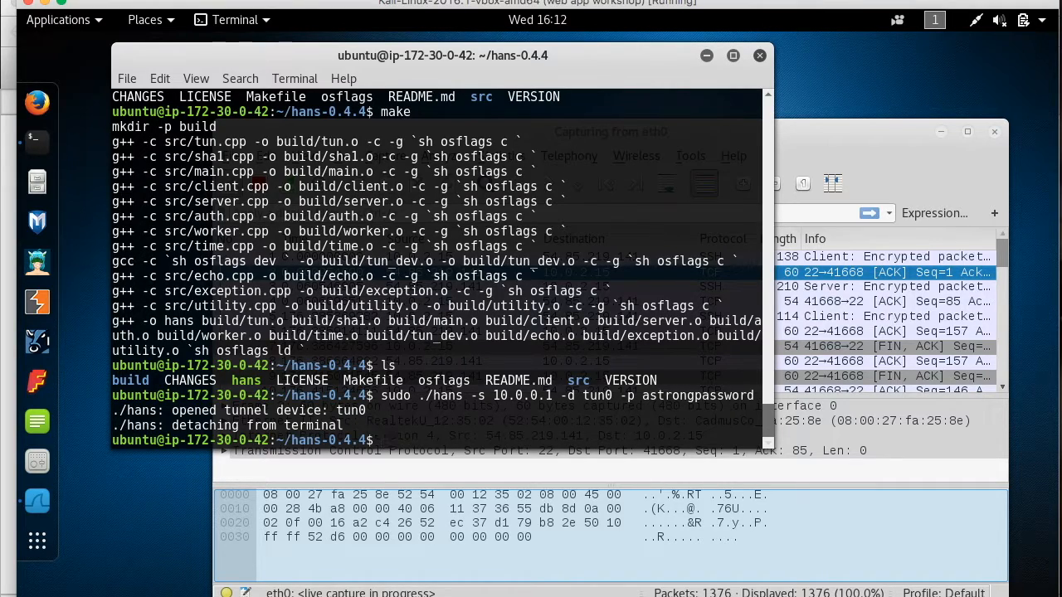
Step: Verify the hans process is running with sudo ps aux | grep hans
type("sudo ps")
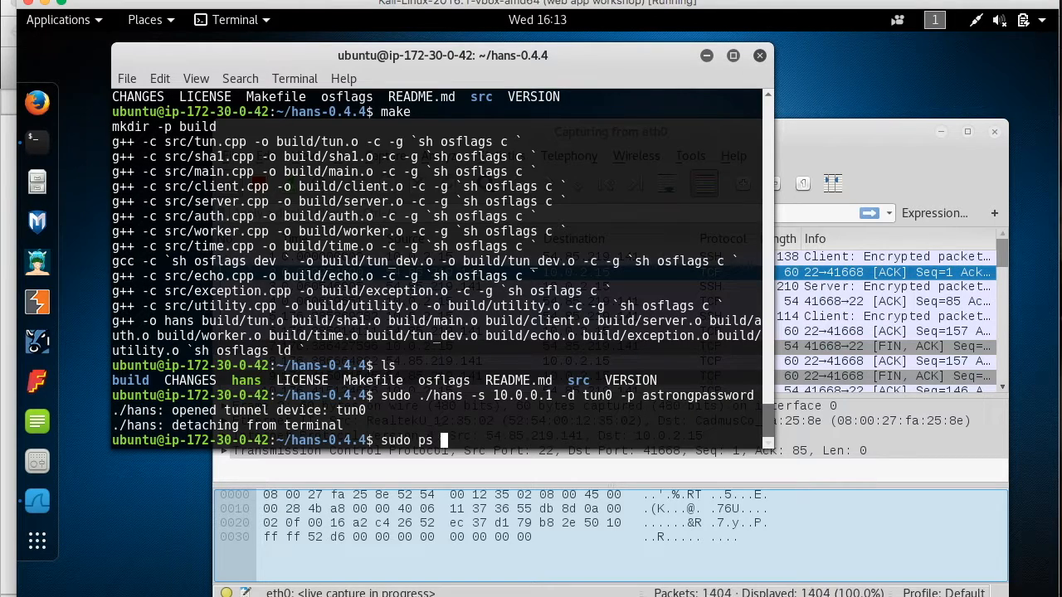
type("aux | grep han")
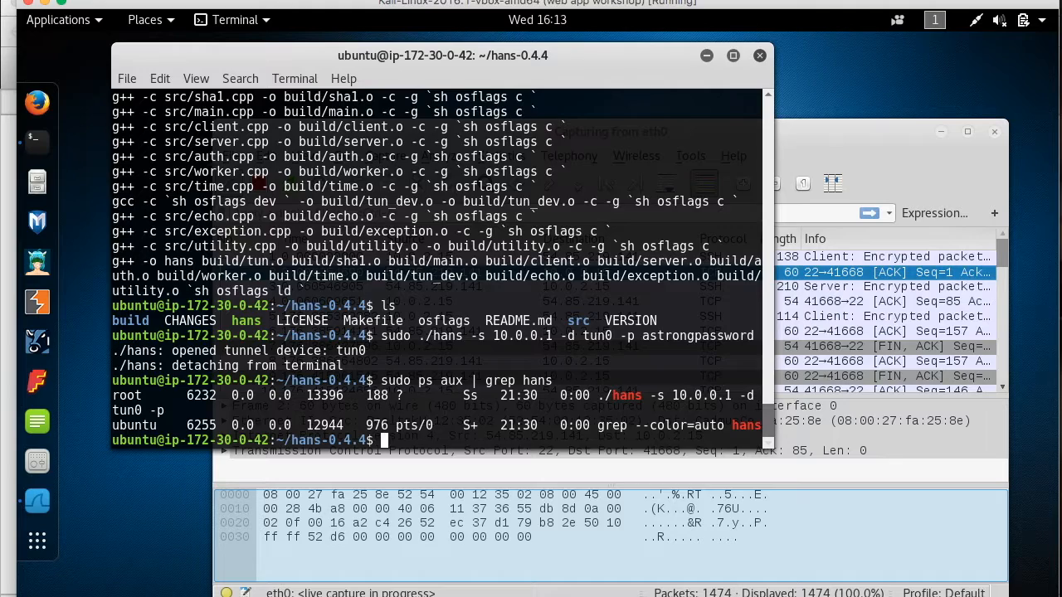
Step: Set tun0's MTU to 1200 with sudo ip link set
type("sudo ip link set d")
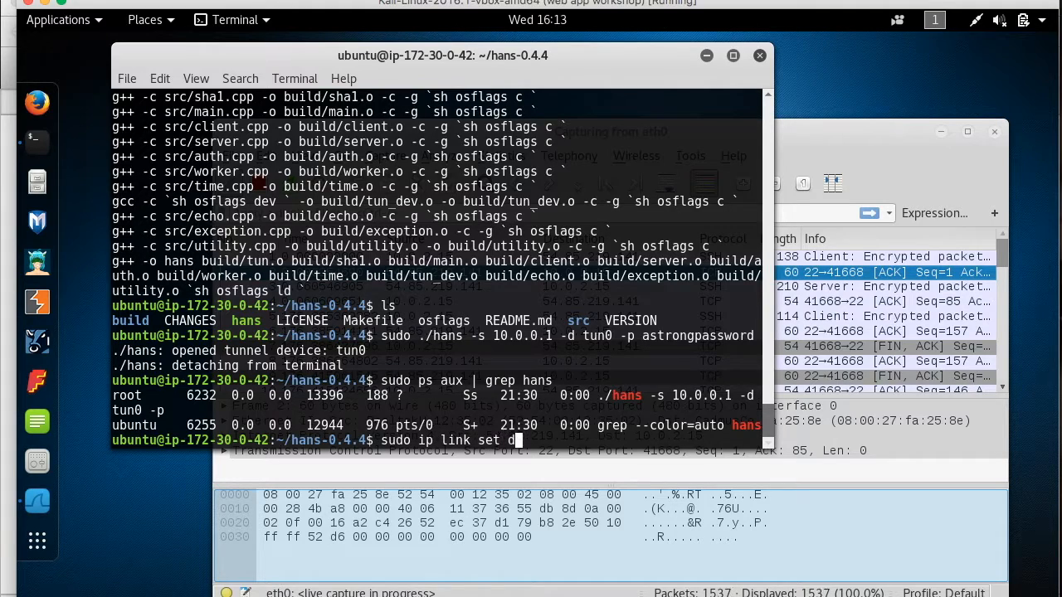
type("ev tun0")
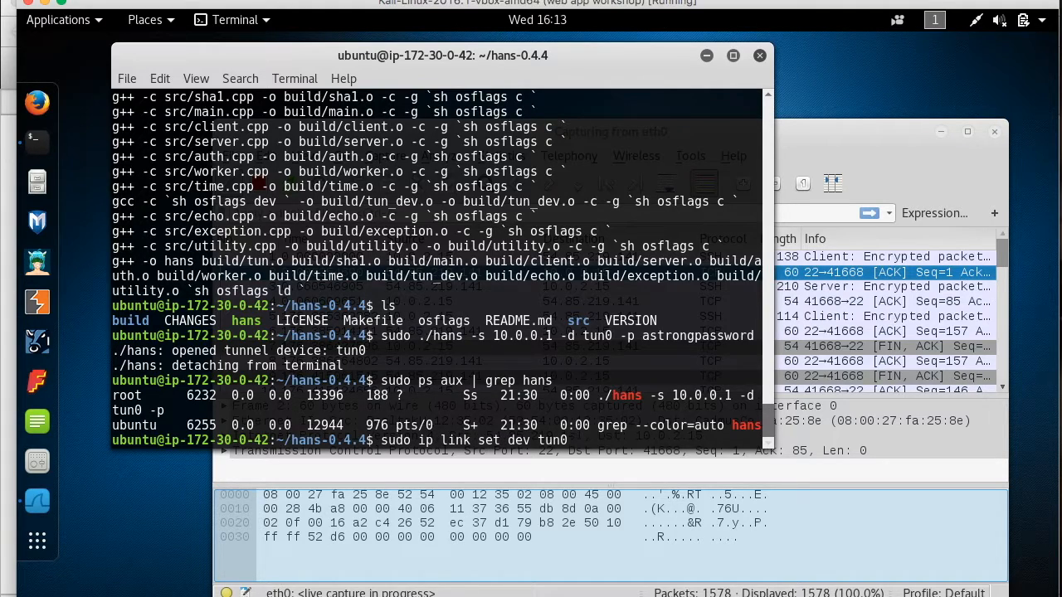
type("mtu 1200")
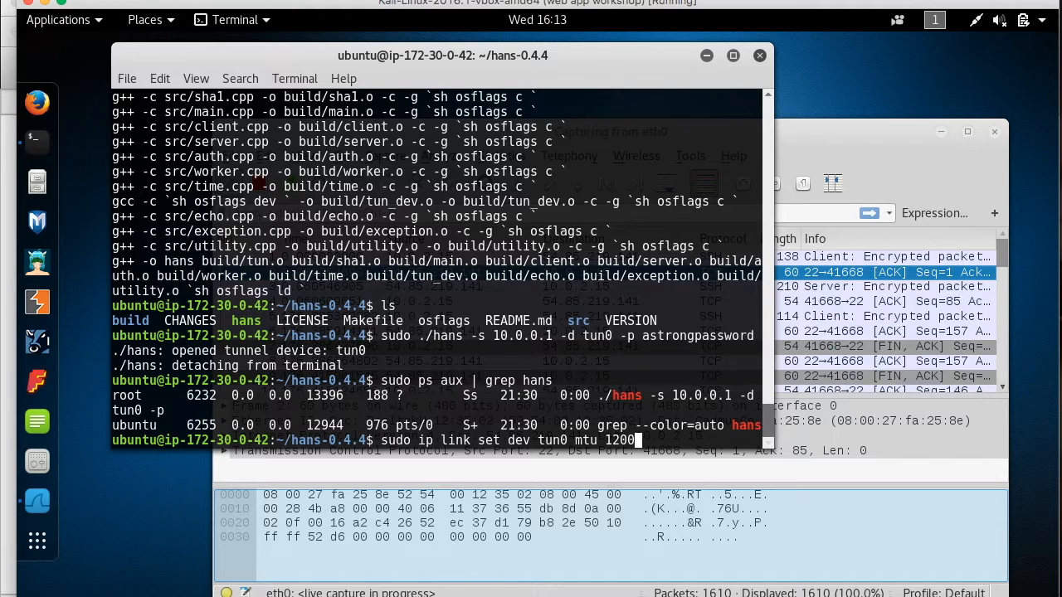
key("Return")
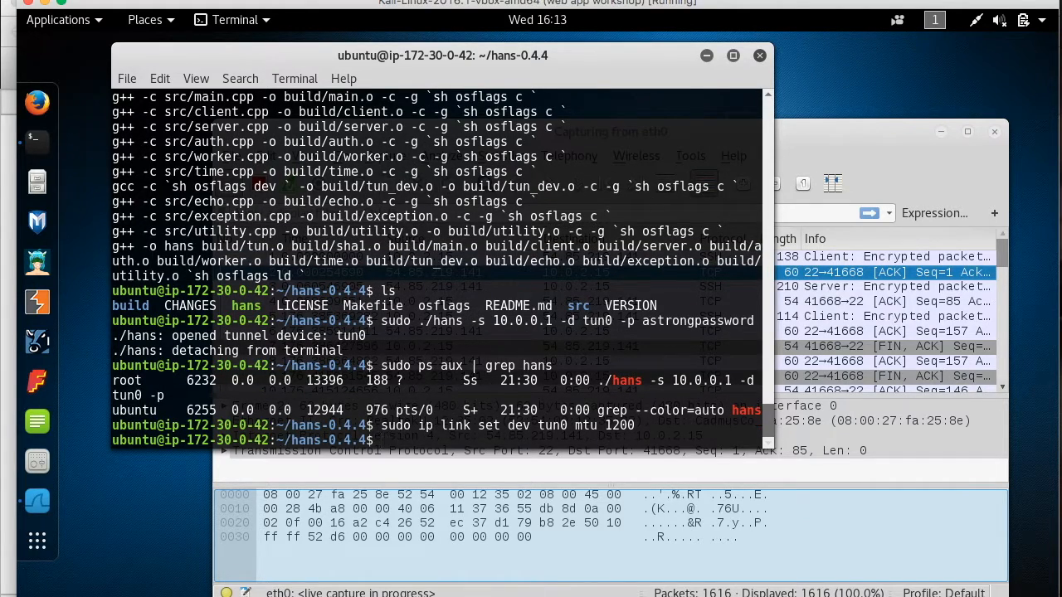
Step: Enable forwarding with sudo sysctl -w net.ipv4.ip_forward=1
type("sudo sysctl -w i")
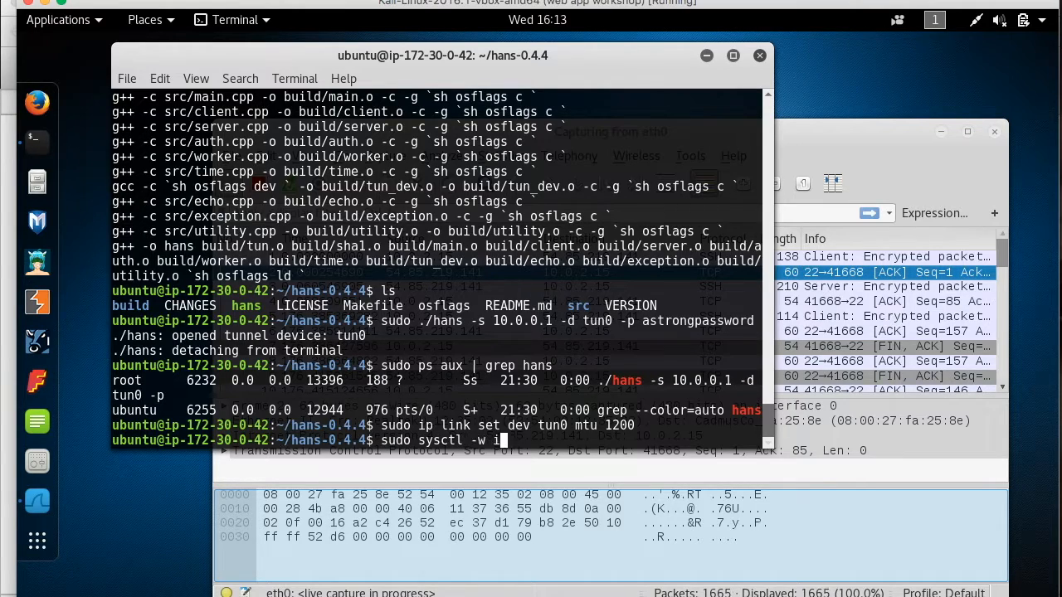
type("net.")
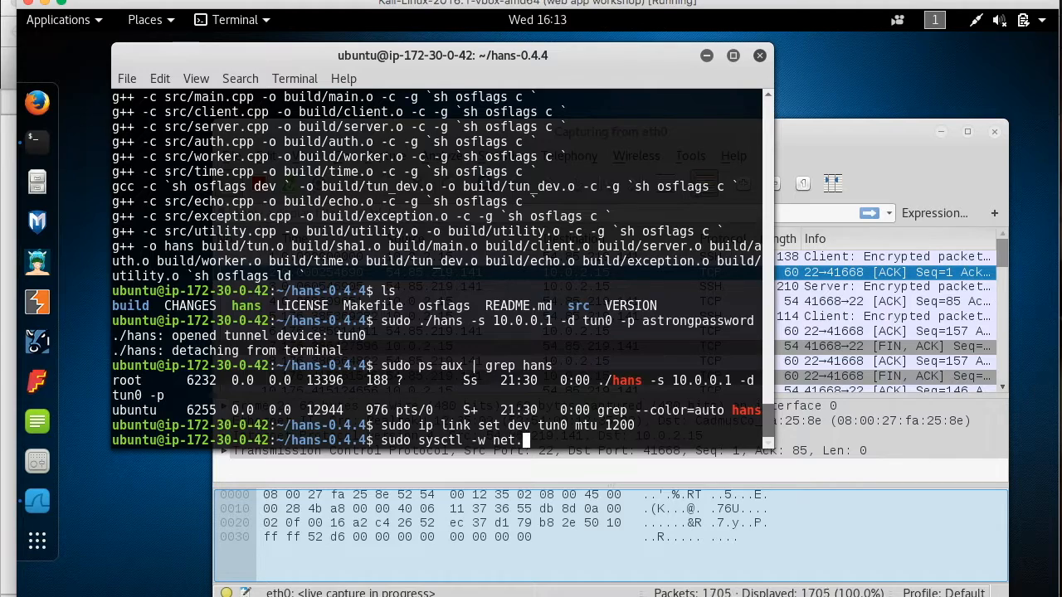
type("ipv4")
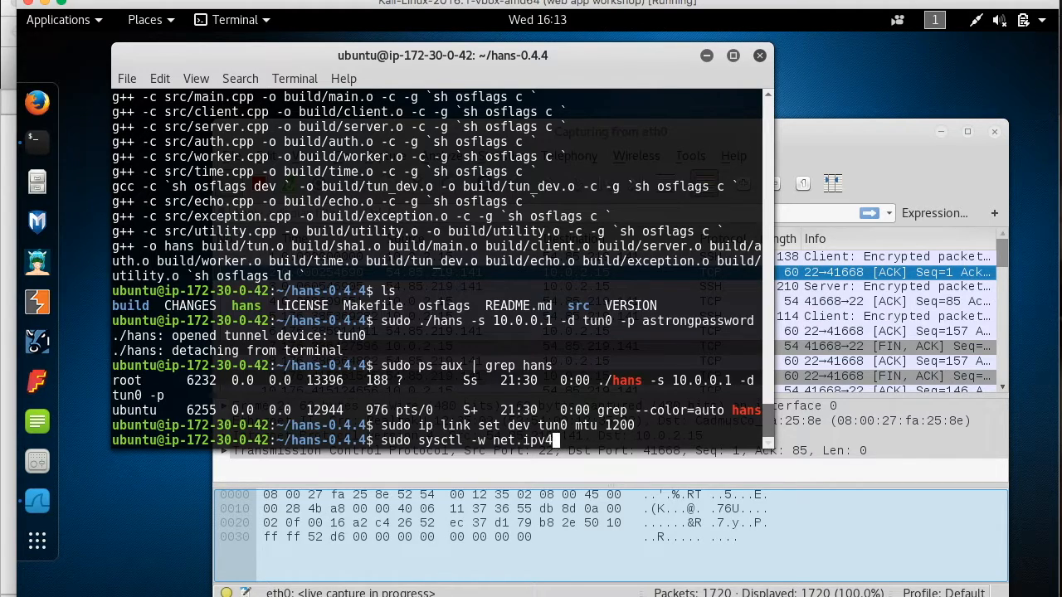
type(".ip_forward=1")
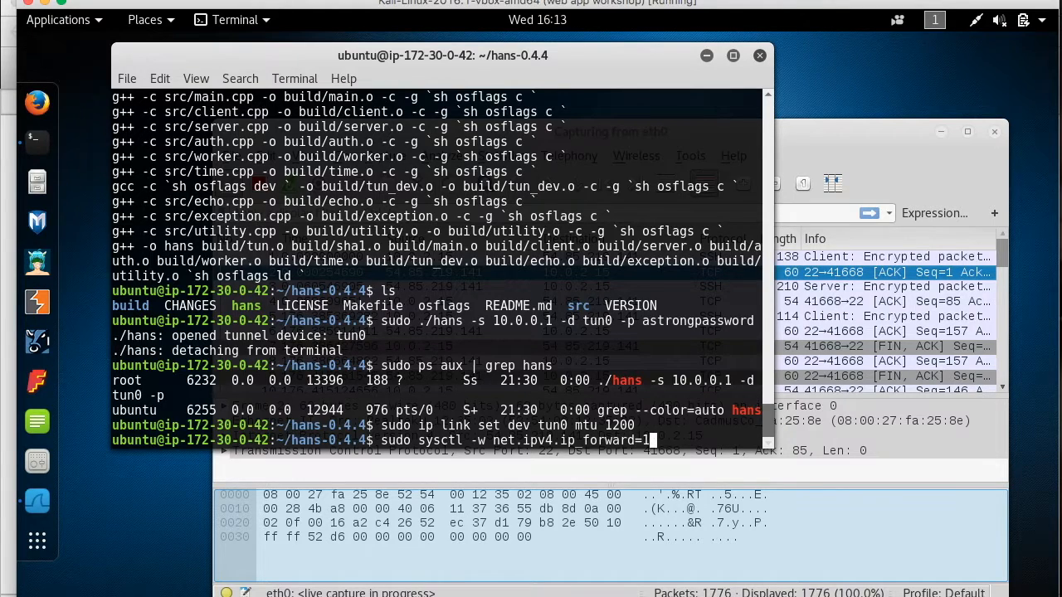
key("Return")
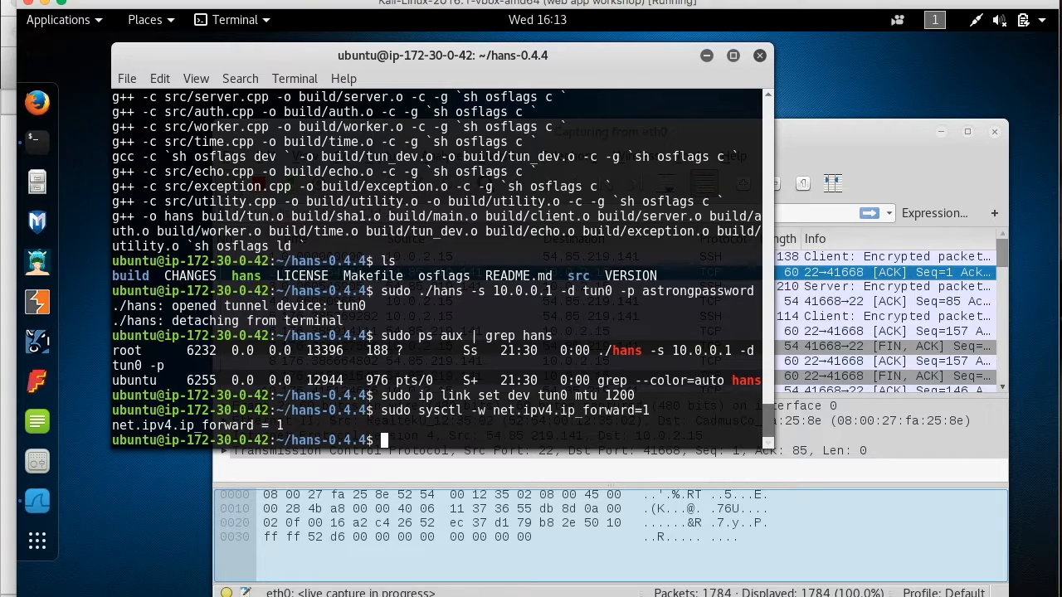
Step: Add the iptables NAT POSTROUTING MASQUERADE rule on eth0
type("iptables")
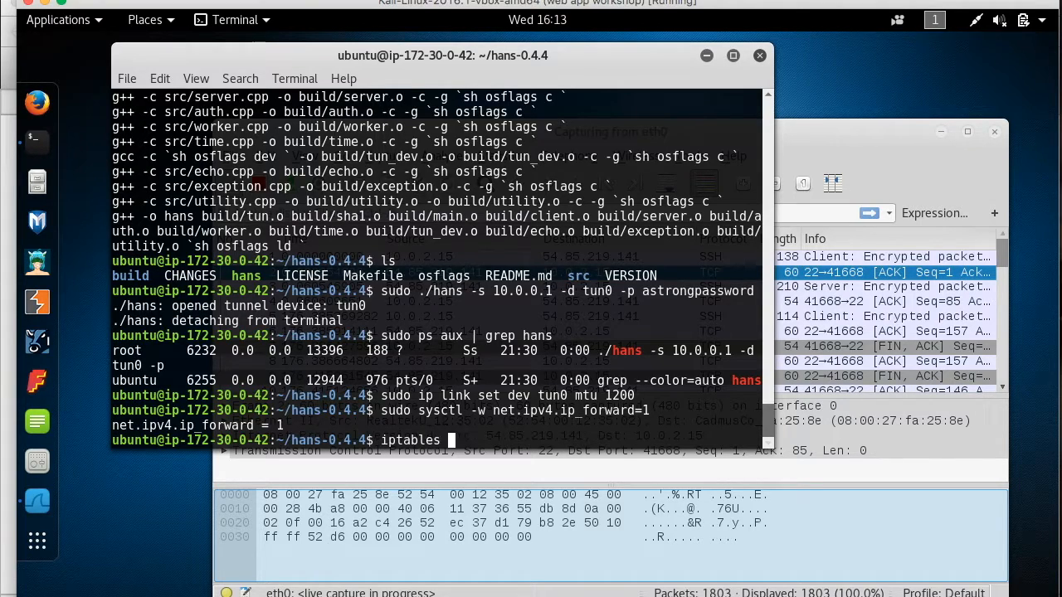
type("-t nat -A")
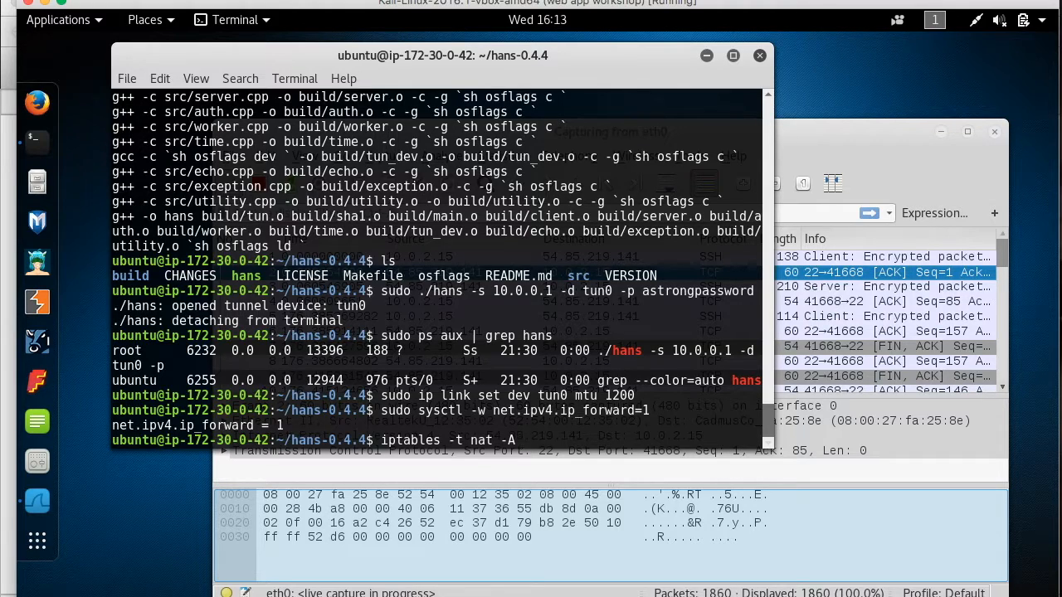
type("POSTROUTING")
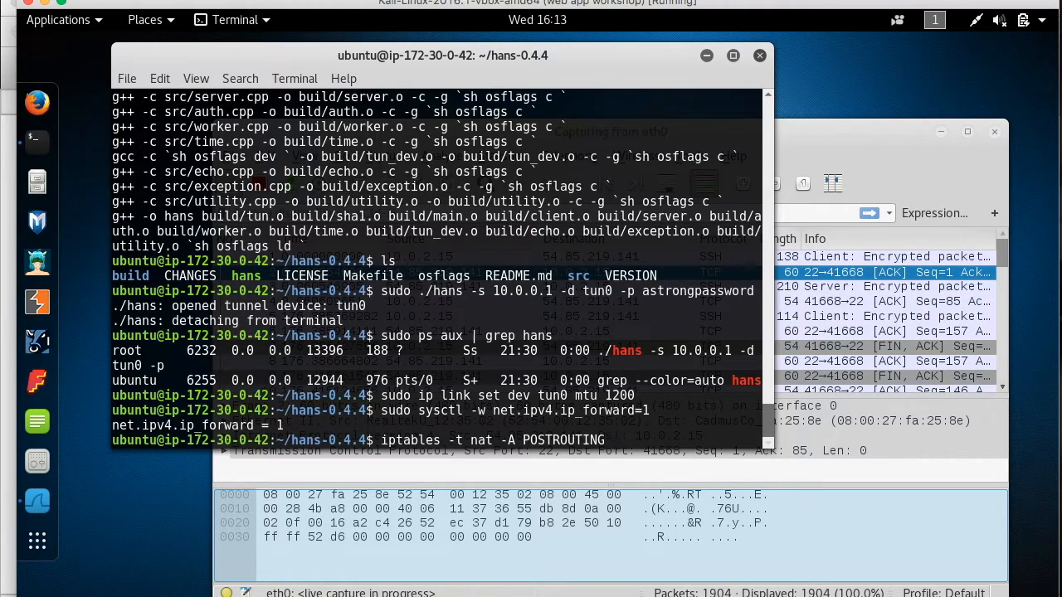
type("-o eth0")
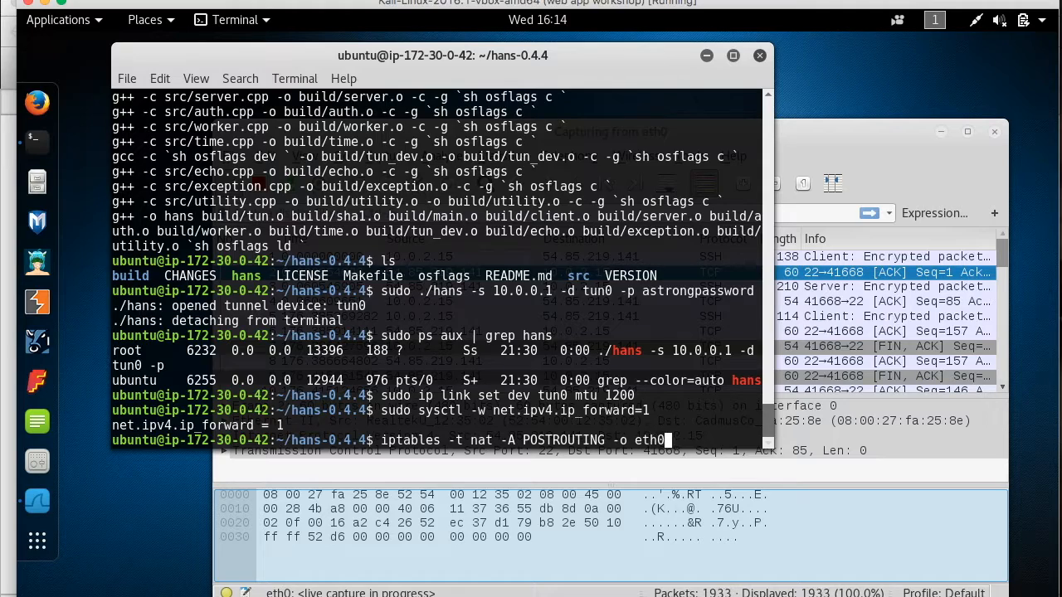
type("-j")
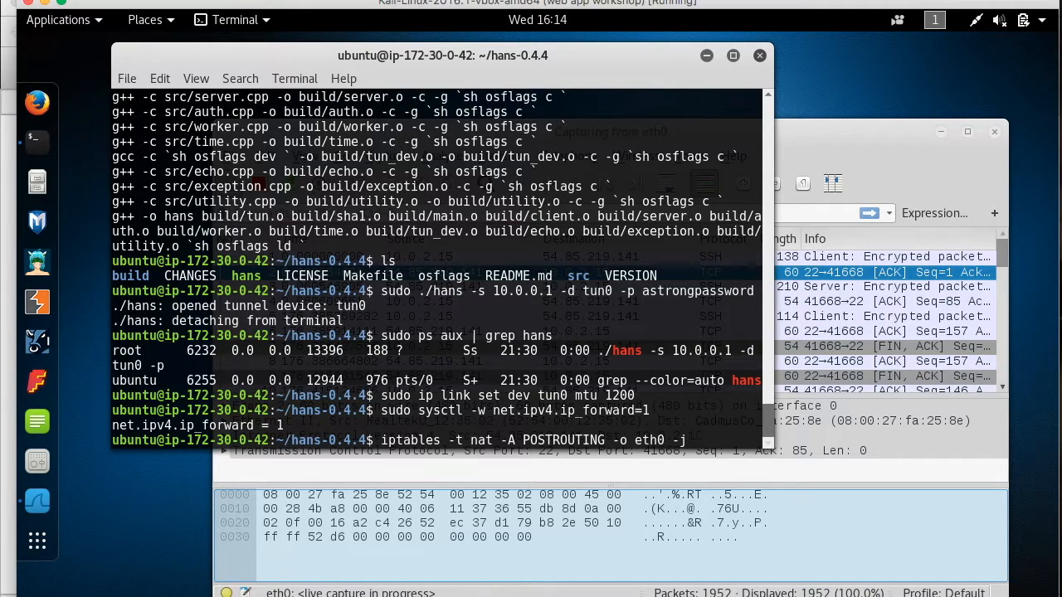
type("MASQUERD")
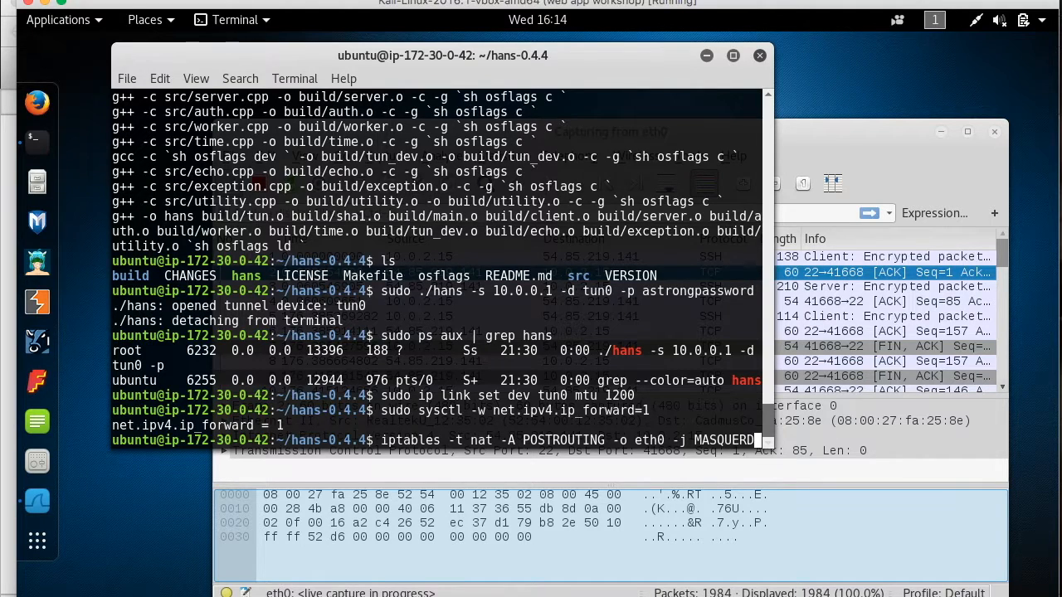
key("Return")
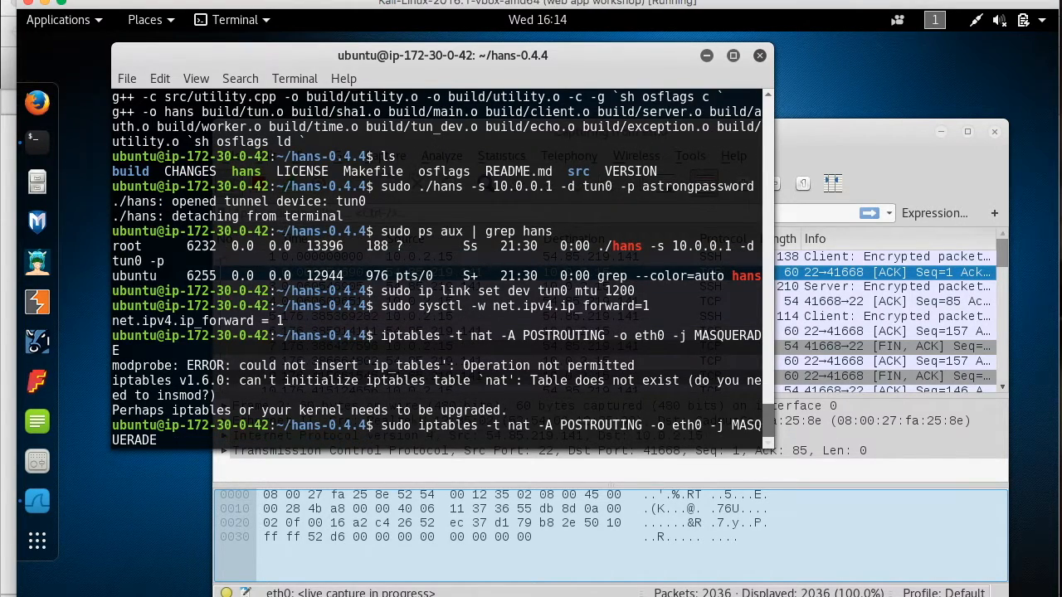
Step: Add the iptables FORWARD rule accepting traffic coming in on tun0
type("sudo iptables -A")
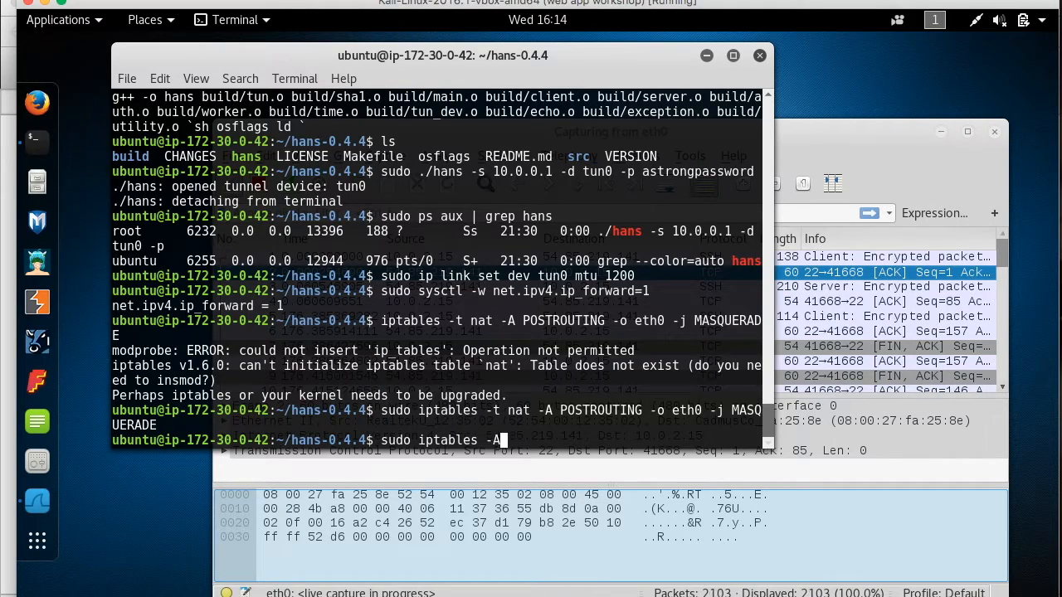
type("FORWARD")
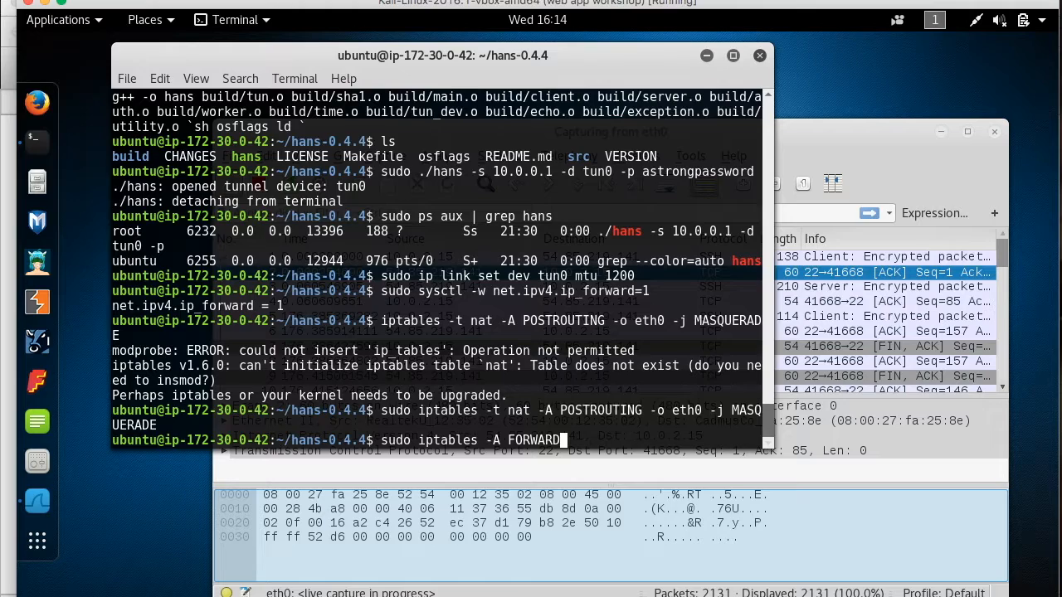
type("-i tun0")
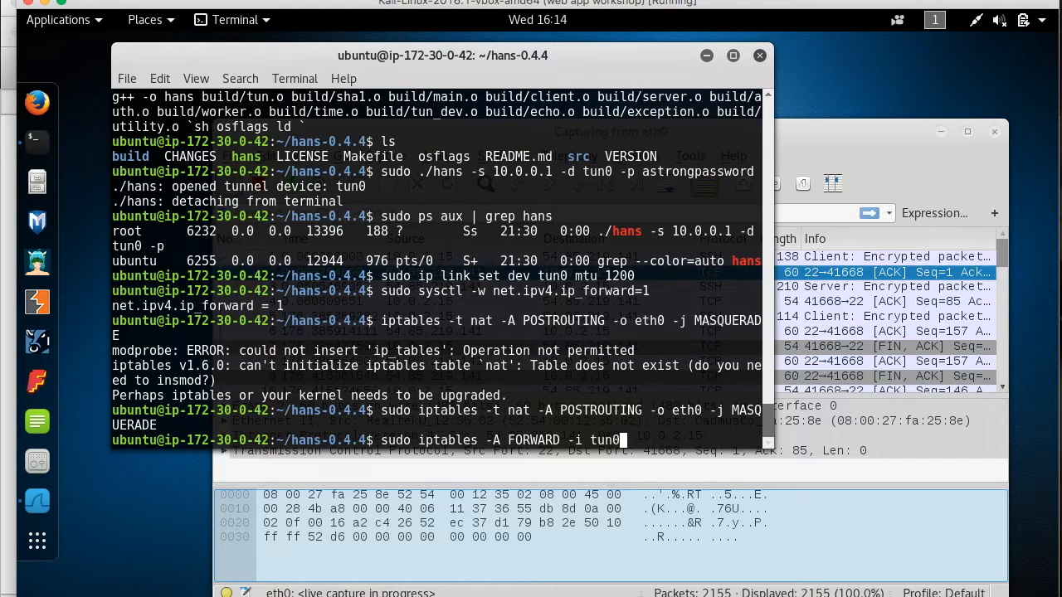
type("-j")
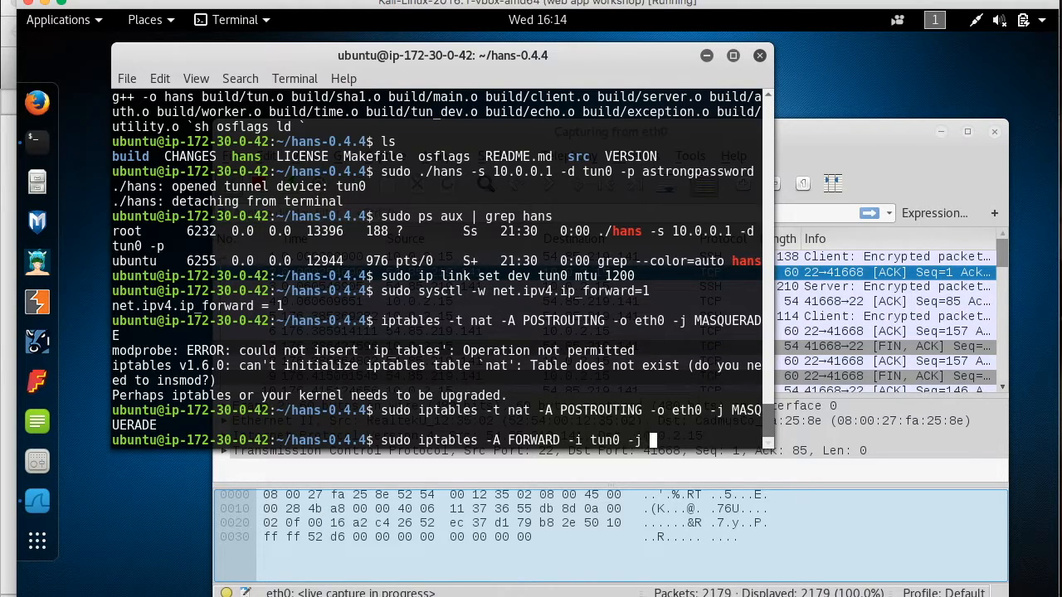
type("ACCEPT")
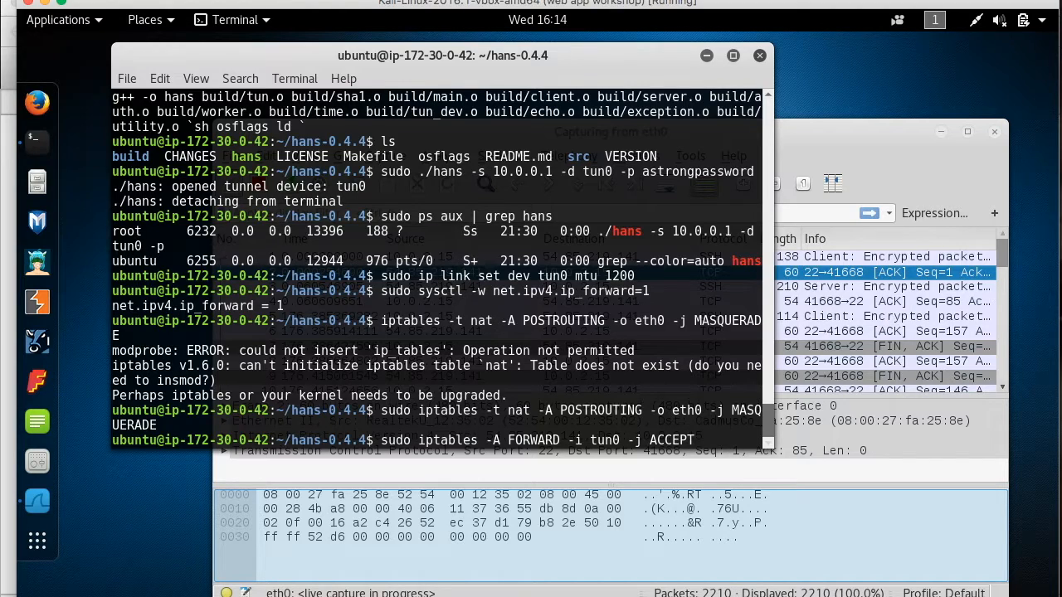
key("Return")
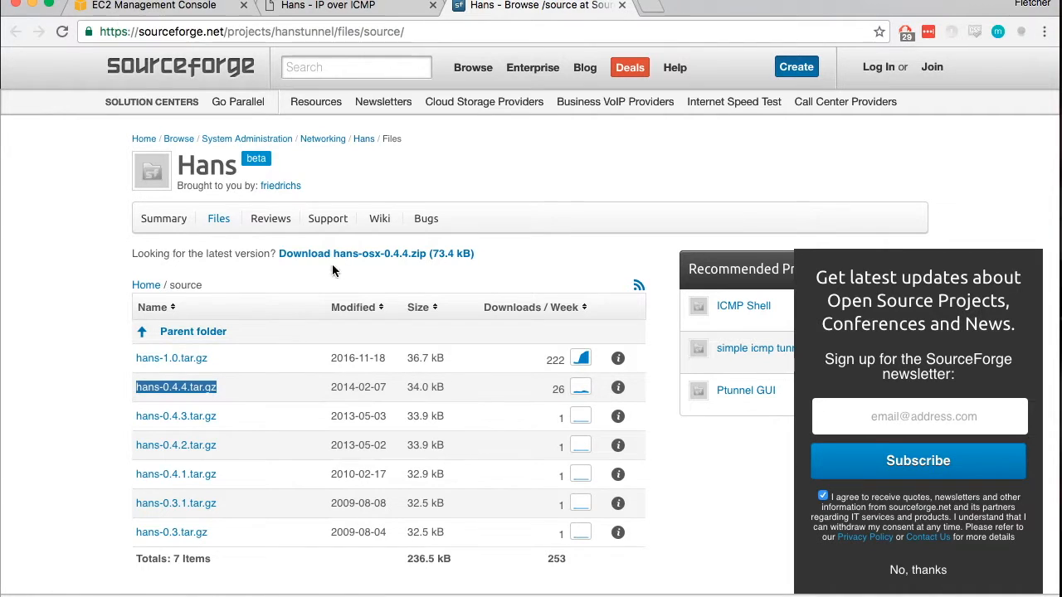
Step: Switch back to the Hans IP over ICMP project page with its usage instructions
left_click(329, 6)
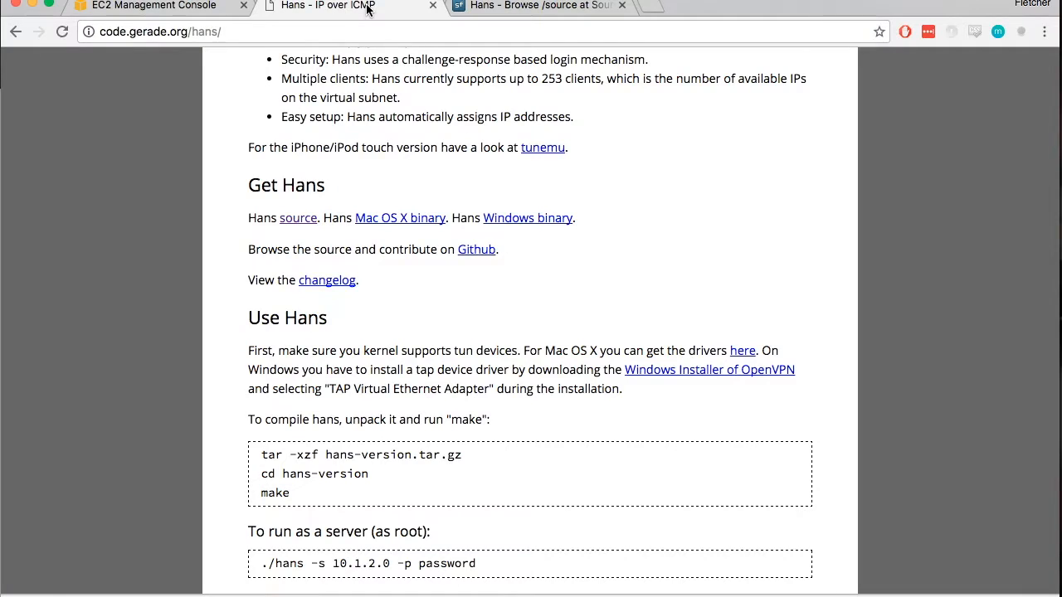
mouse_move(400, 218)
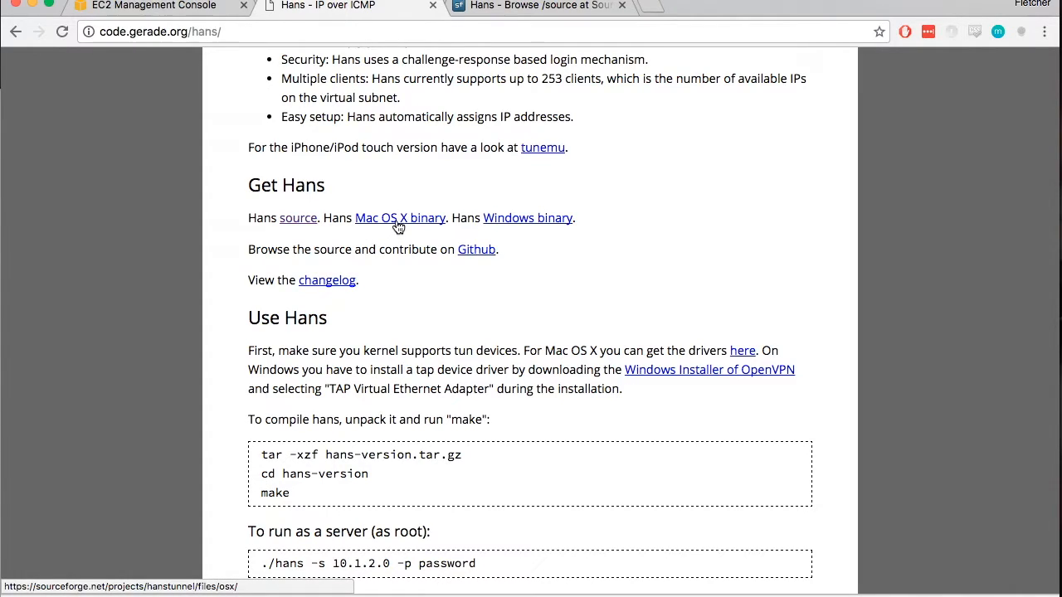
mouse_move(298, 218)
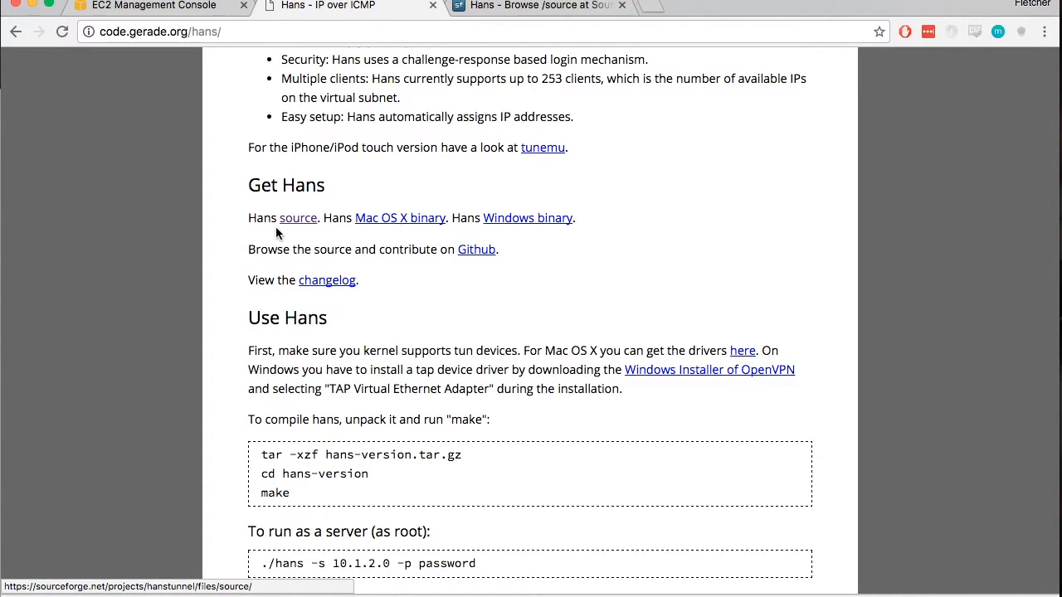
mouse_move(388, 231)
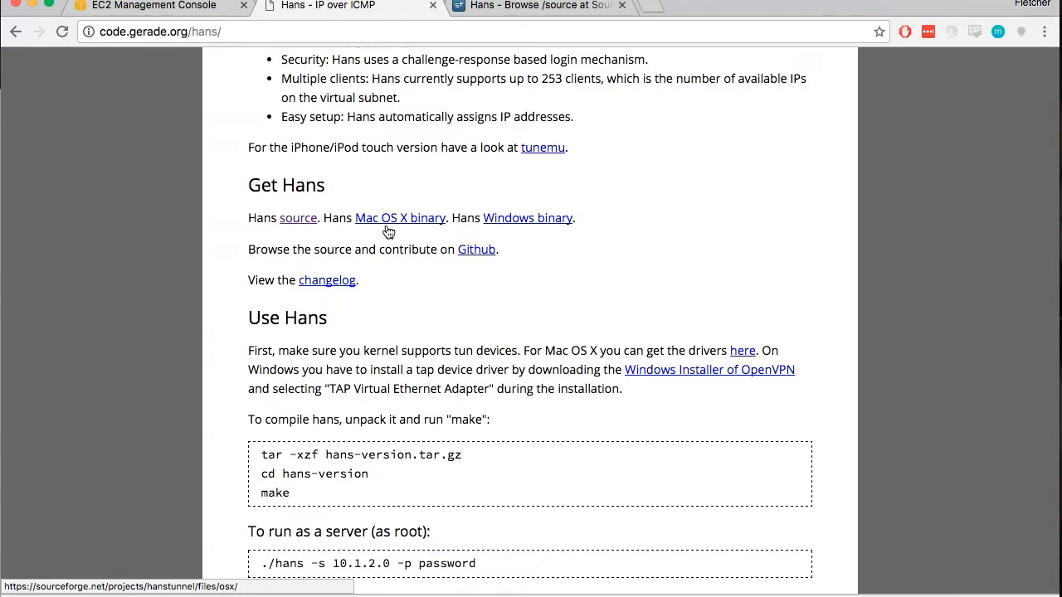
mouse_move(160, 272)
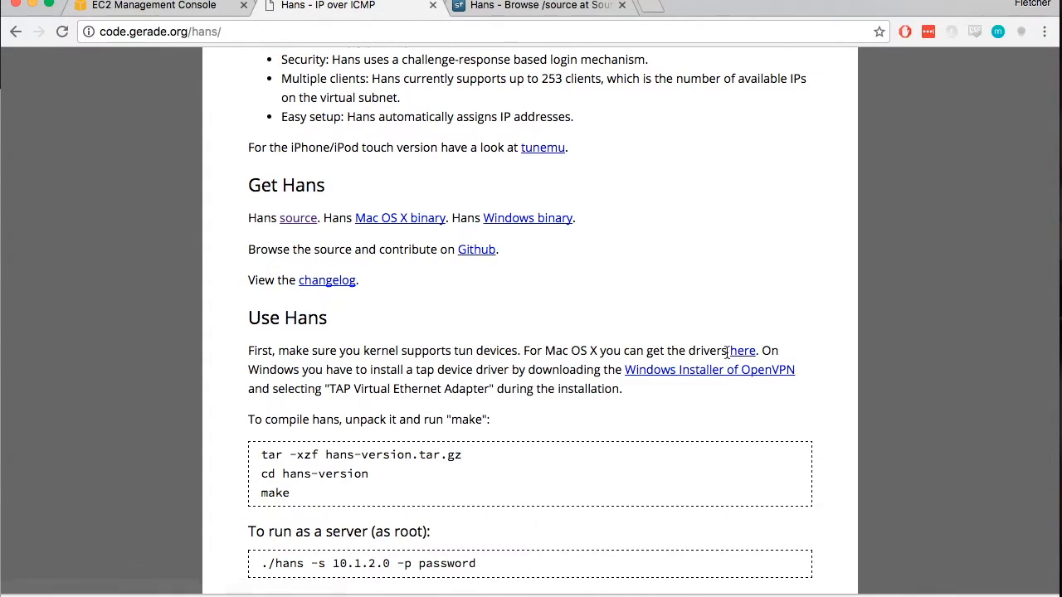
mouse_move(737, 379)
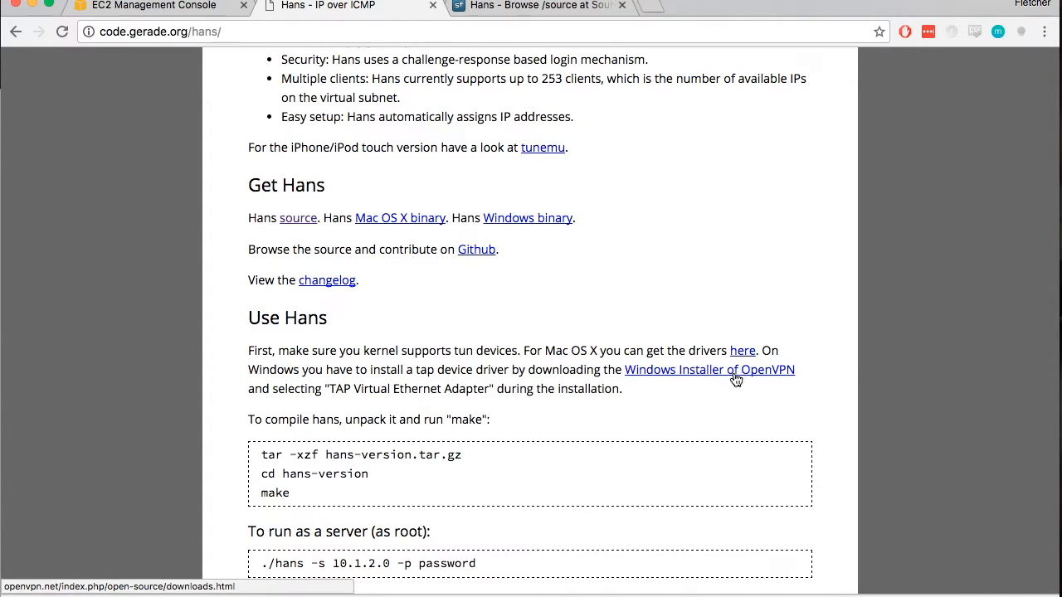
mouse_move(681, 395)
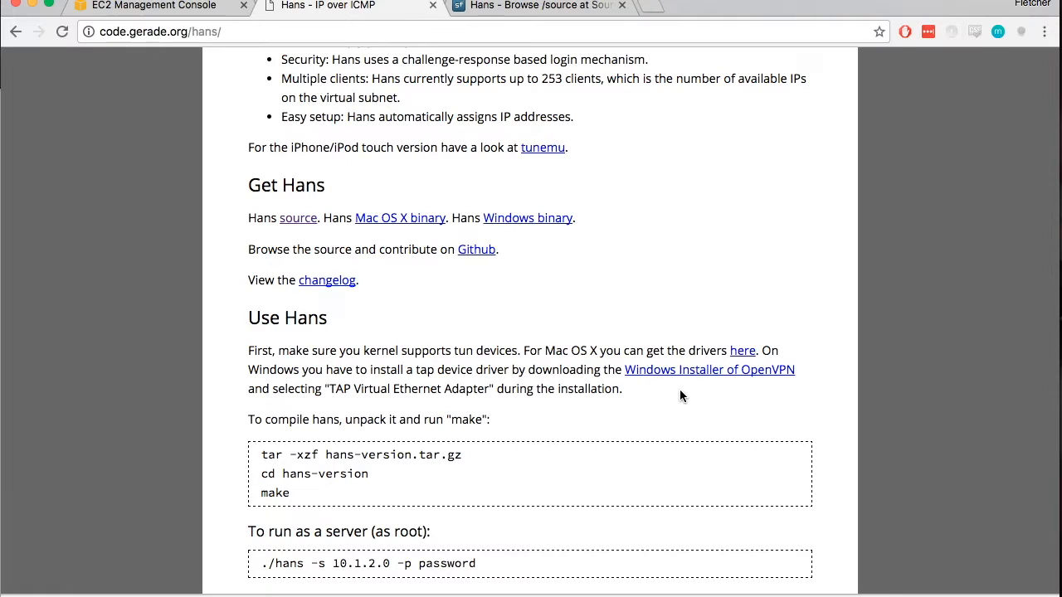
mouse_move(452, 295)
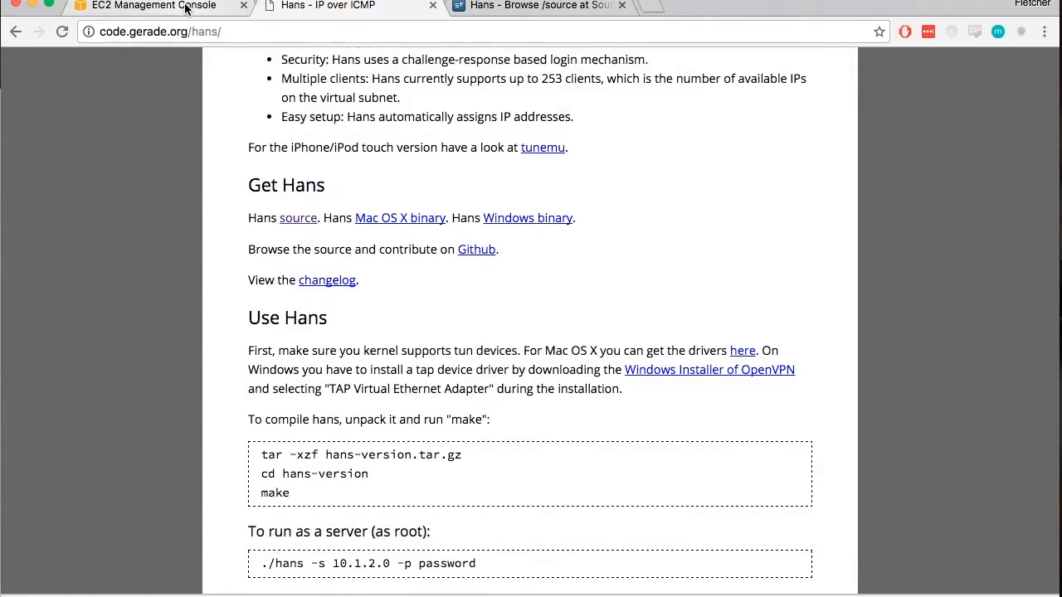
Step: Return to the EC2 instance details and select its public DNS ec2-54-85-219-141.compute-1.amazonaws.com
left_click(149, 7)
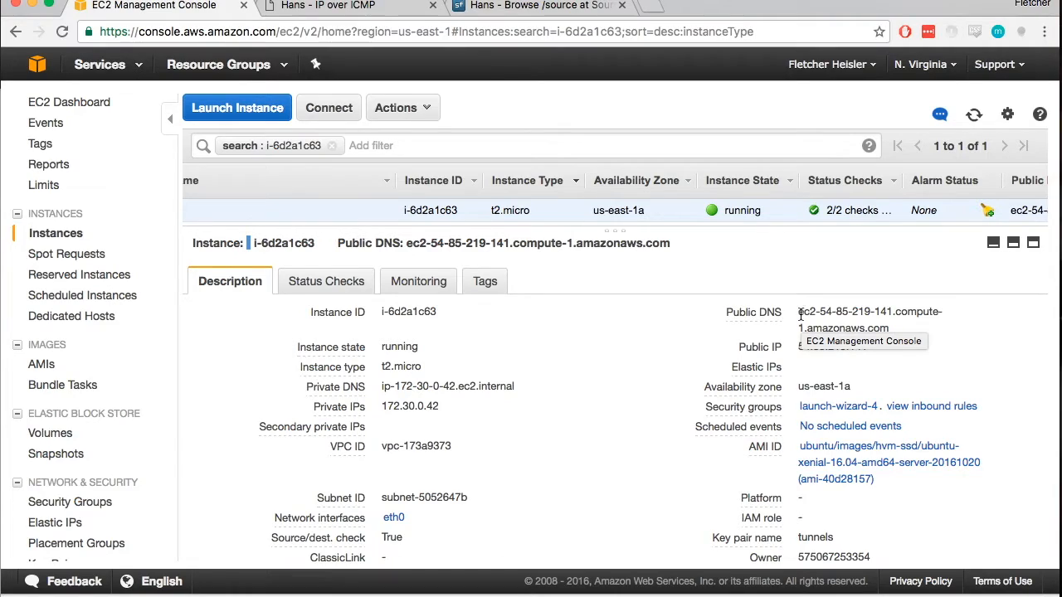
double_click(843, 318)
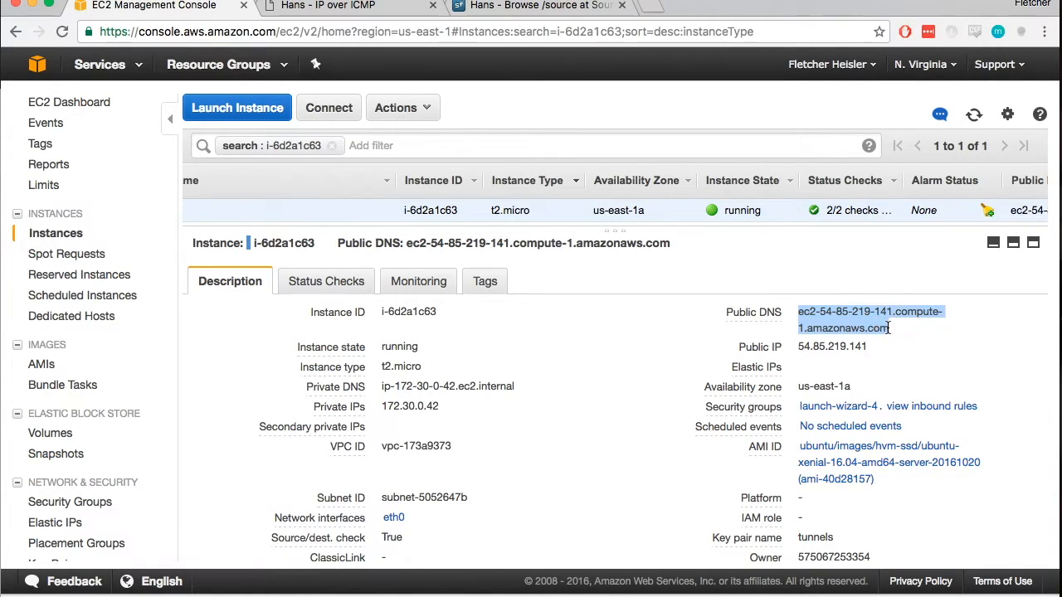
mouse_move(664, 348)
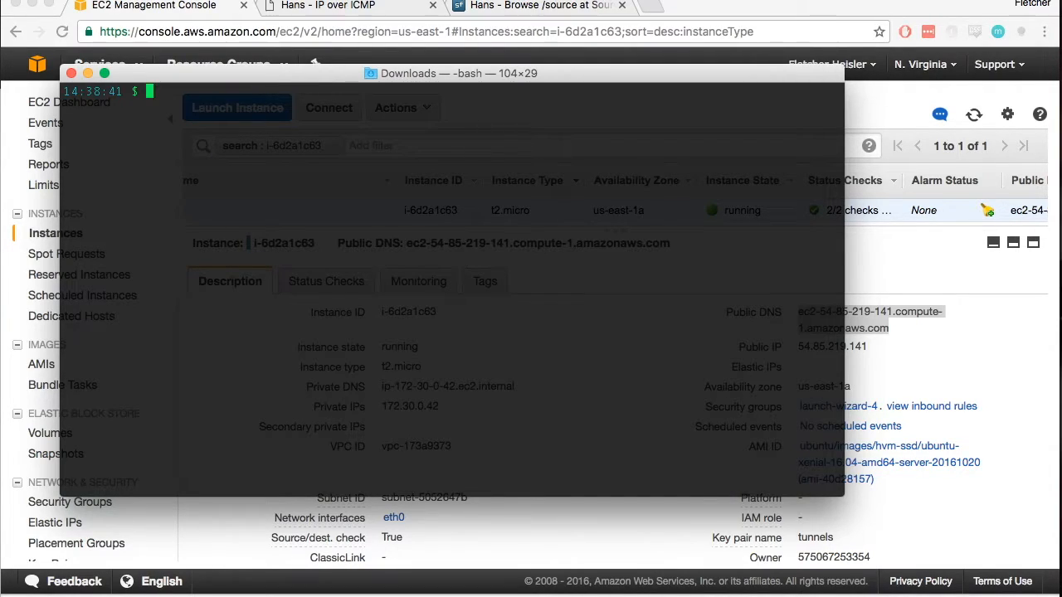
type("sudo")
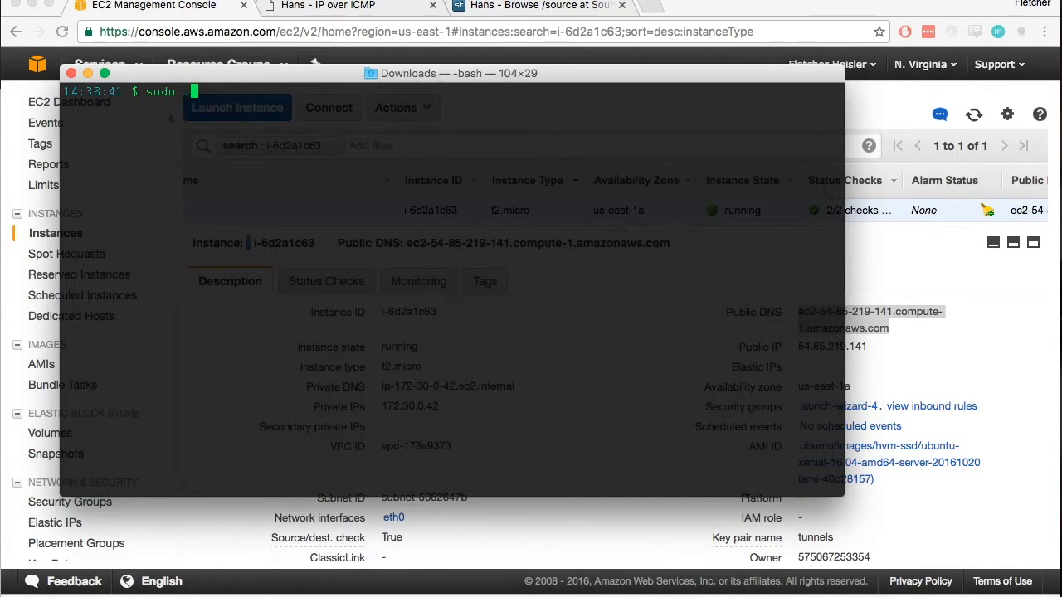
type("./hans -c")
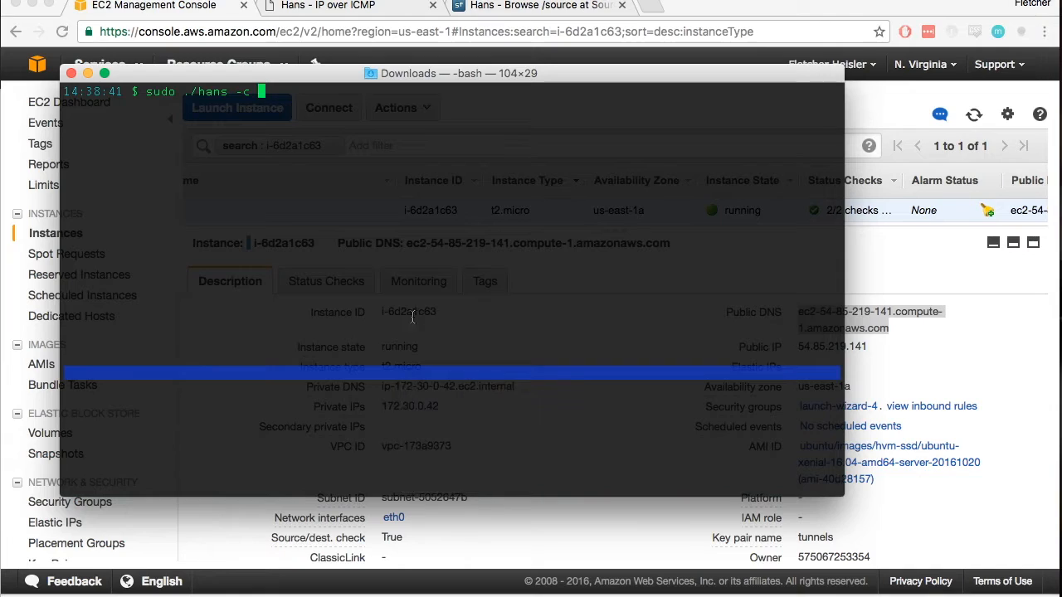
right_click(415, 315)
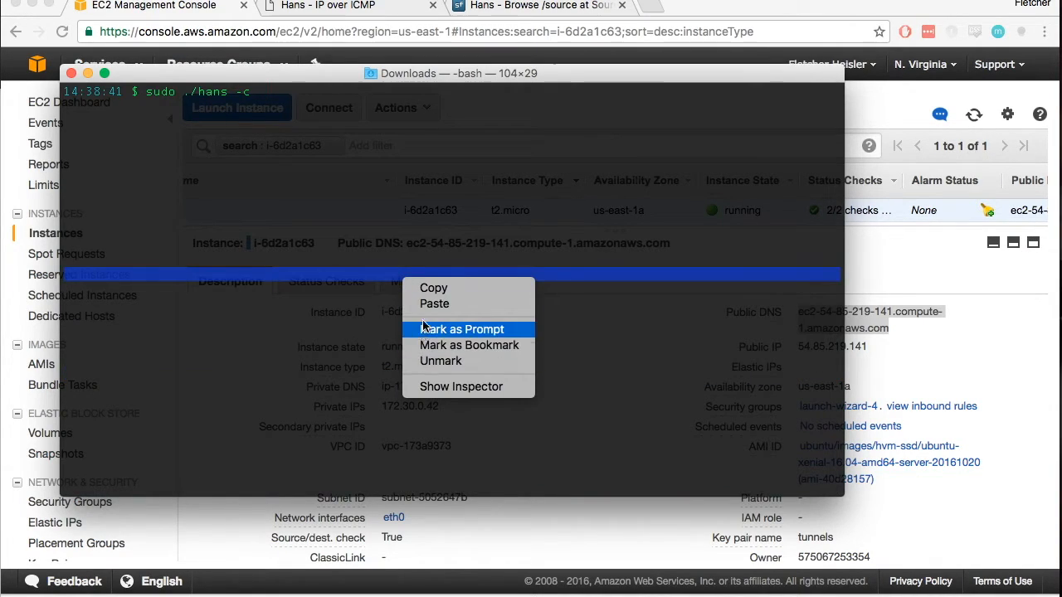
left_click(435, 304)
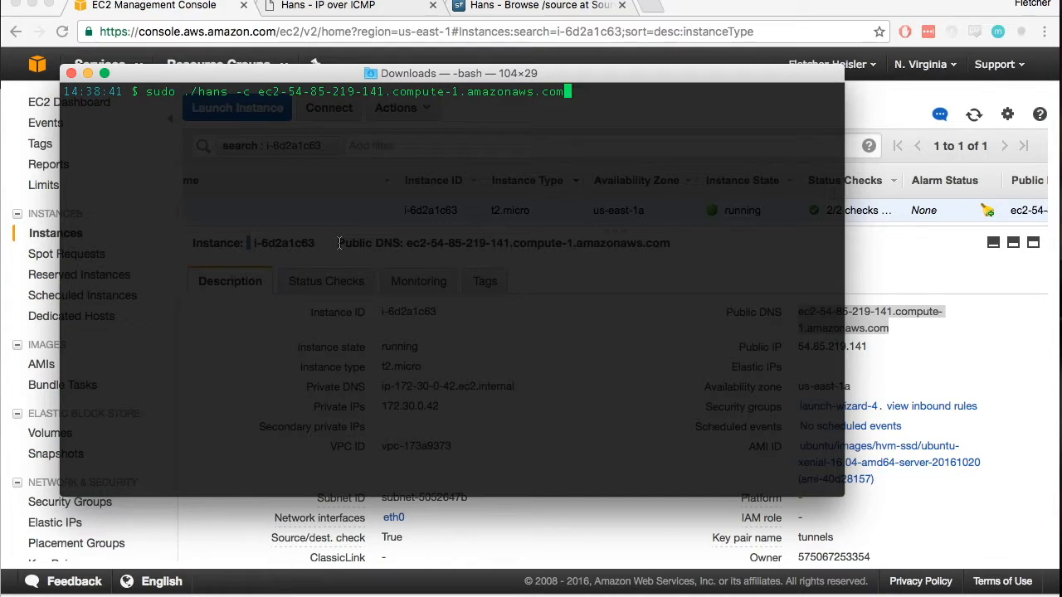
type("-p")
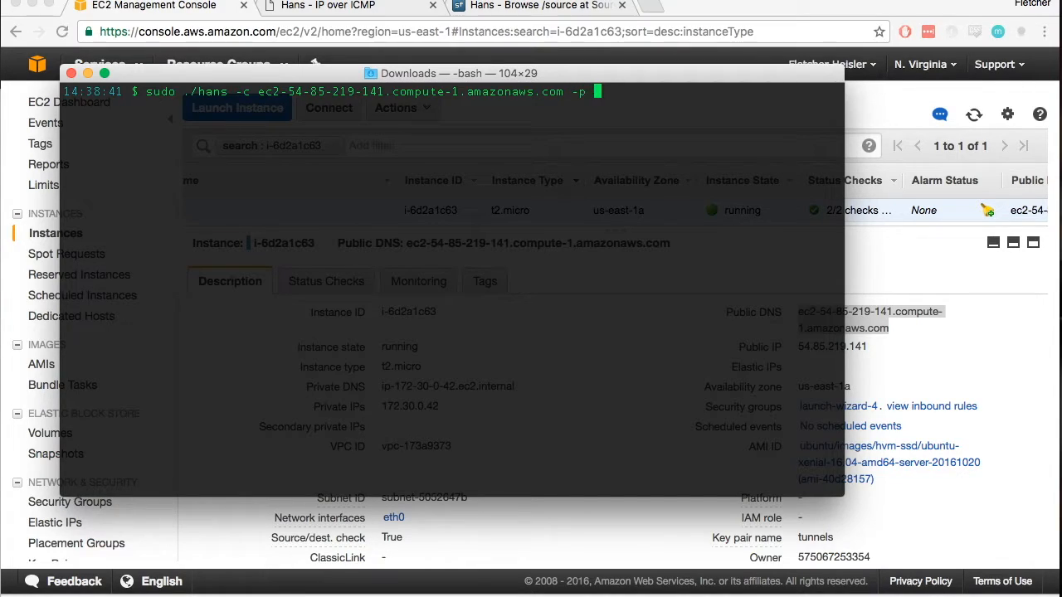
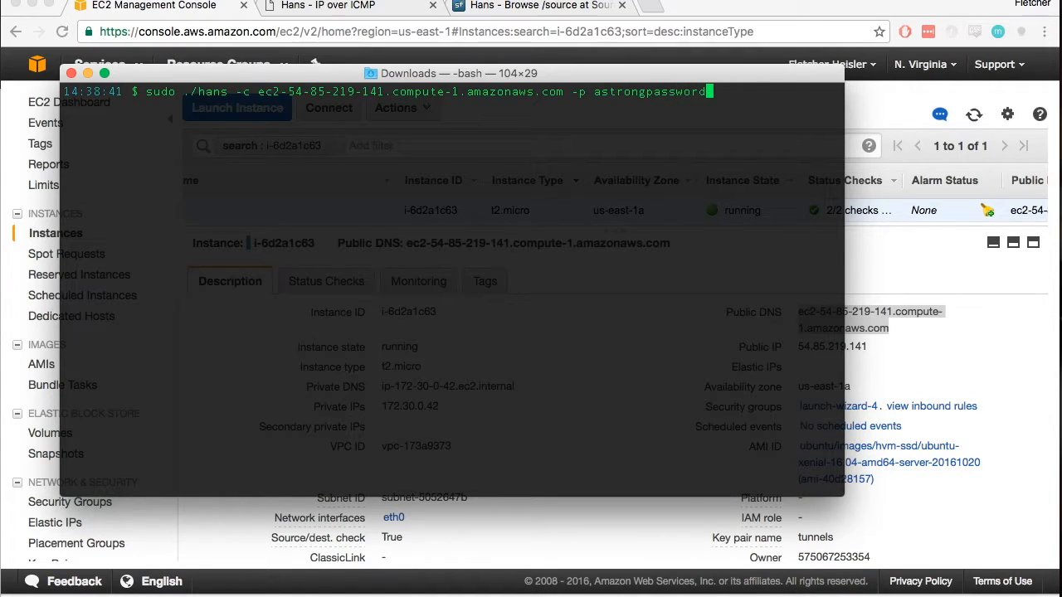
type("-d tun0")
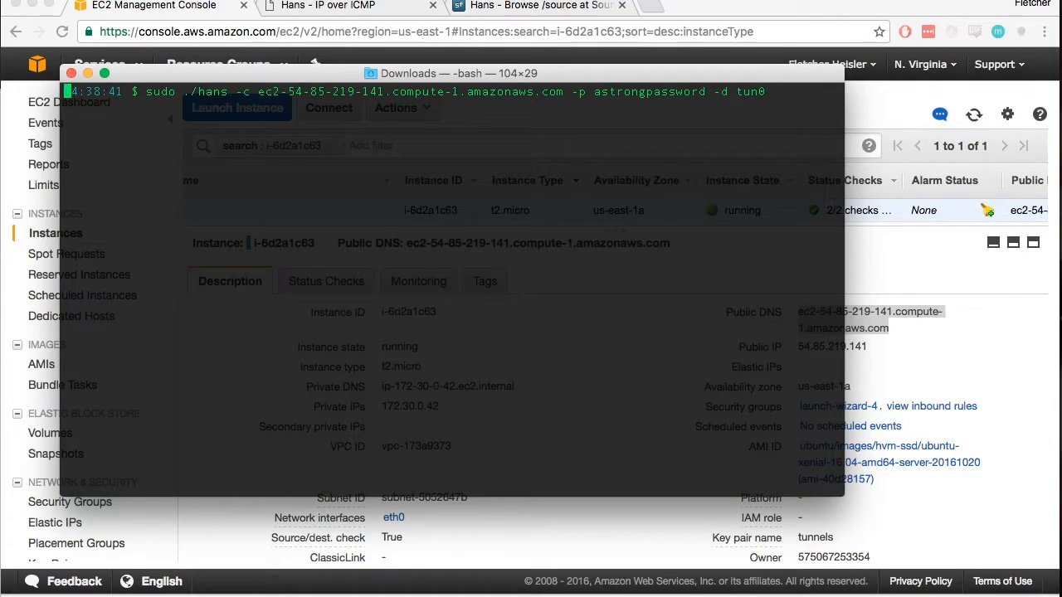
key("Return")
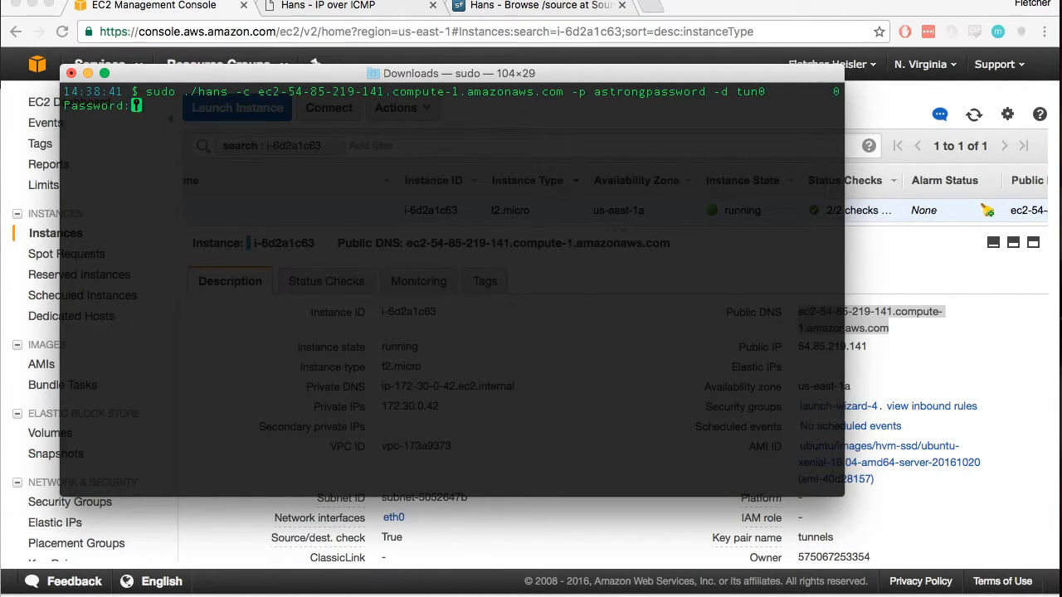
key("Return")
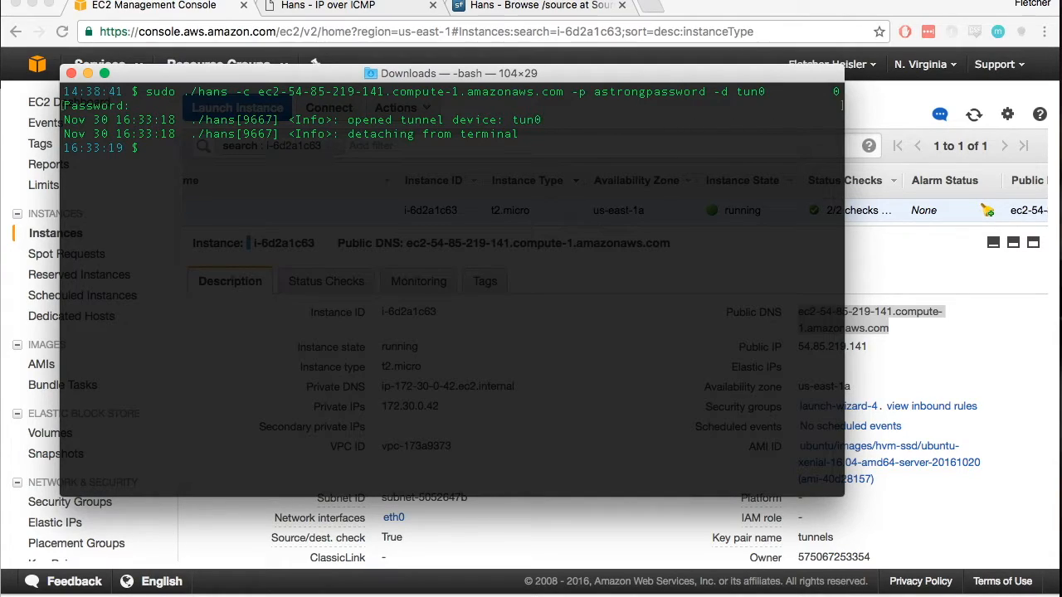
Step: Run 'brew install iproute2mac' (already installed 1.1.1), then clear the terminal
type("brew install")
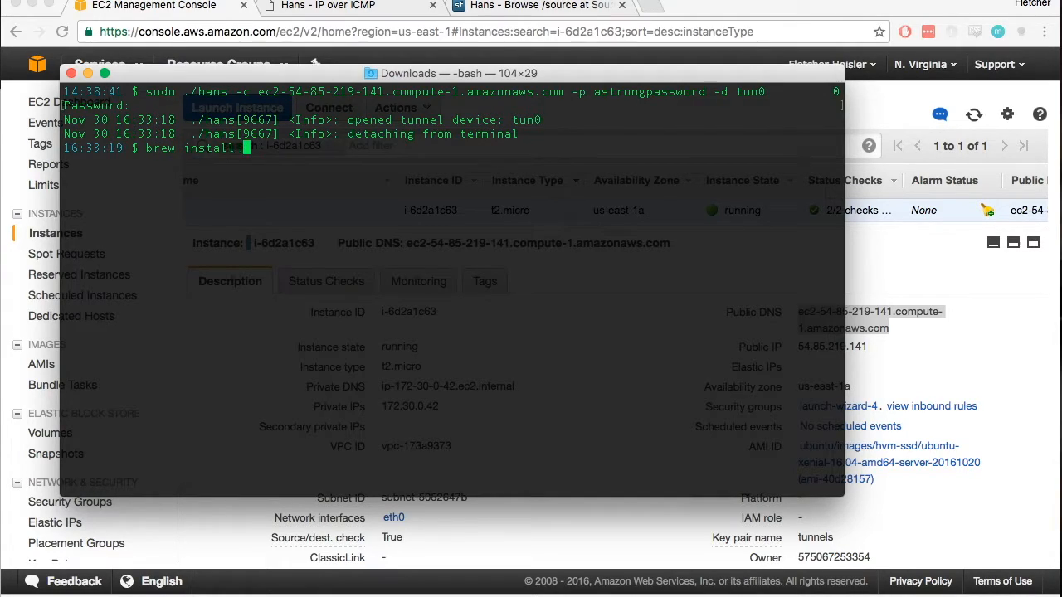
type("iproute2ma")
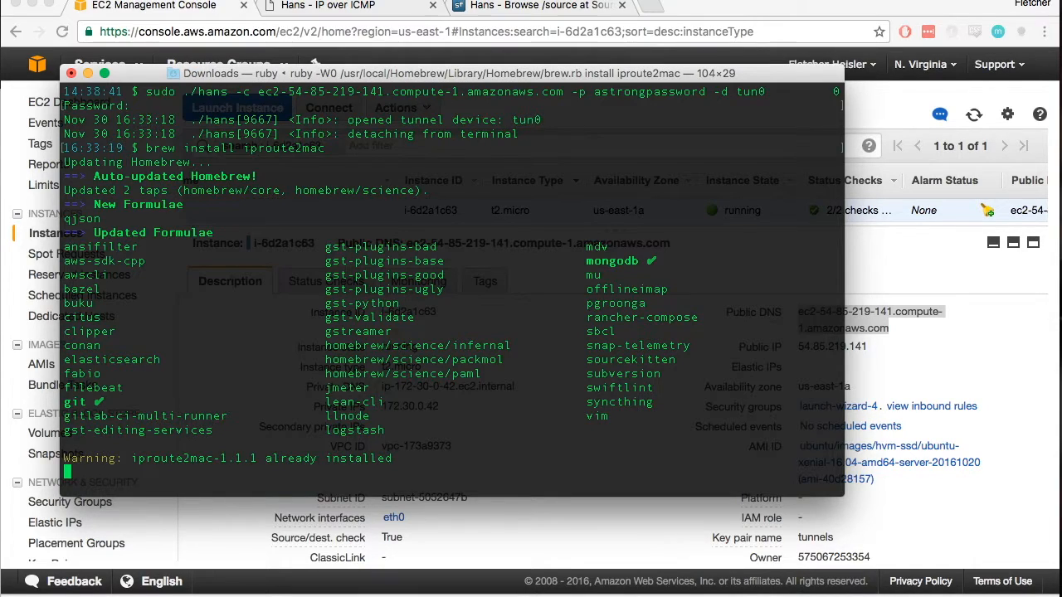
type("cl")
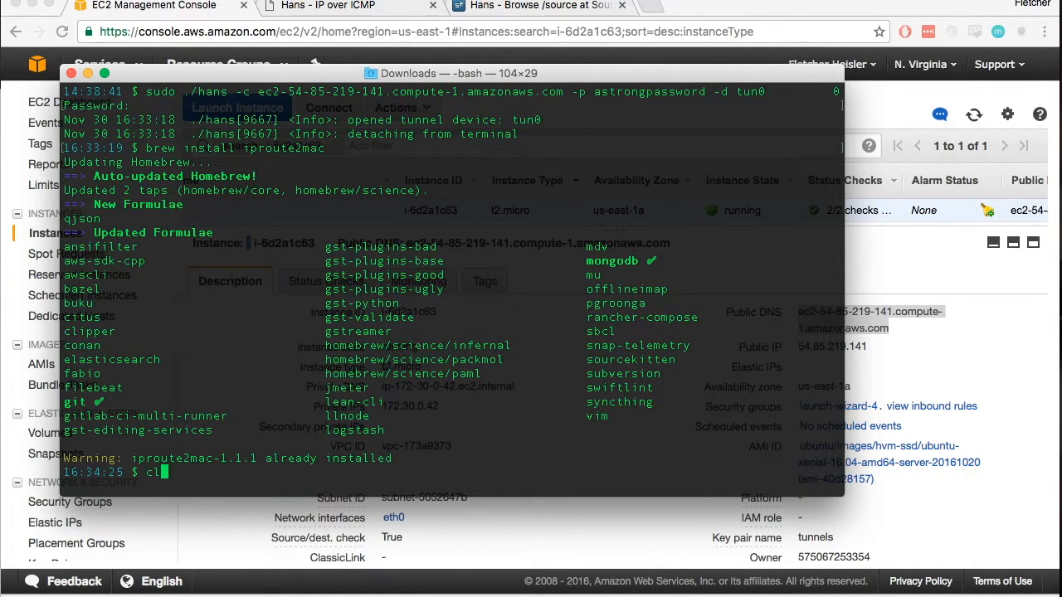
key("Return")
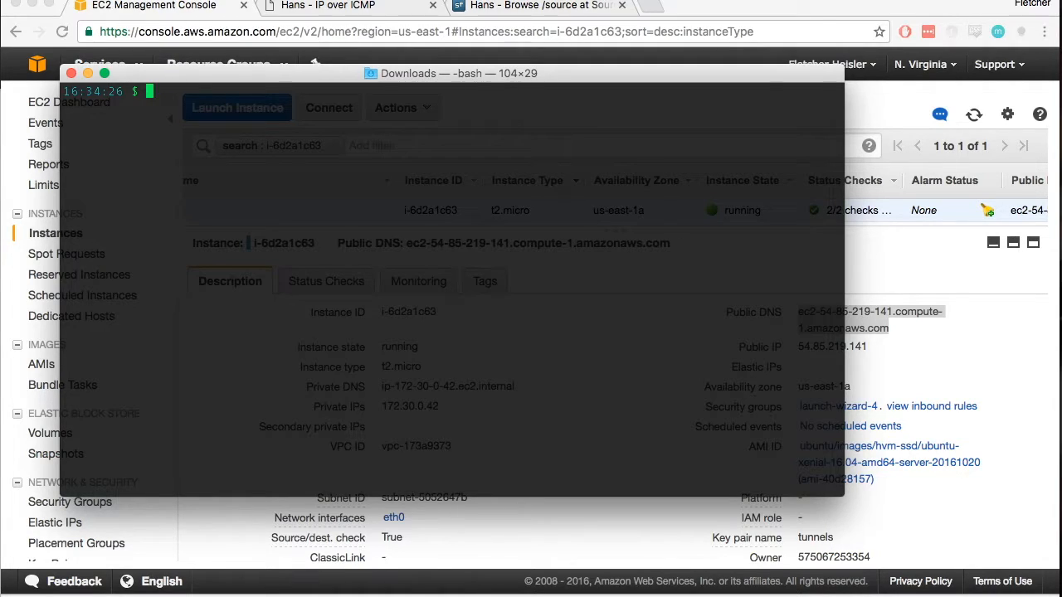
Step: Set tun0's MTU to 1200 with 'ip link set dev tun0 mtu 1200'
type("ip link set dev")
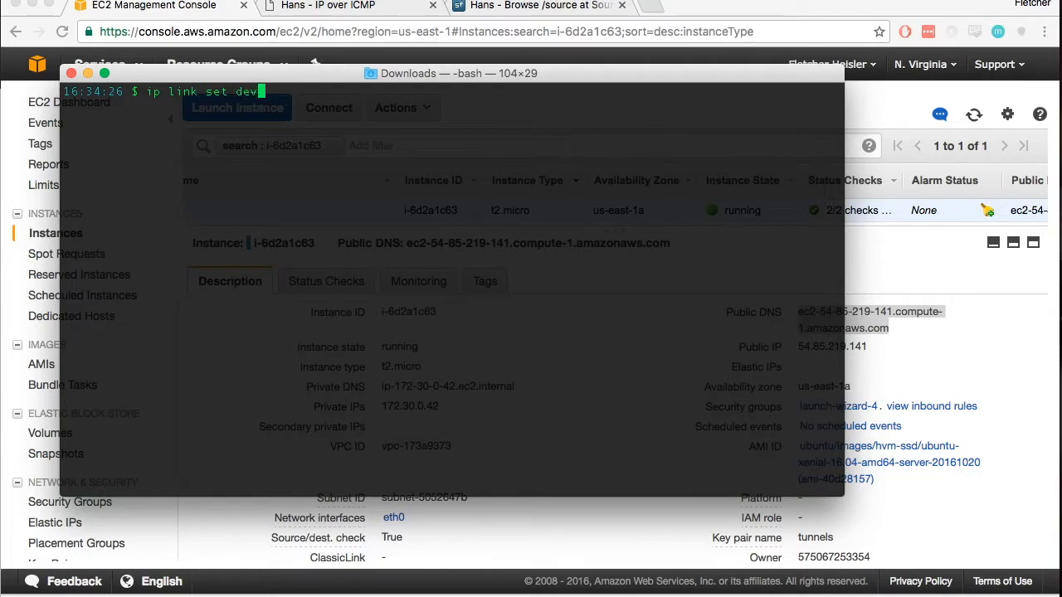
type("tun0 mtu 12")
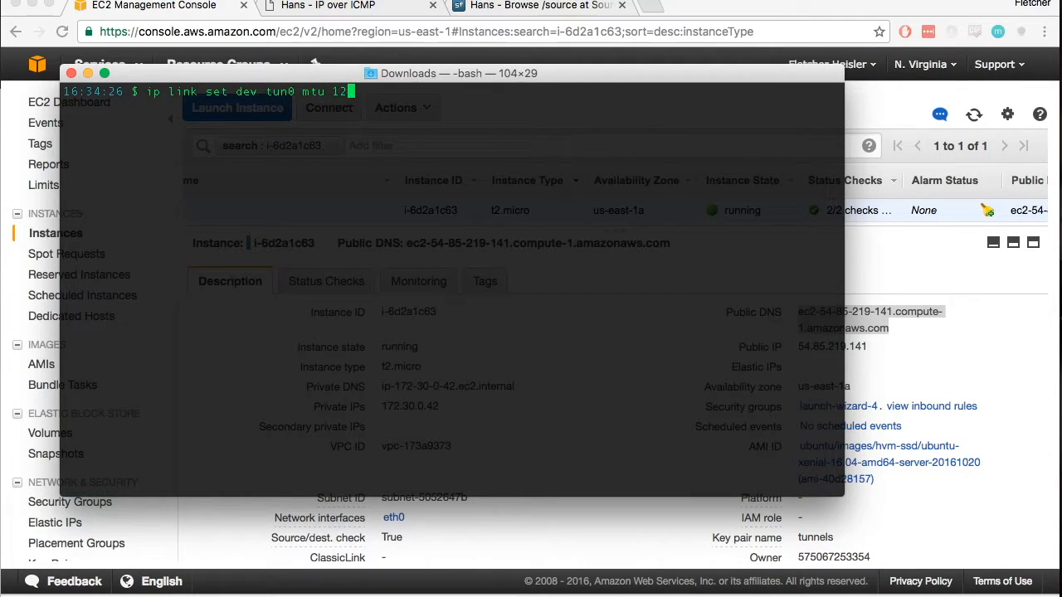
type("00")
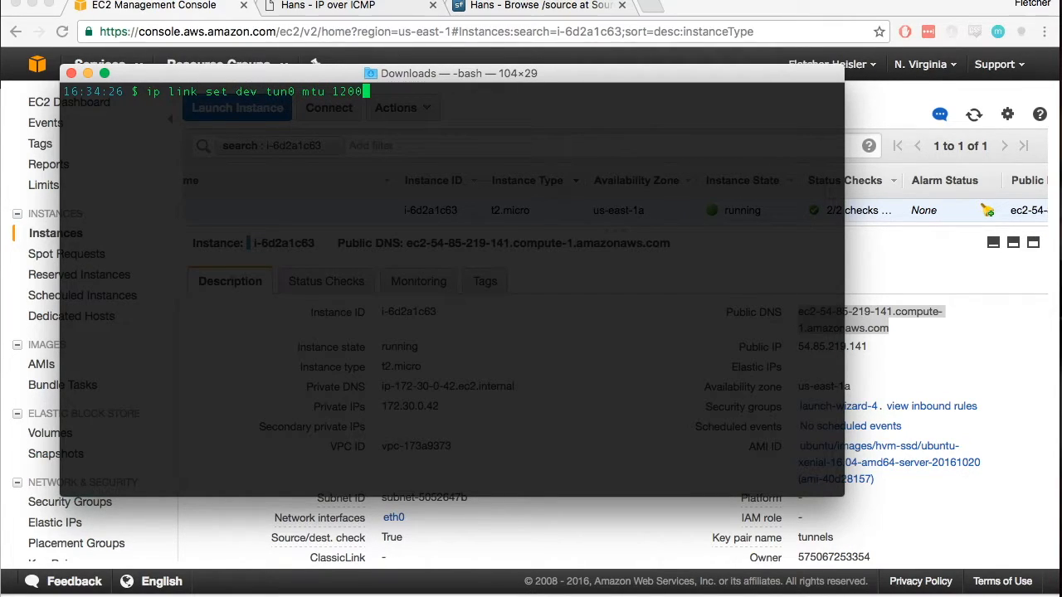
key("Return")
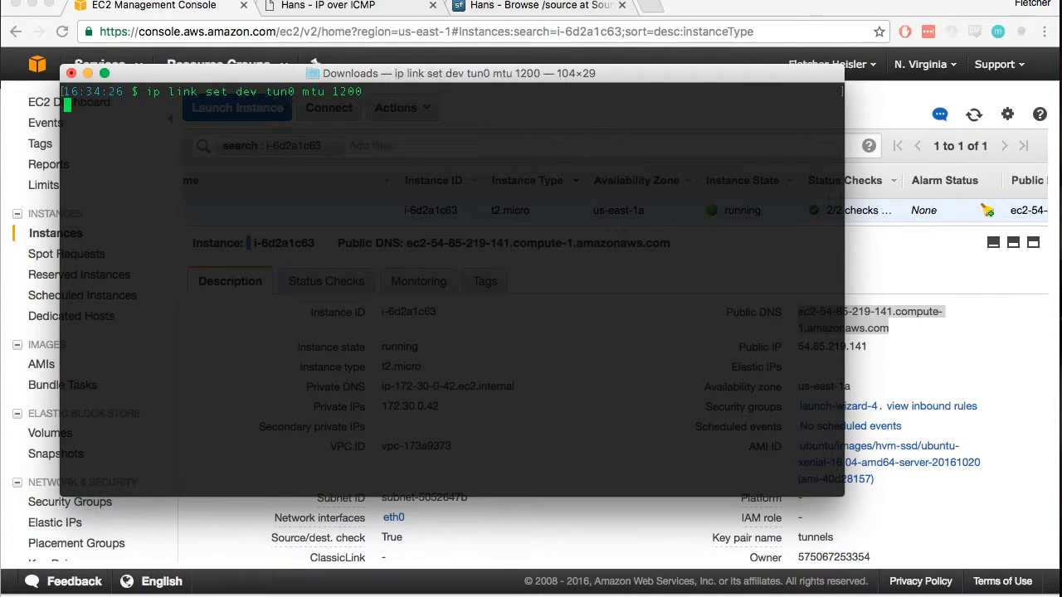
key("Return")
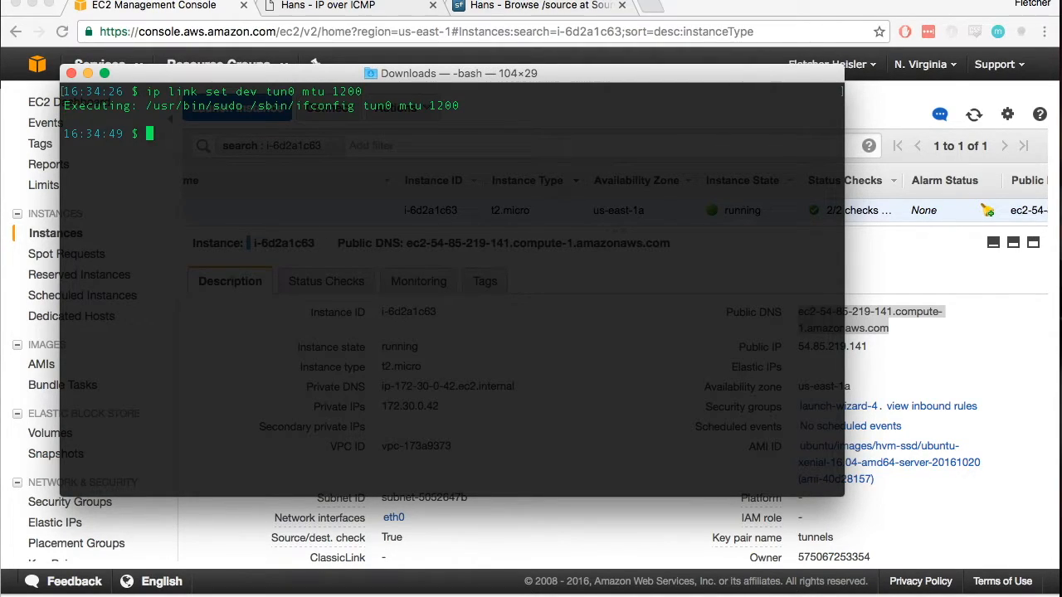
Step: List the routing table with 'ip route', showing default via 192.168.86.1
type("ip route")
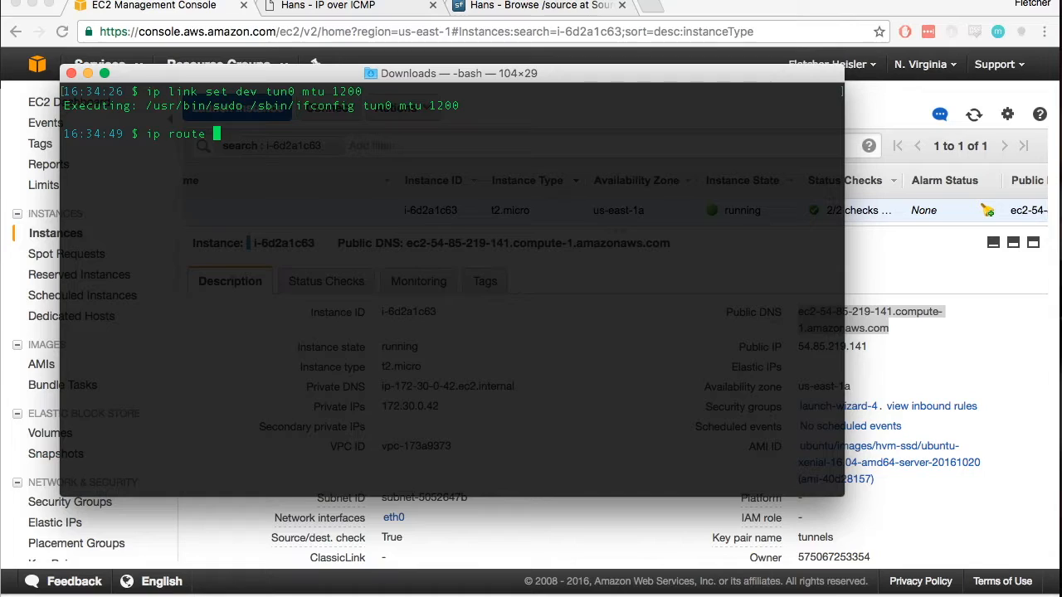
key("Return")
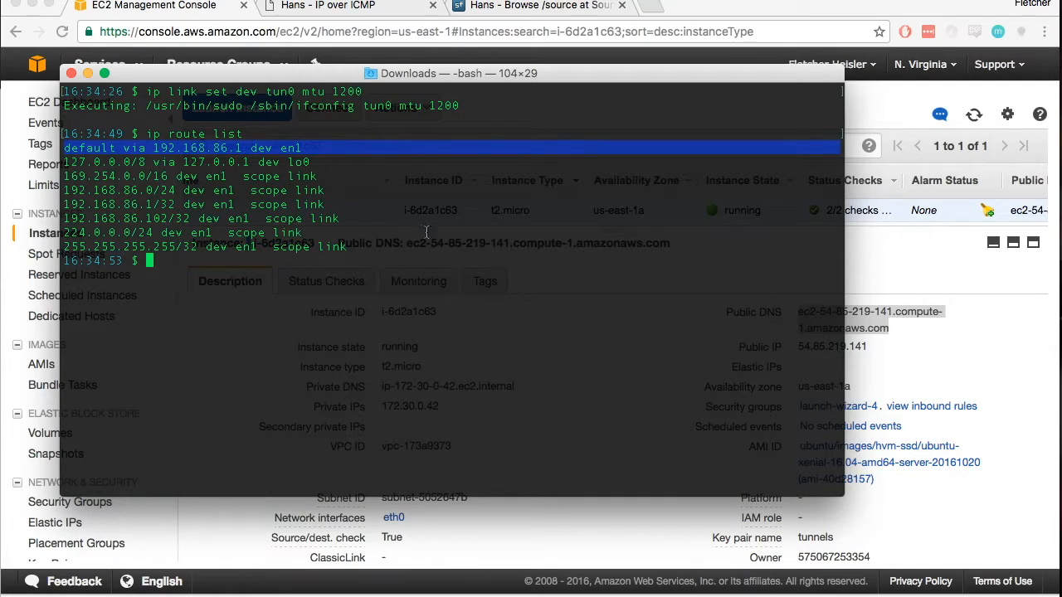
mouse_move(521, 292)
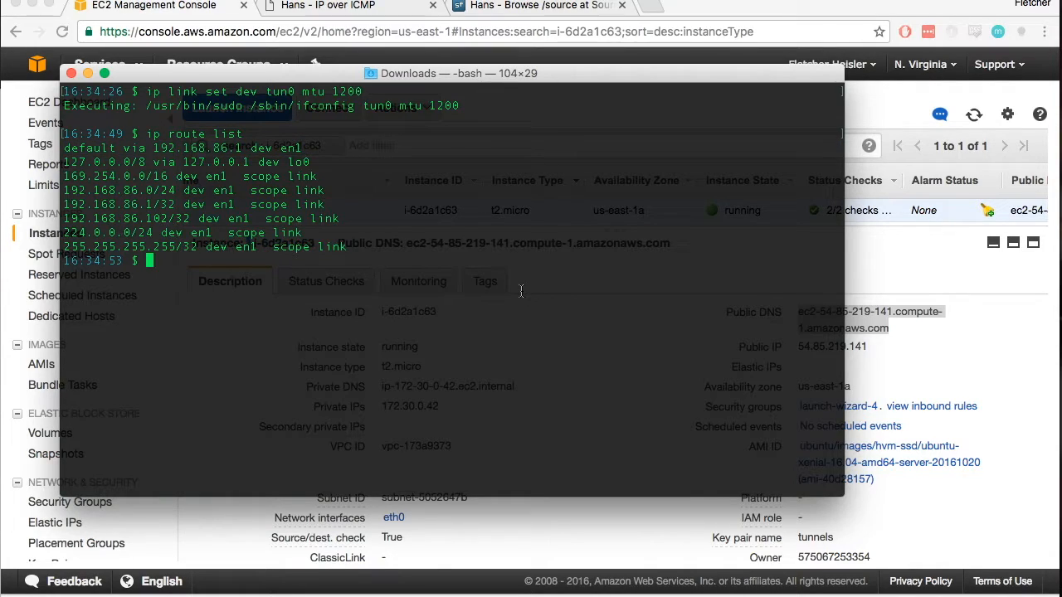
Step: Add host route 54.85.219.141 via 192.168.86.1 dev en1 to keep the server reachable locally
type("ip r")
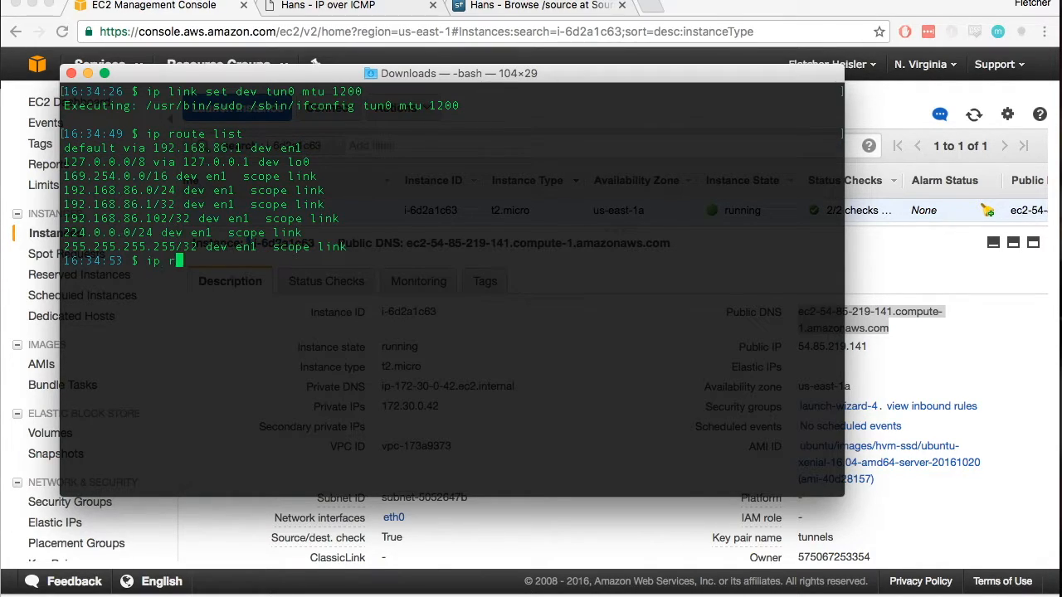
type("oute add")
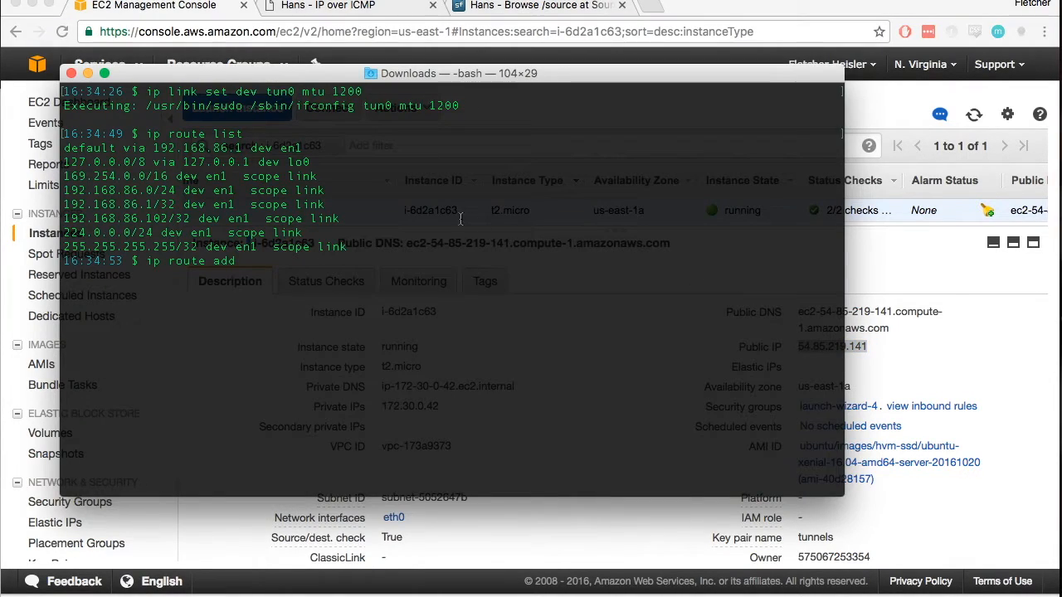
type("54.85.219.141")
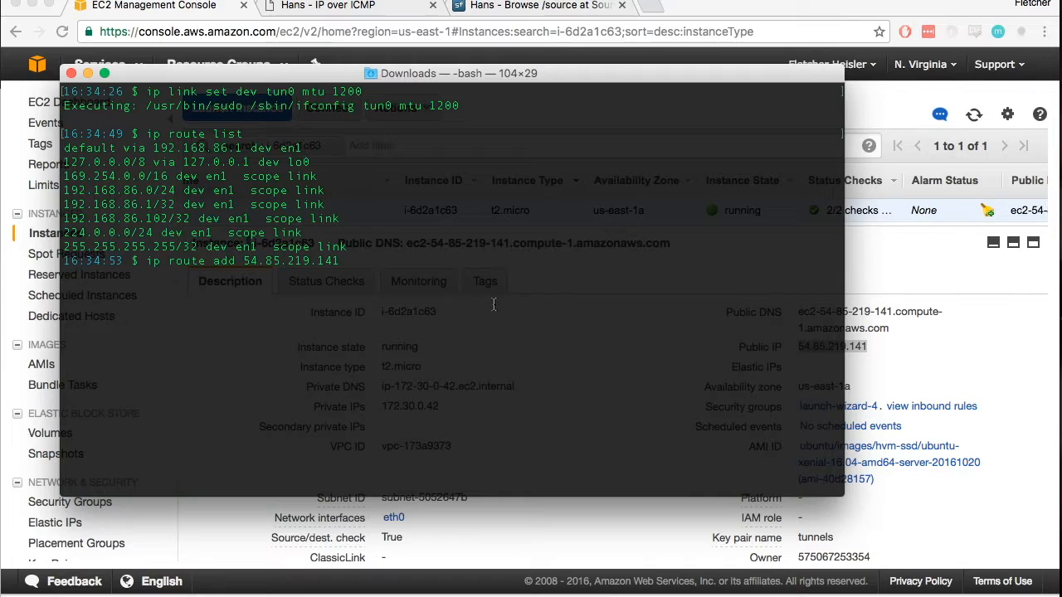
type("via")
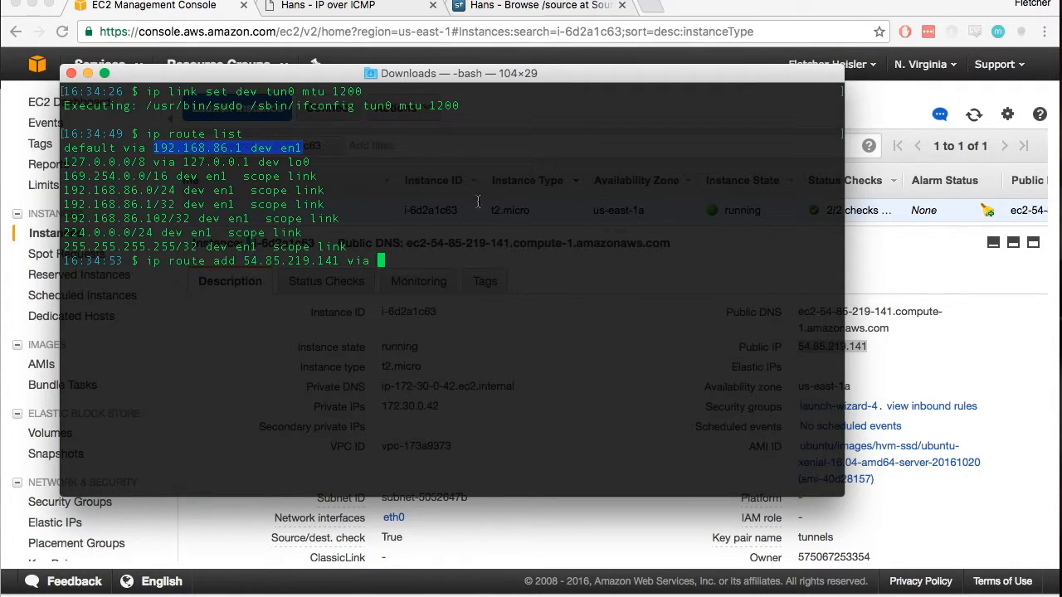
type("192.168.86.1 dev en1")
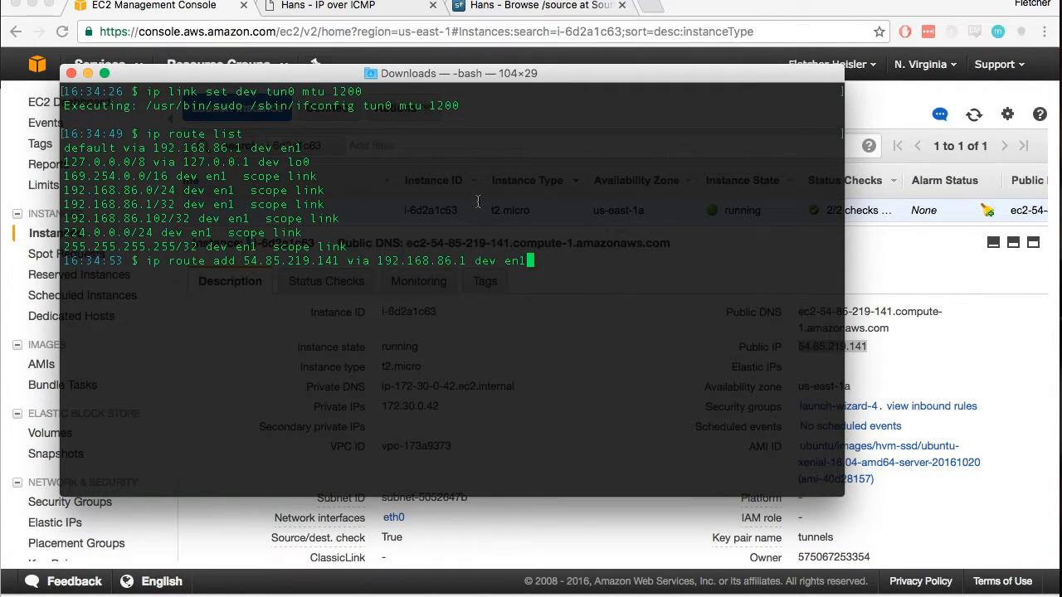
key("Return")
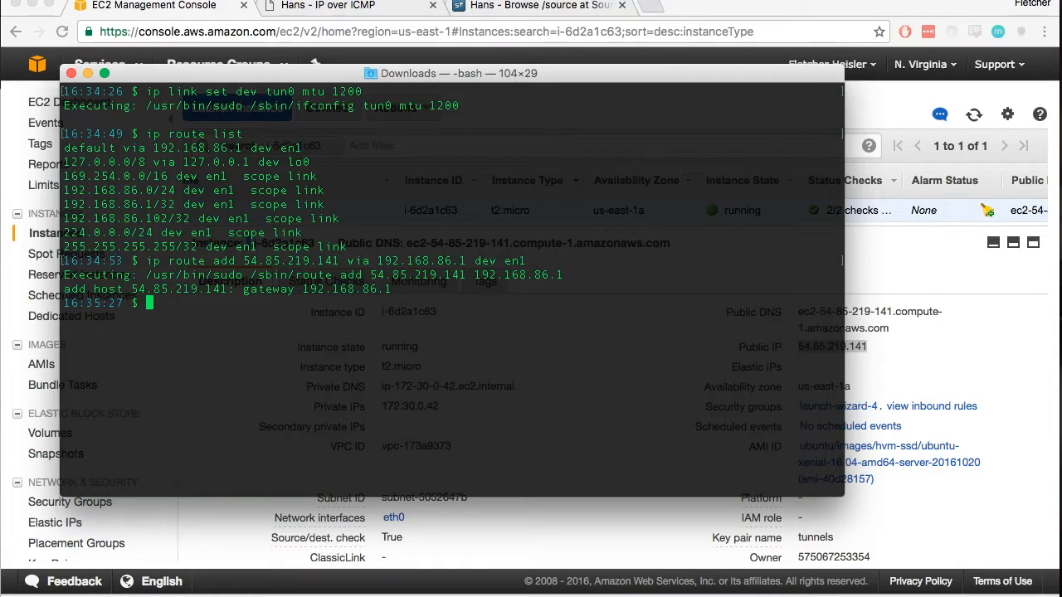
Step: Delete the old default route via 192.168.86.1 dev en1
type("ip route del")
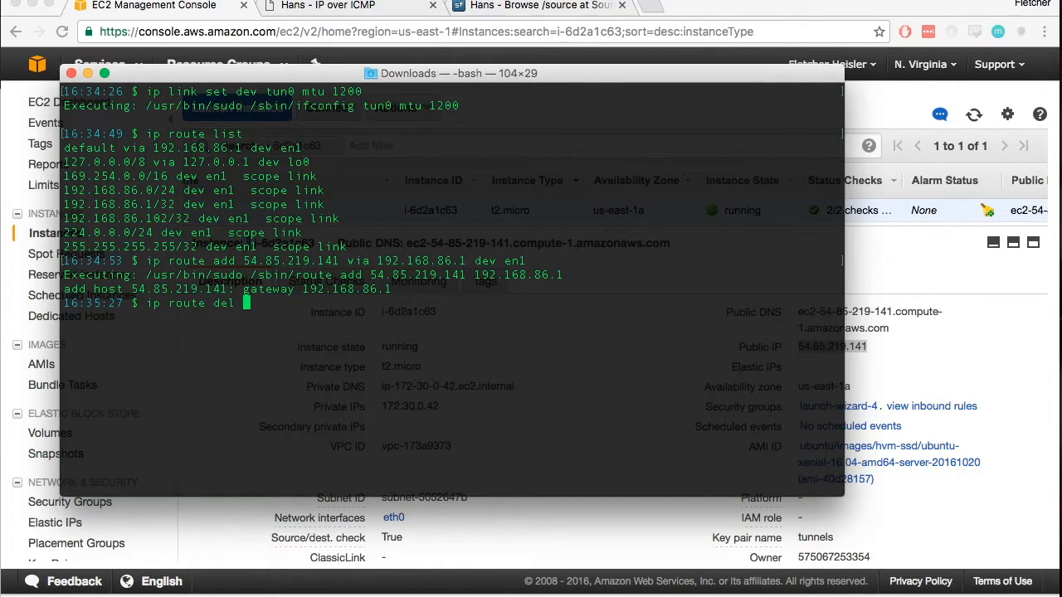
type("default via")
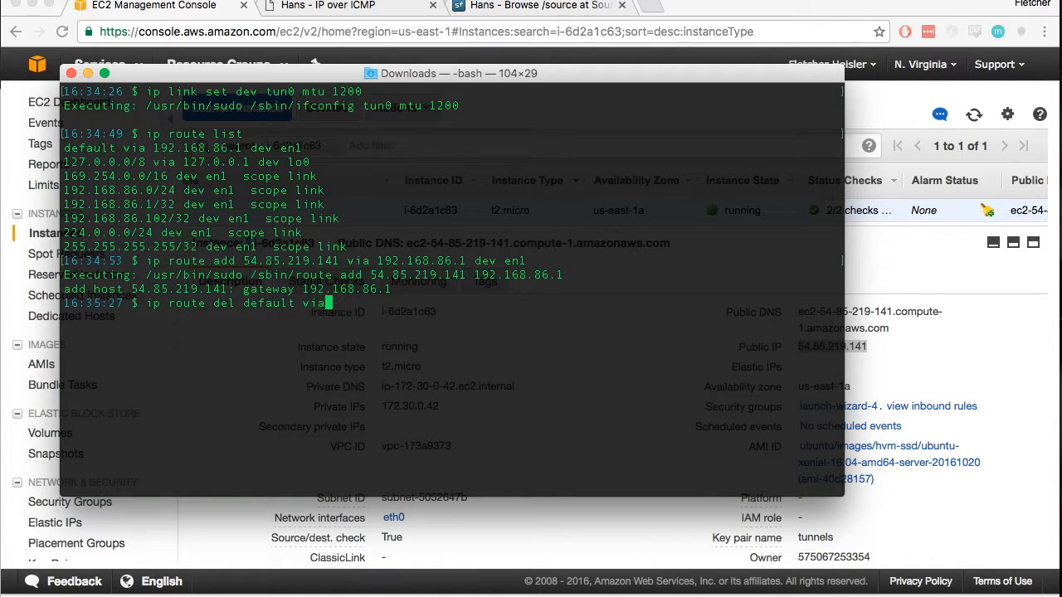
right_click(523, 302)
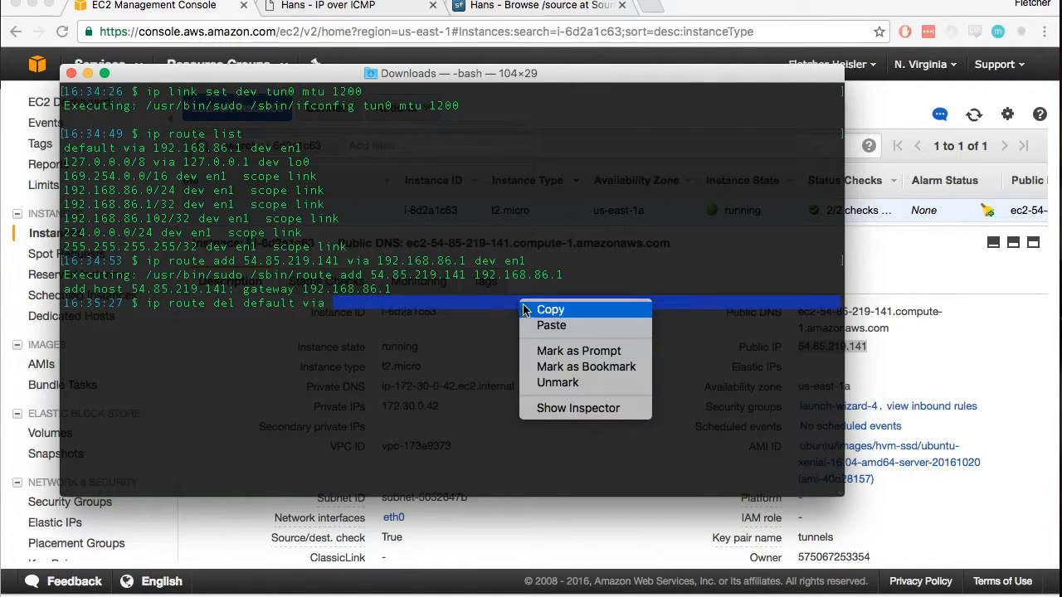
left_click(551, 311)
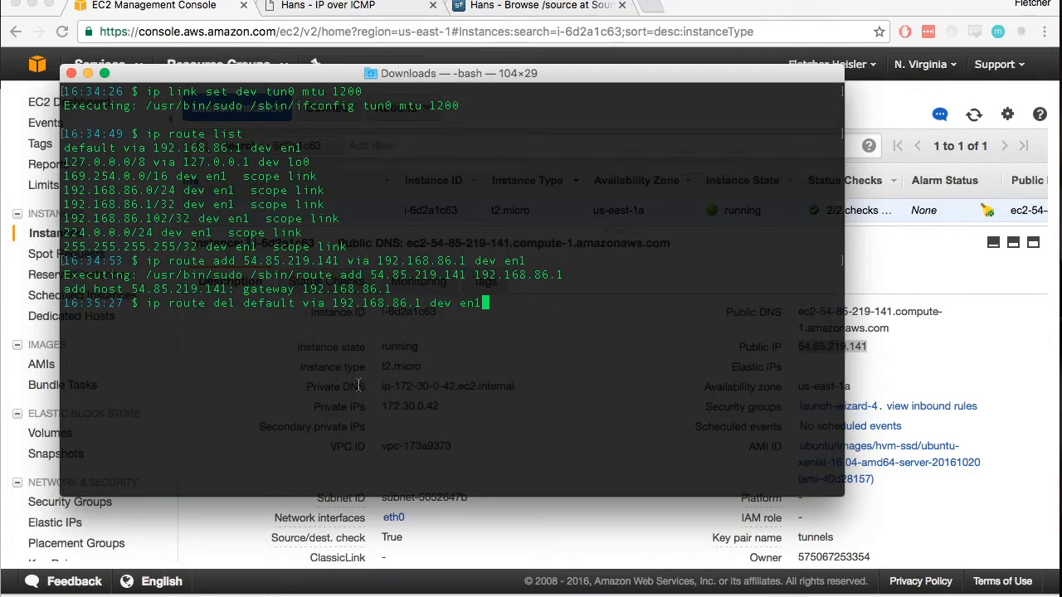
key("Return")
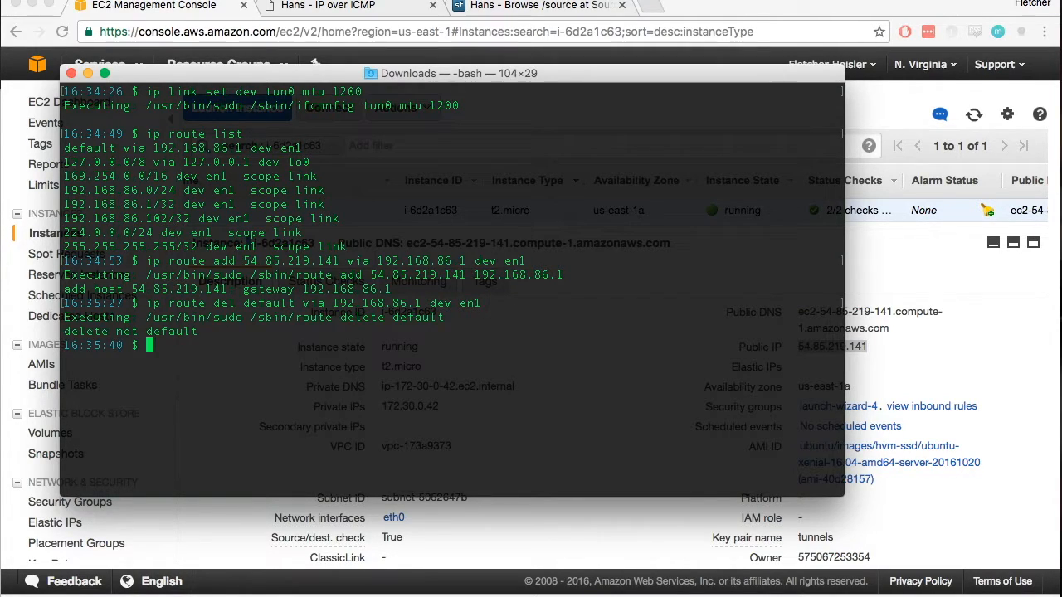
Step: Add a new default route via 10.0.0.1 dev tun0 so all traffic uses the tunnel
type("ip rout")
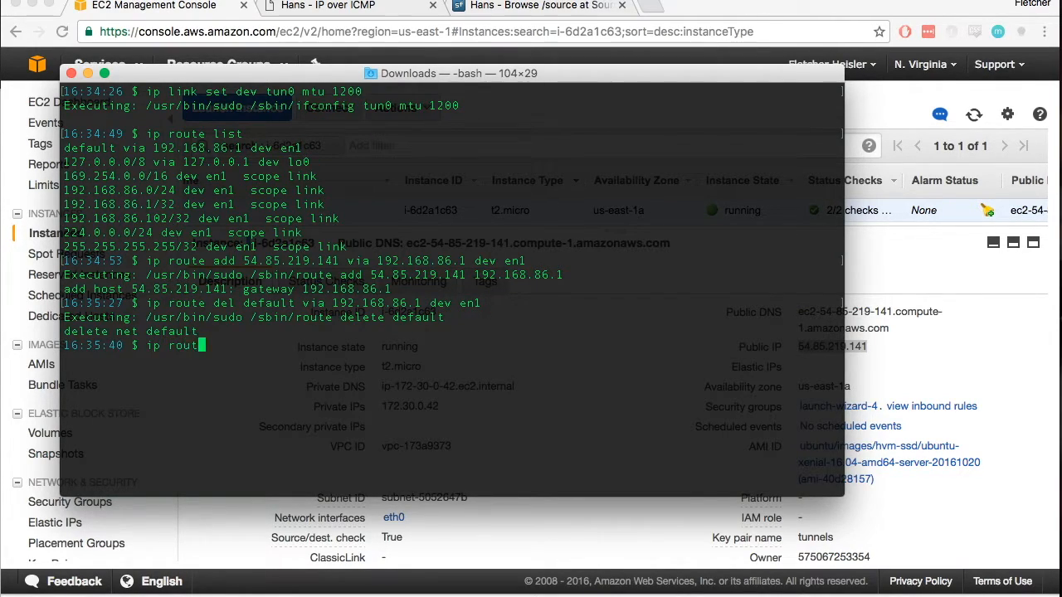
type("e add default")
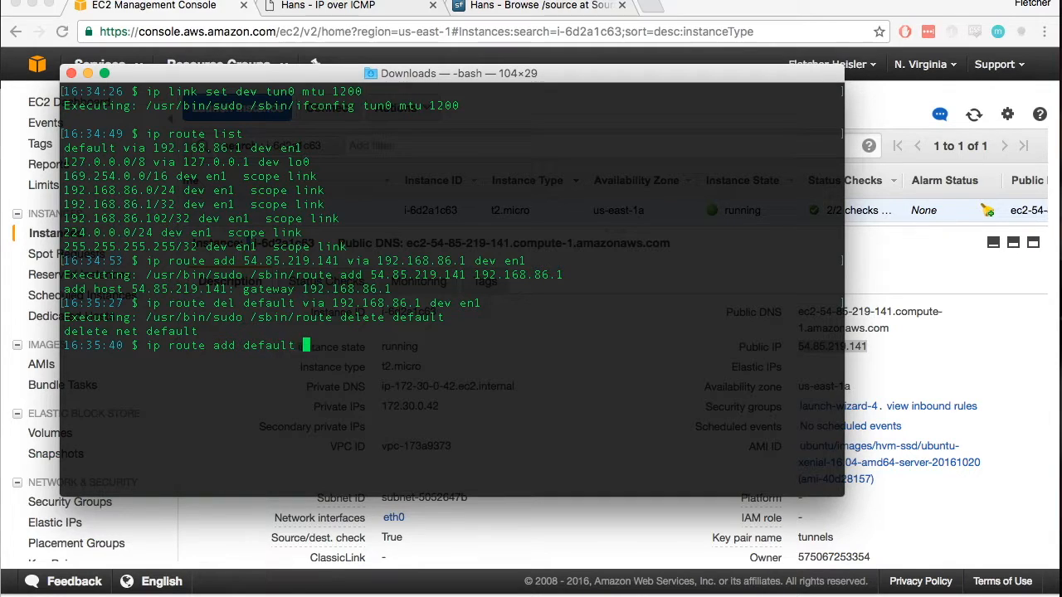
type("via 10.0.0.1")
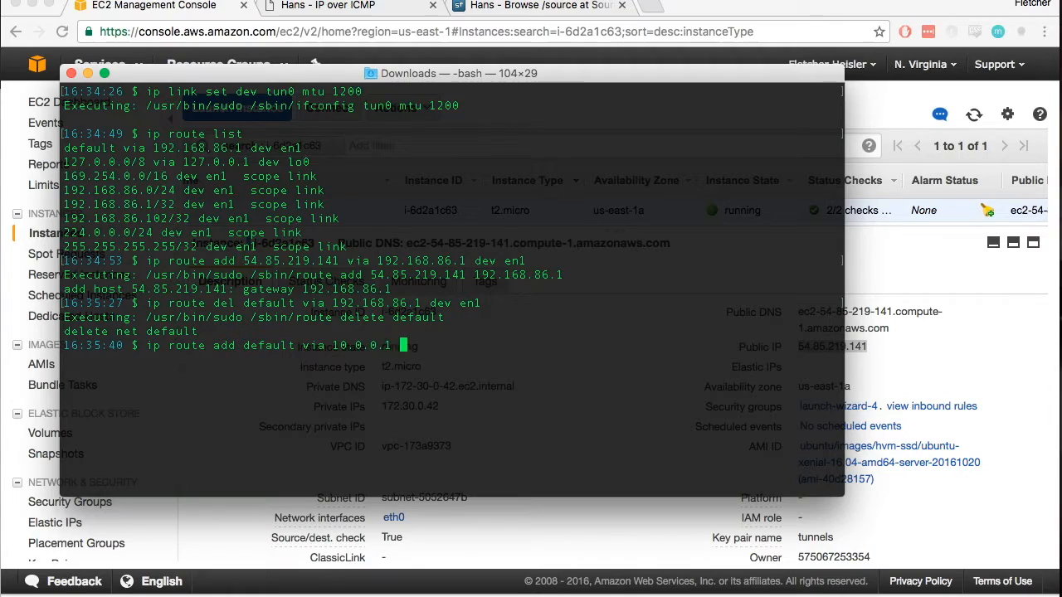
type("dev tun0")
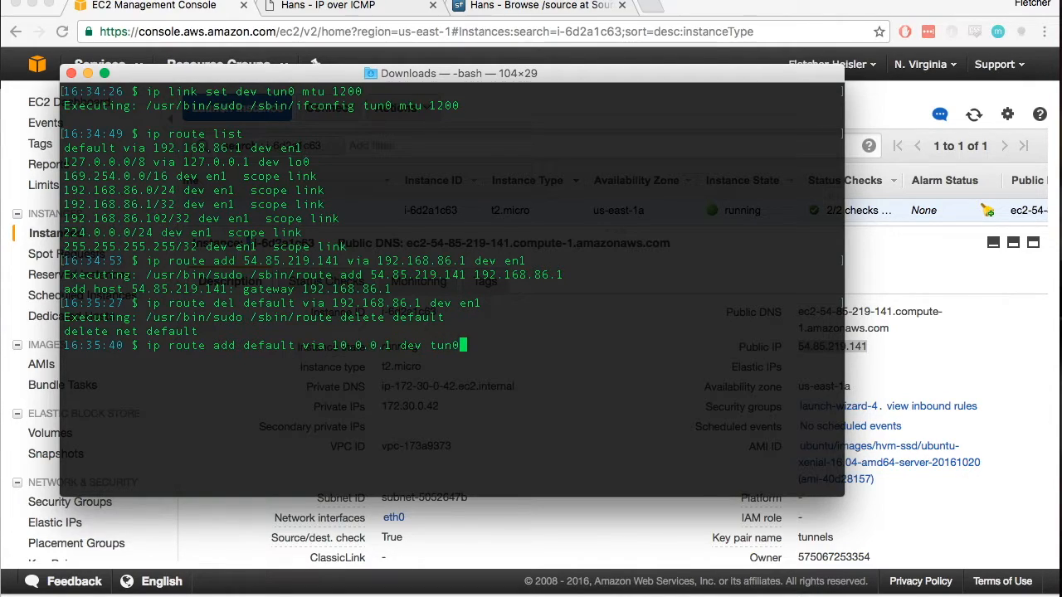
key("Return")
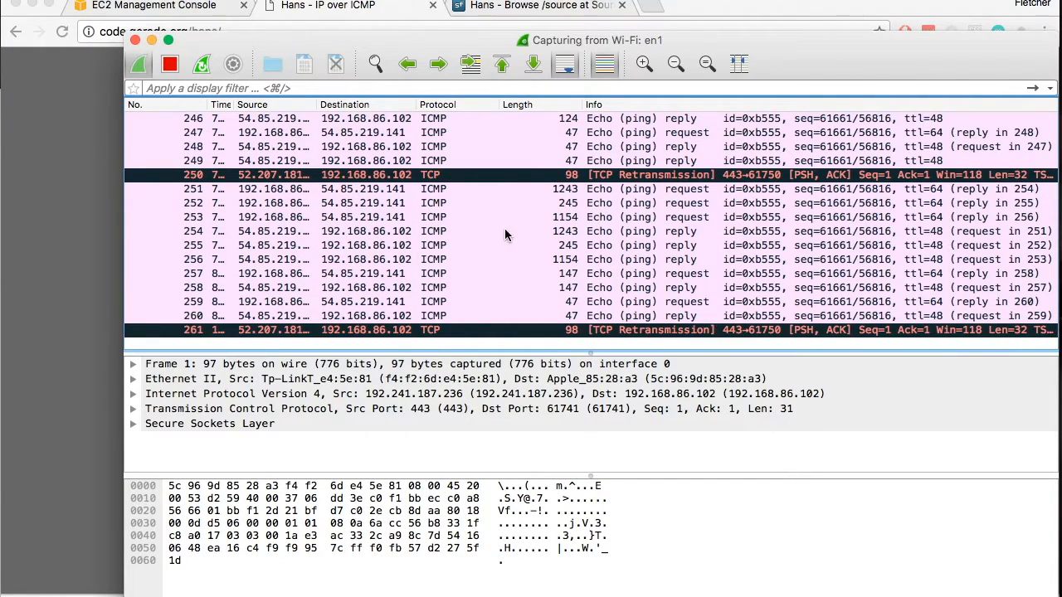
Step: Scroll through the Wi-Fi capture showing ICMP echo packets to 54.85.219.141
scroll("down", 3)
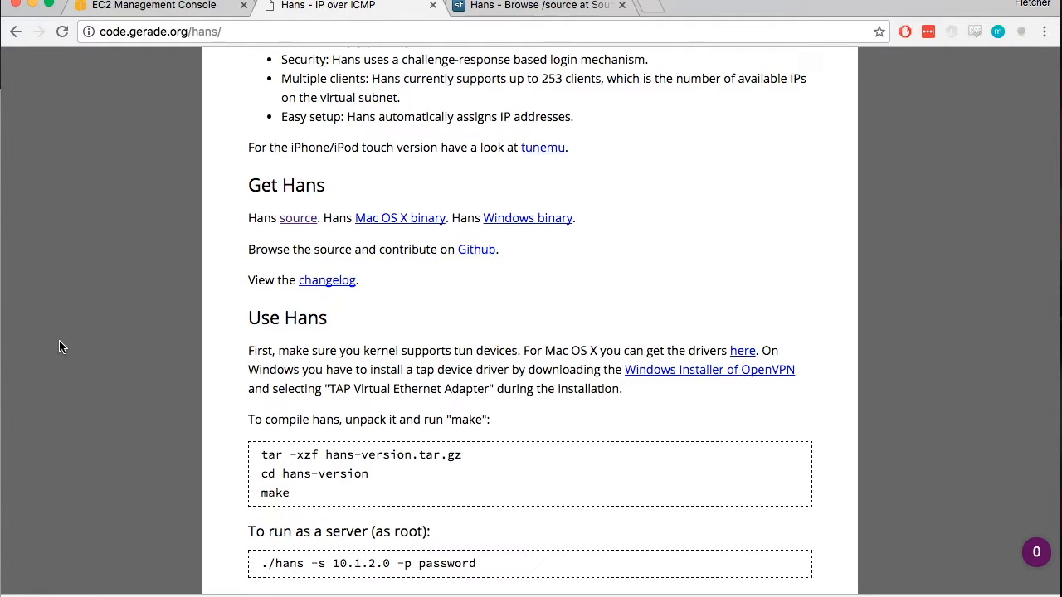
Step: Switch to Chrome to check the public IP with a Google 'my ip' search
left_click(714, 7)
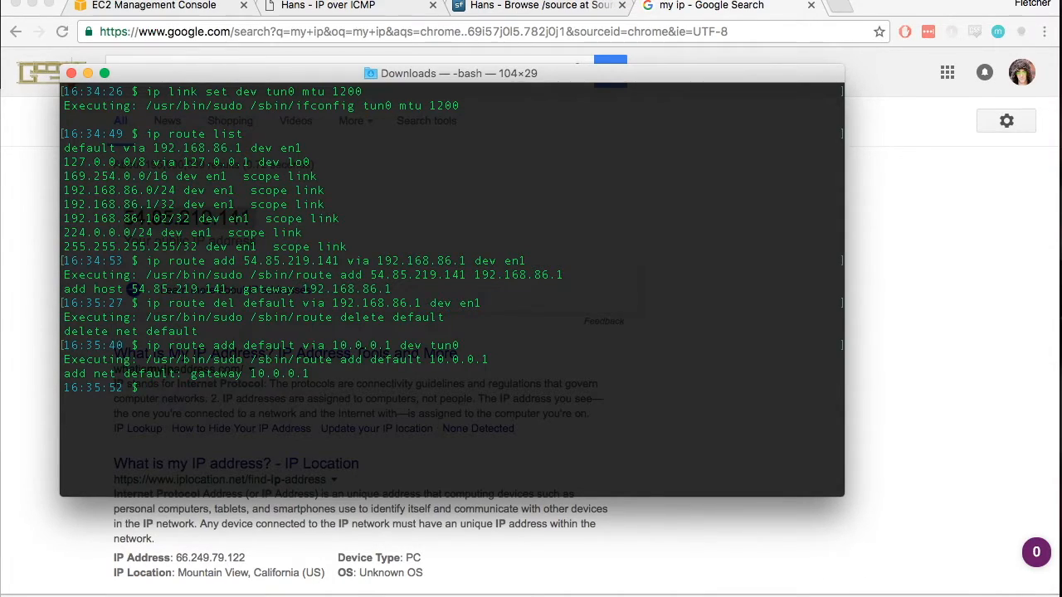
Step: Stop the Hans client with 'sudo killall hans'
type("sudo")
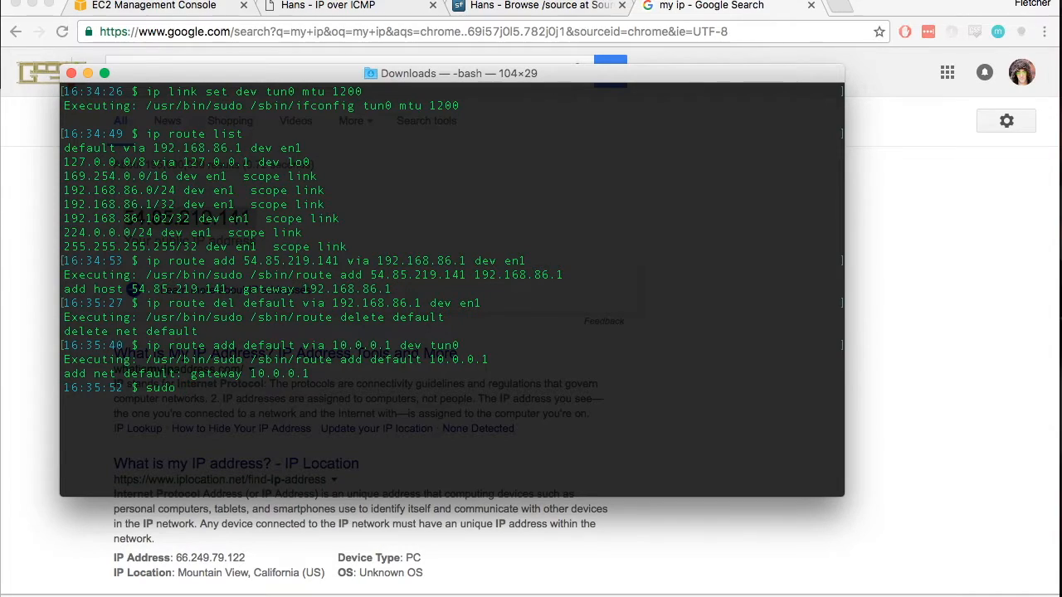
type("killall hans")
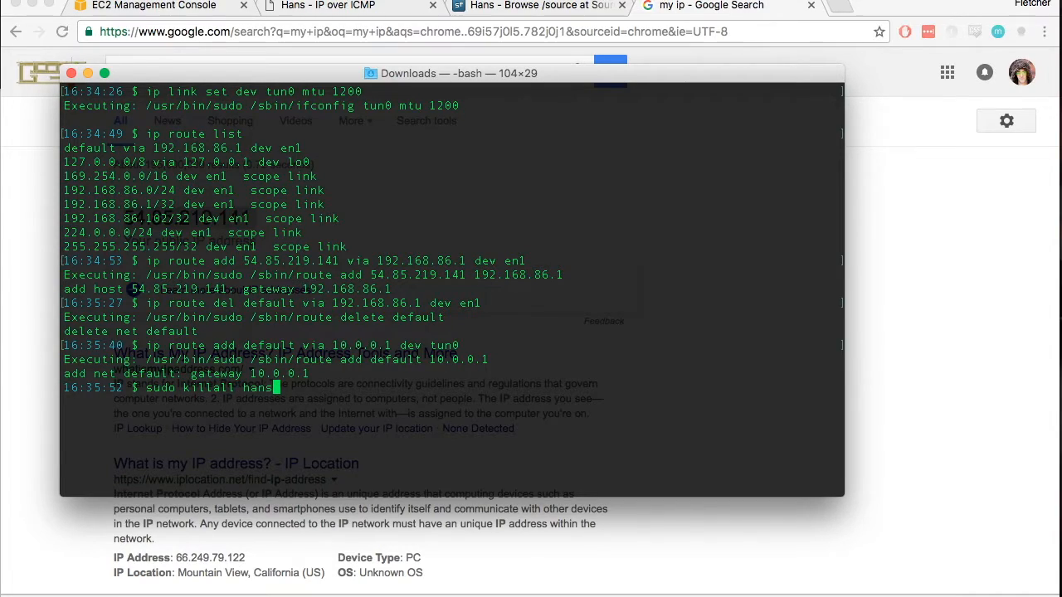
key("Return")
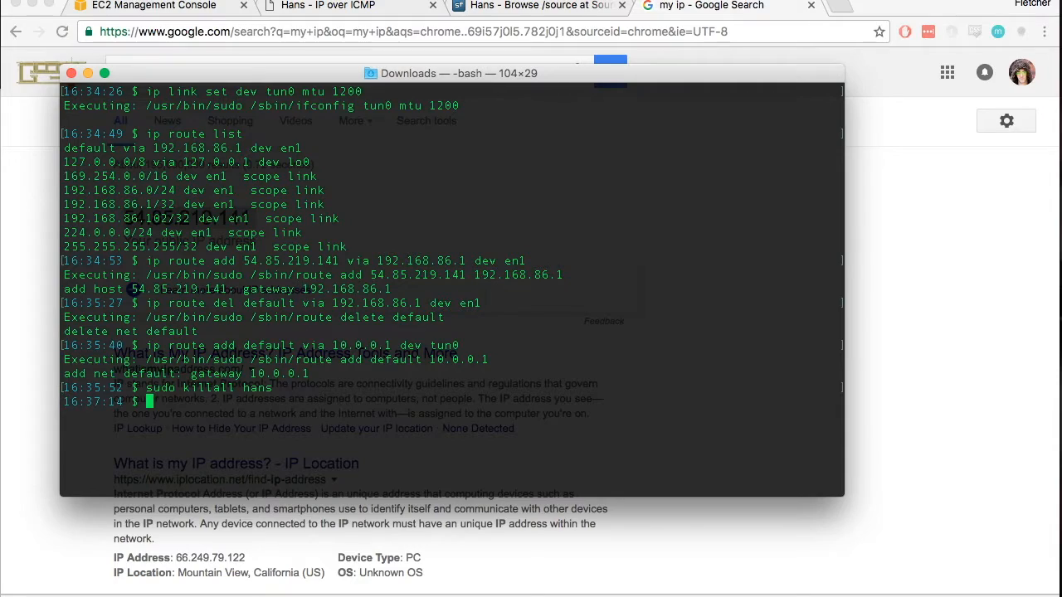